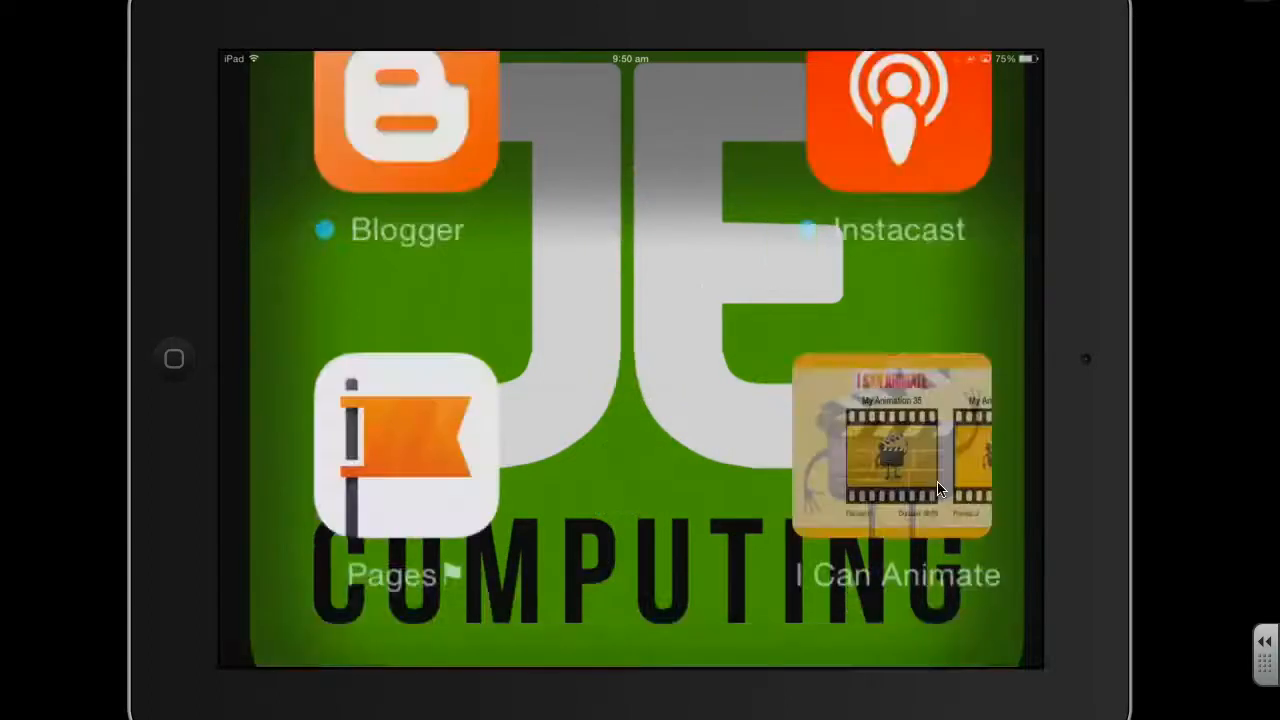
- Launch I Can Animate from the iPad home screen to reach the camera capture view
click(890, 455)
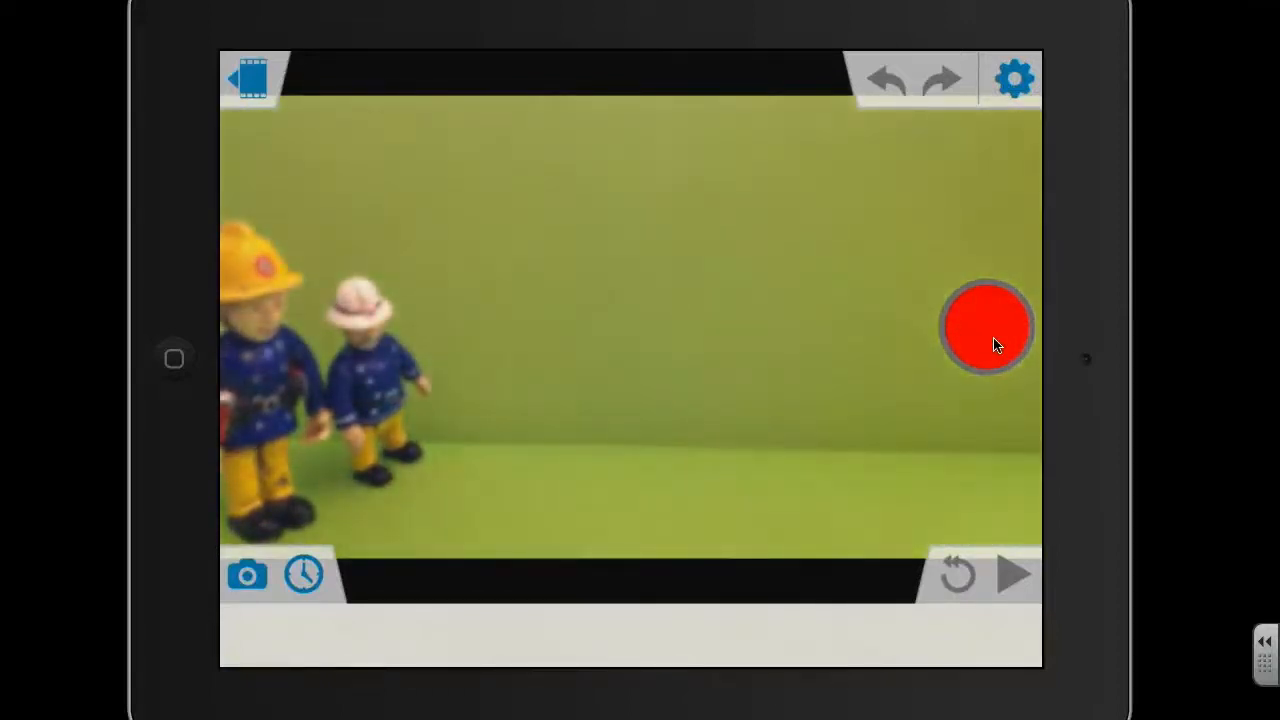
click(983, 327)
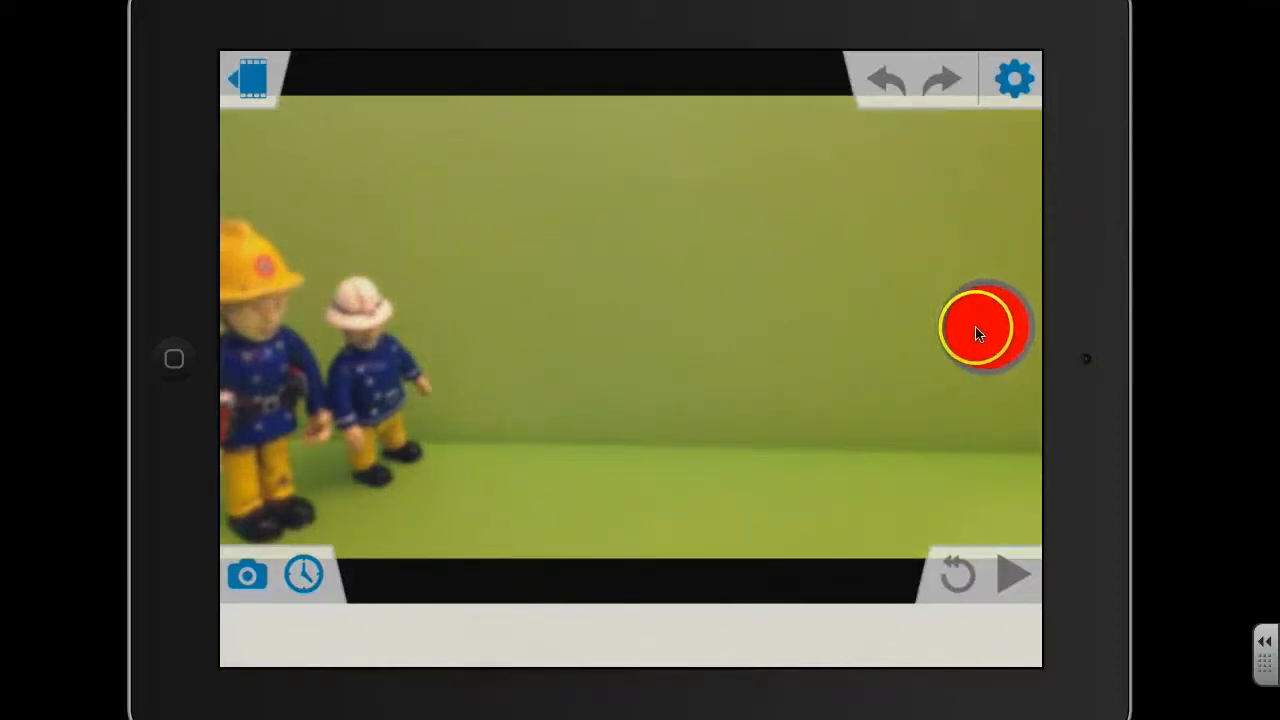
click(985, 328)
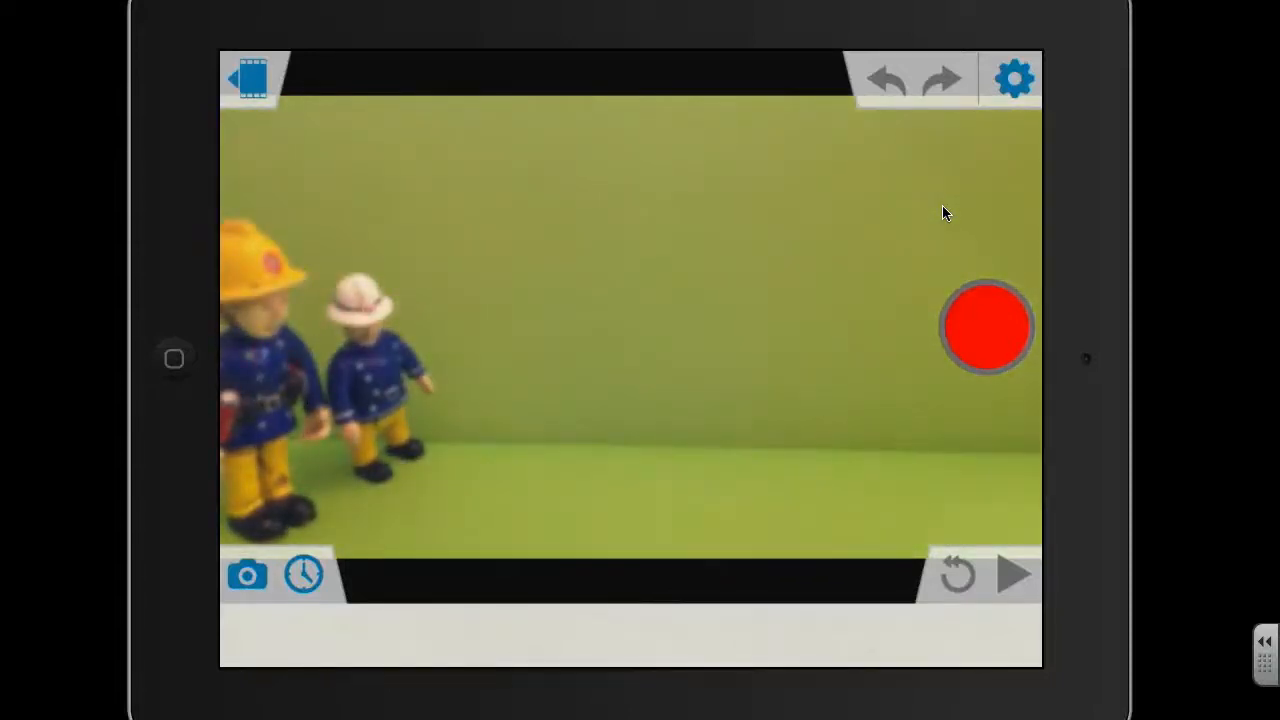
click(983, 327)
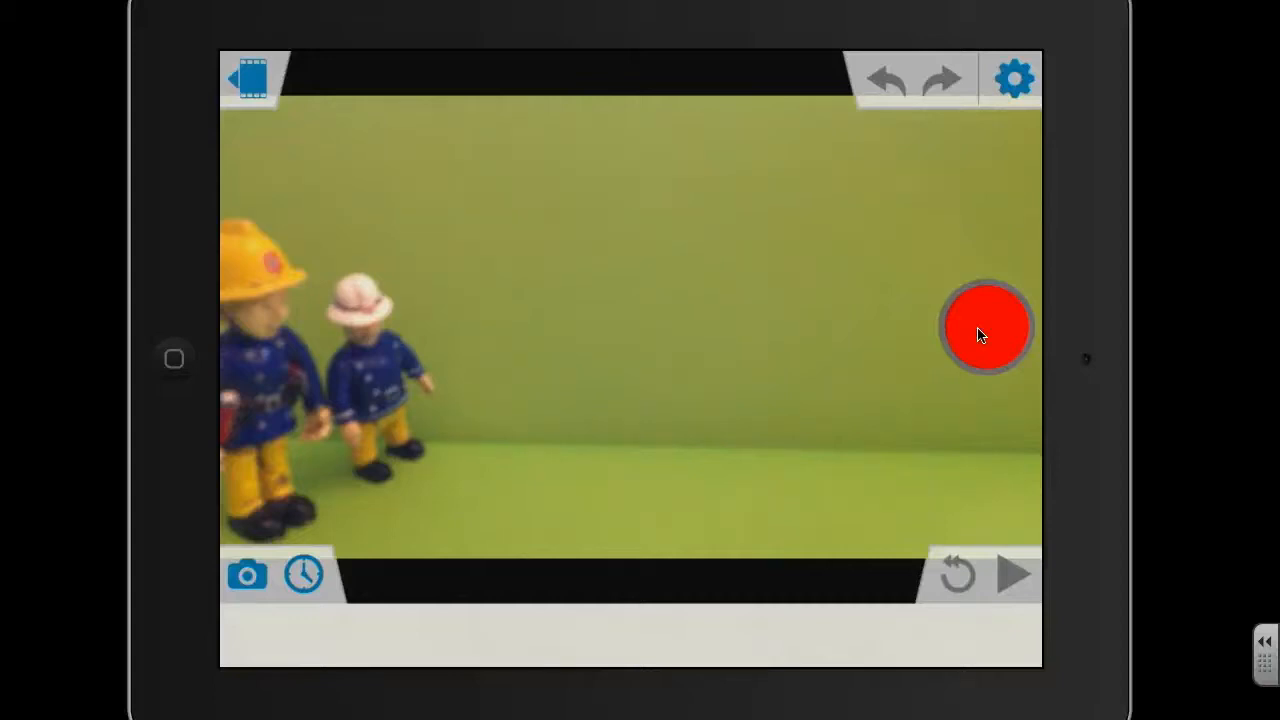
- Capture five frames of the two firefighters as the smaller one raises his arm
click(984, 327)
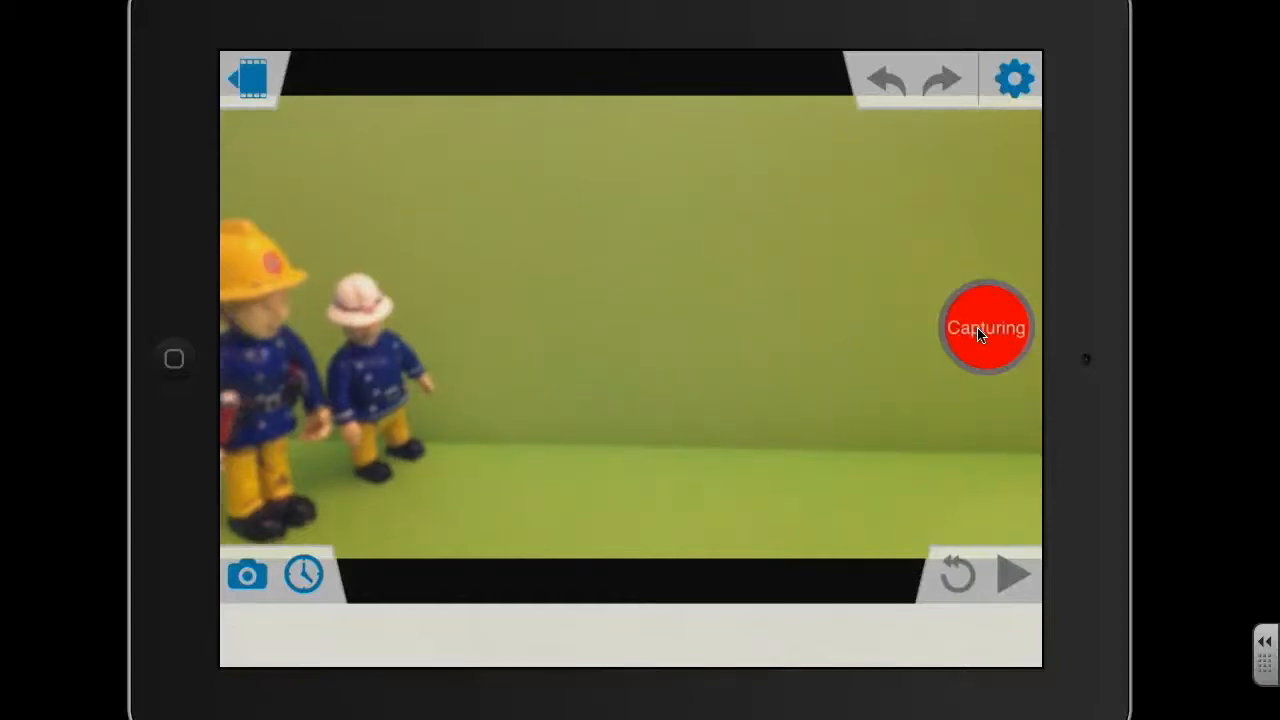
click(985, 327)
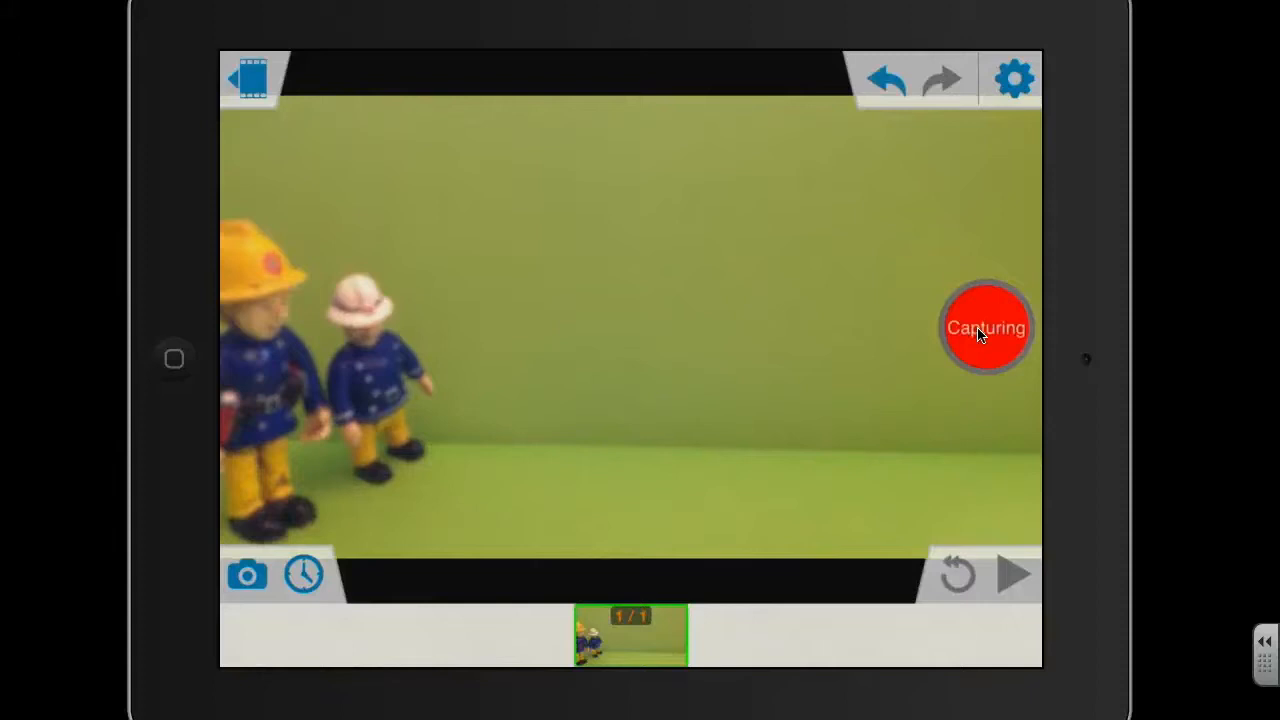
click(986, 327)
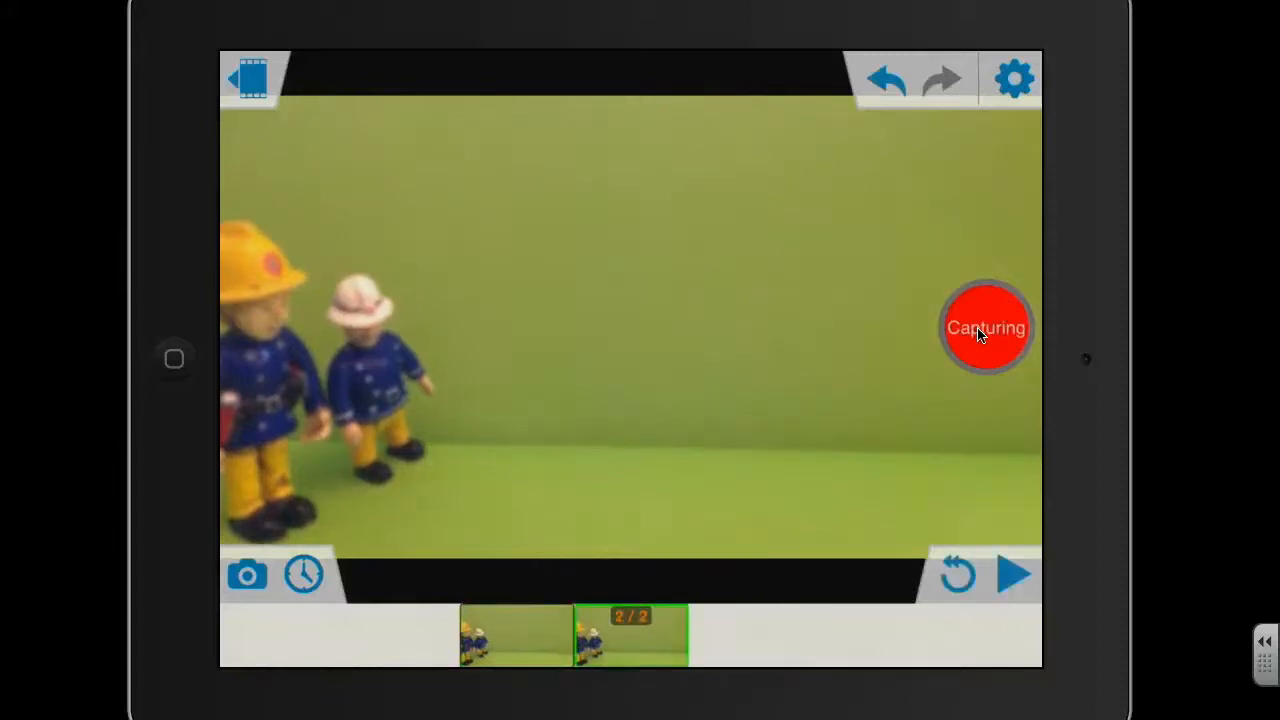
click(986, 327)
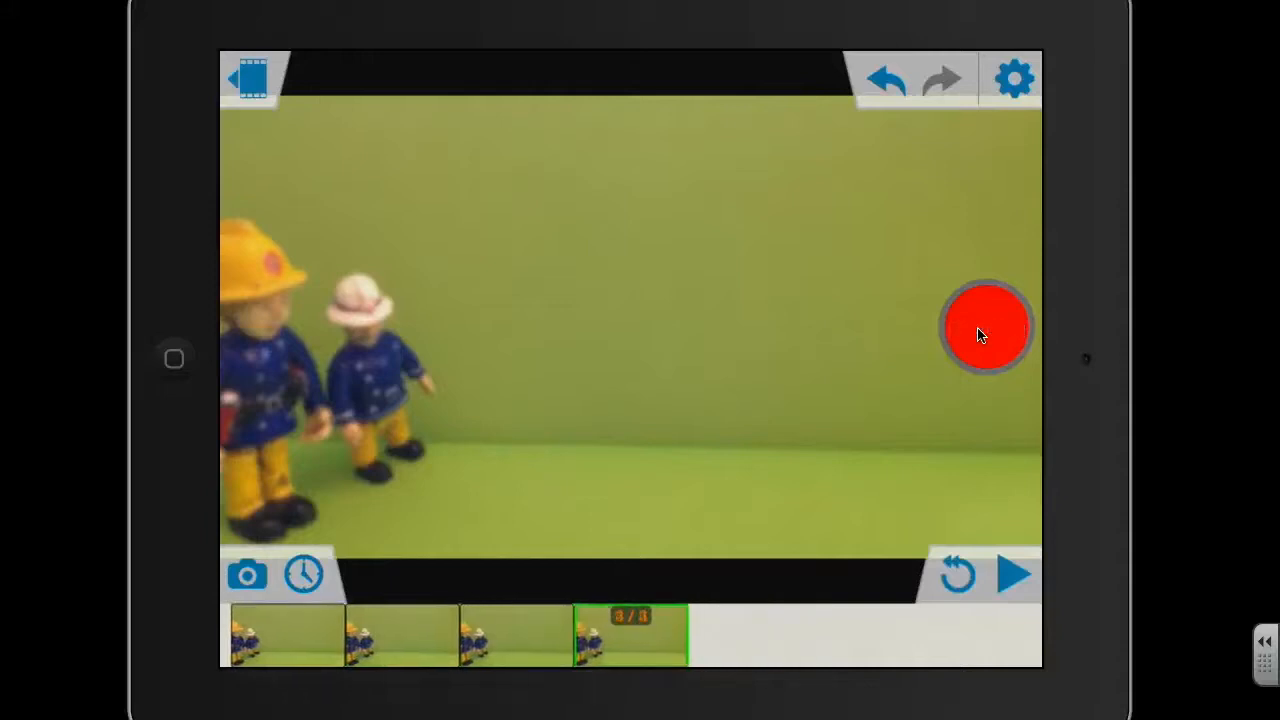
click(985, 326)
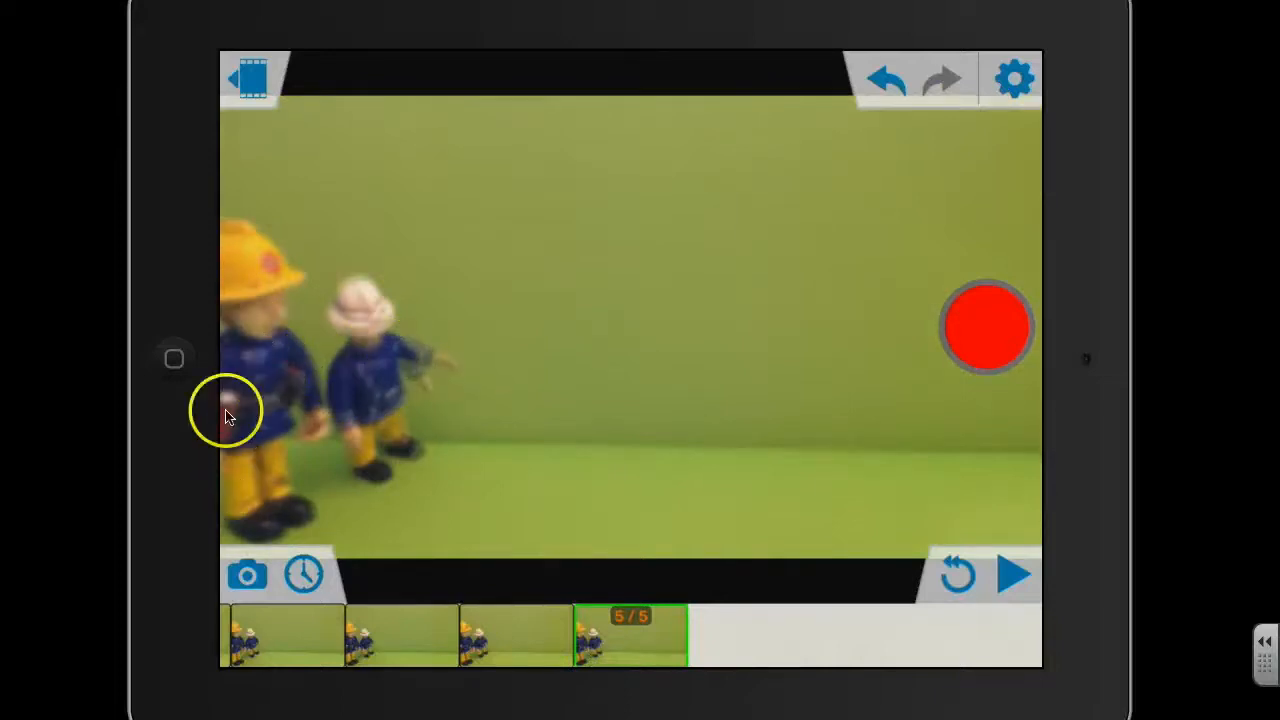
mouse_move(422, 393)
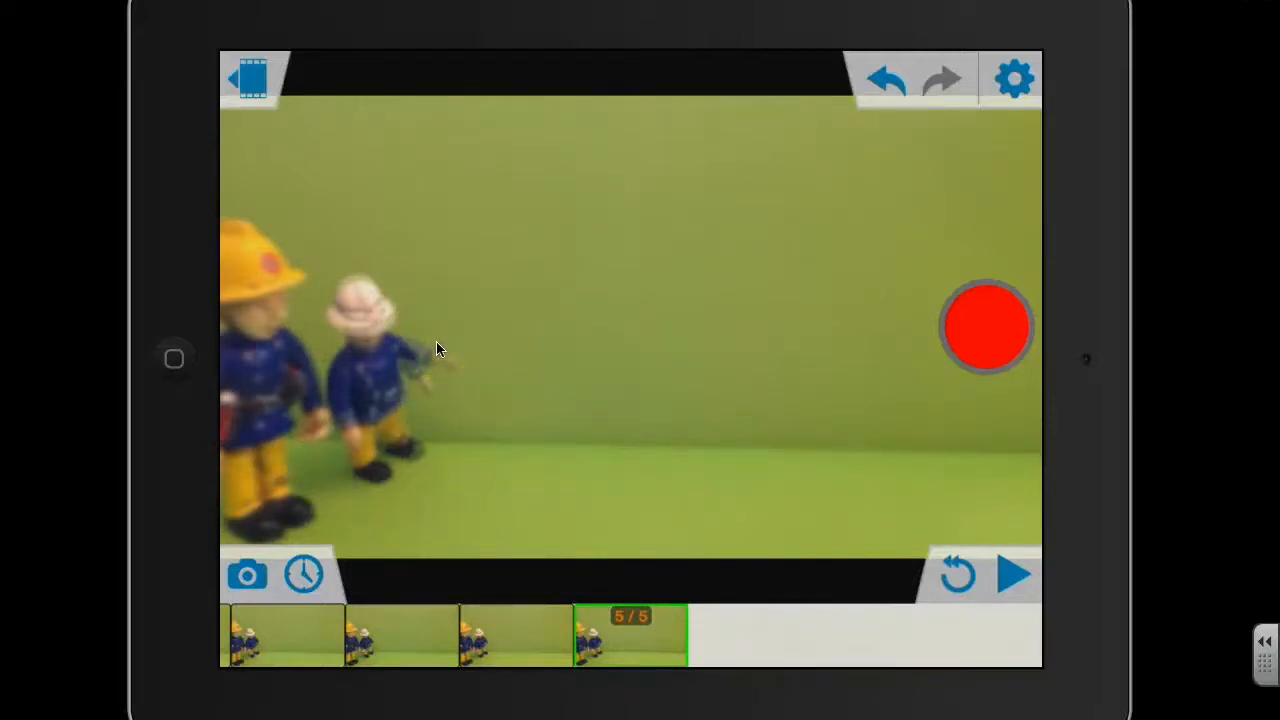
- Capture more posed frames, reaching 20, as the smaller firefighter lowers his arm
click(985, 326)
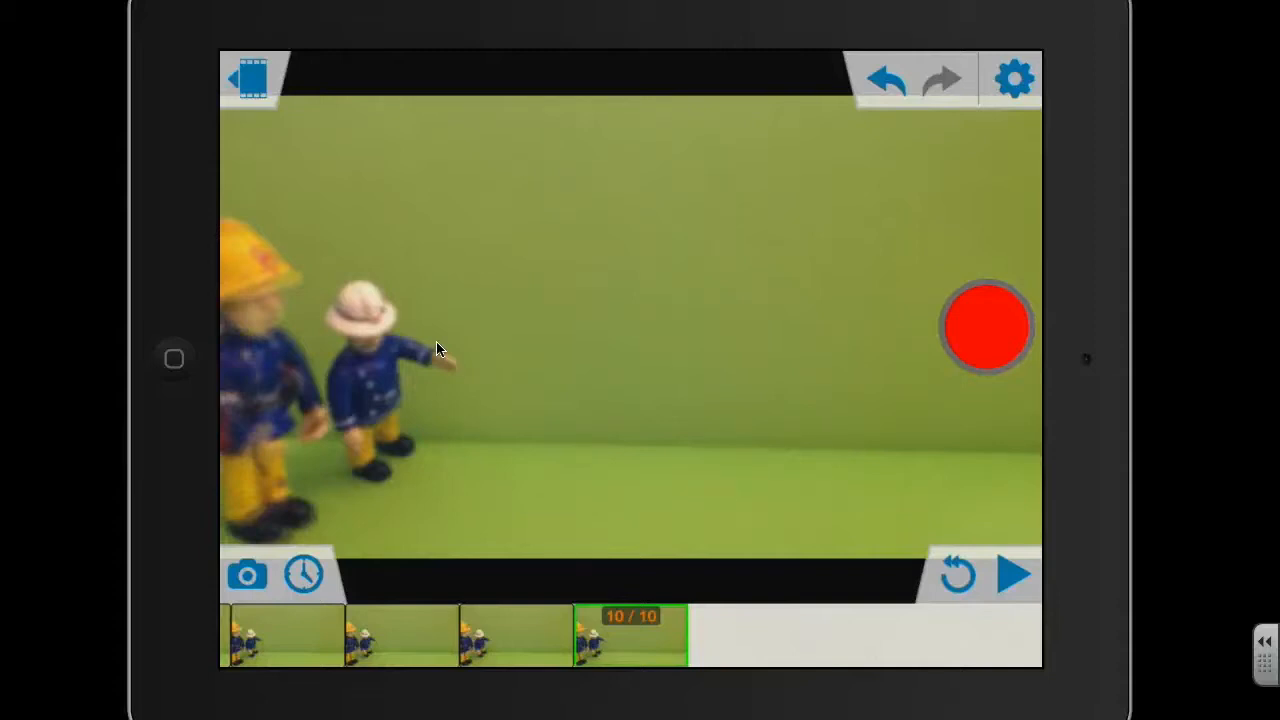
click(985, 327)
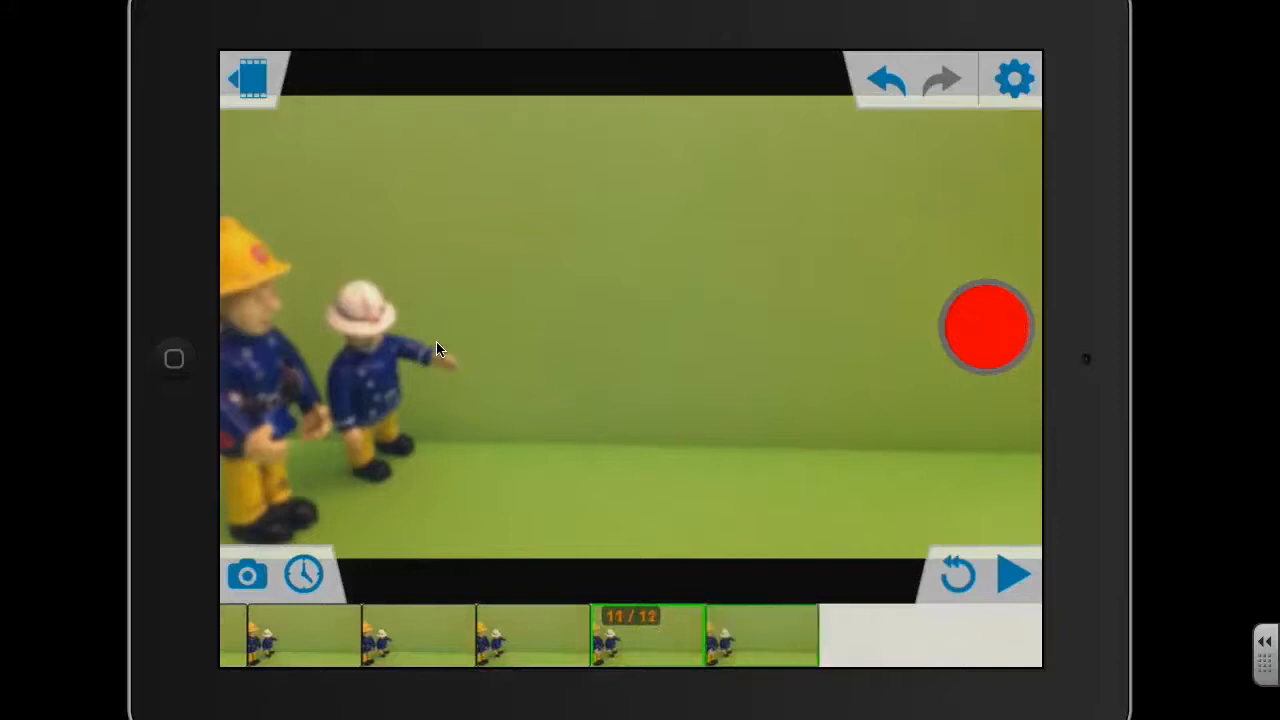
click(986, 327)
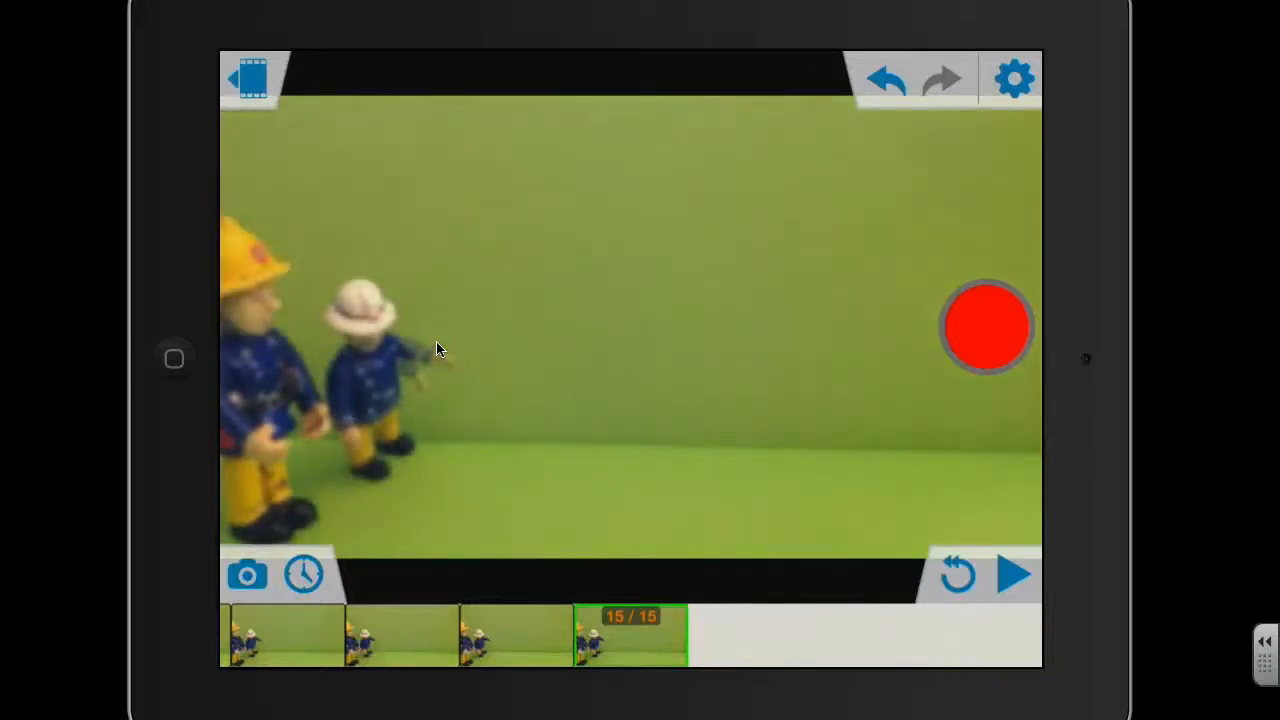
click(985, 327)
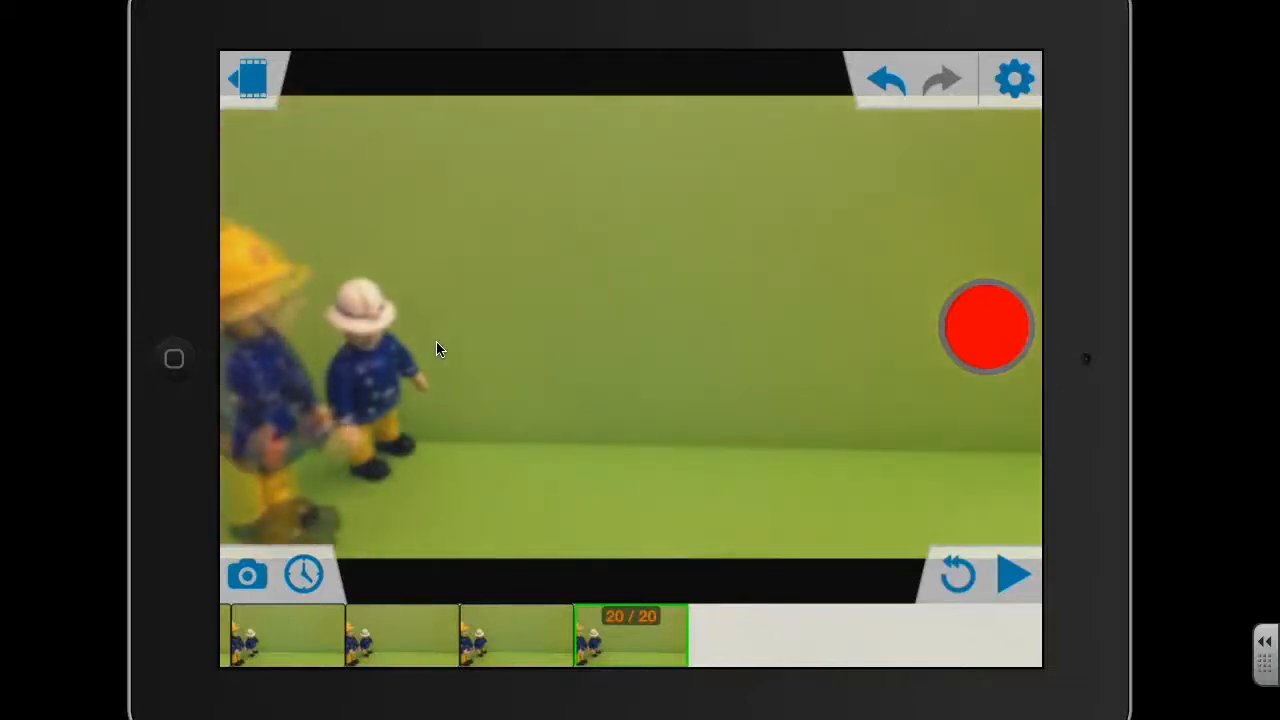
- Capture three more frames, reaching 28, as the figures turn to face each other
click(986, 327)
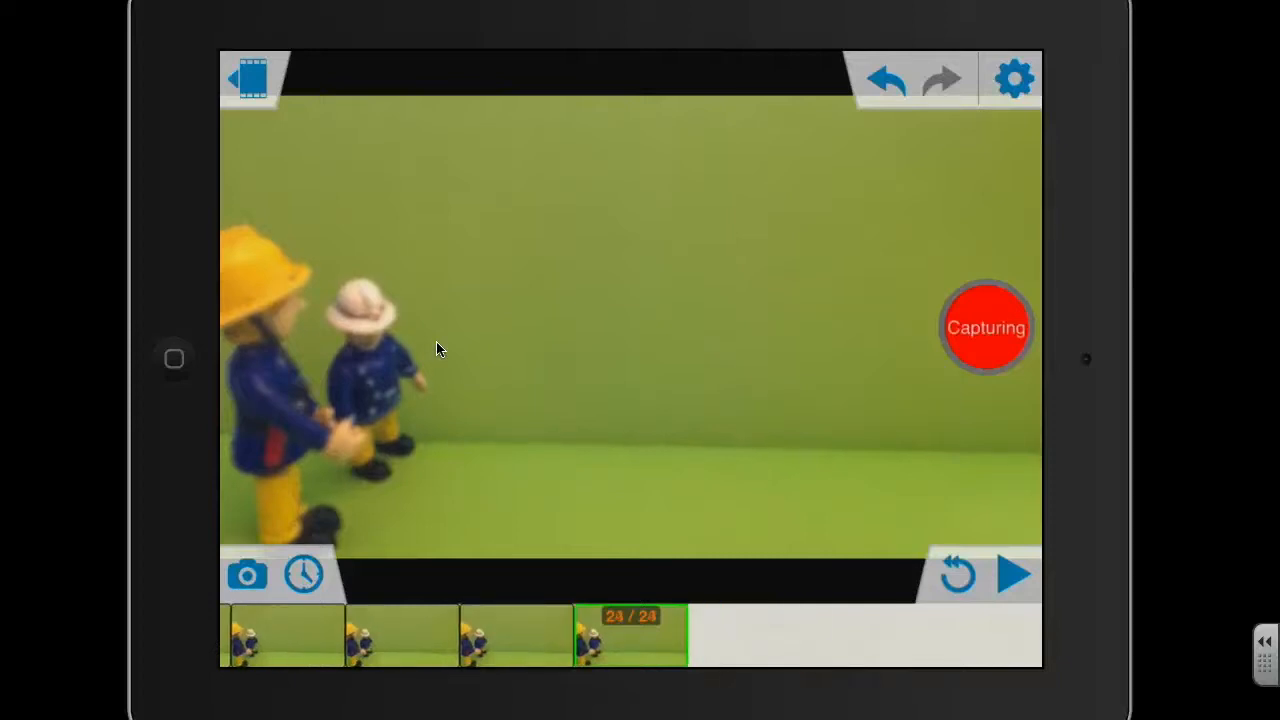
click(986, 327)
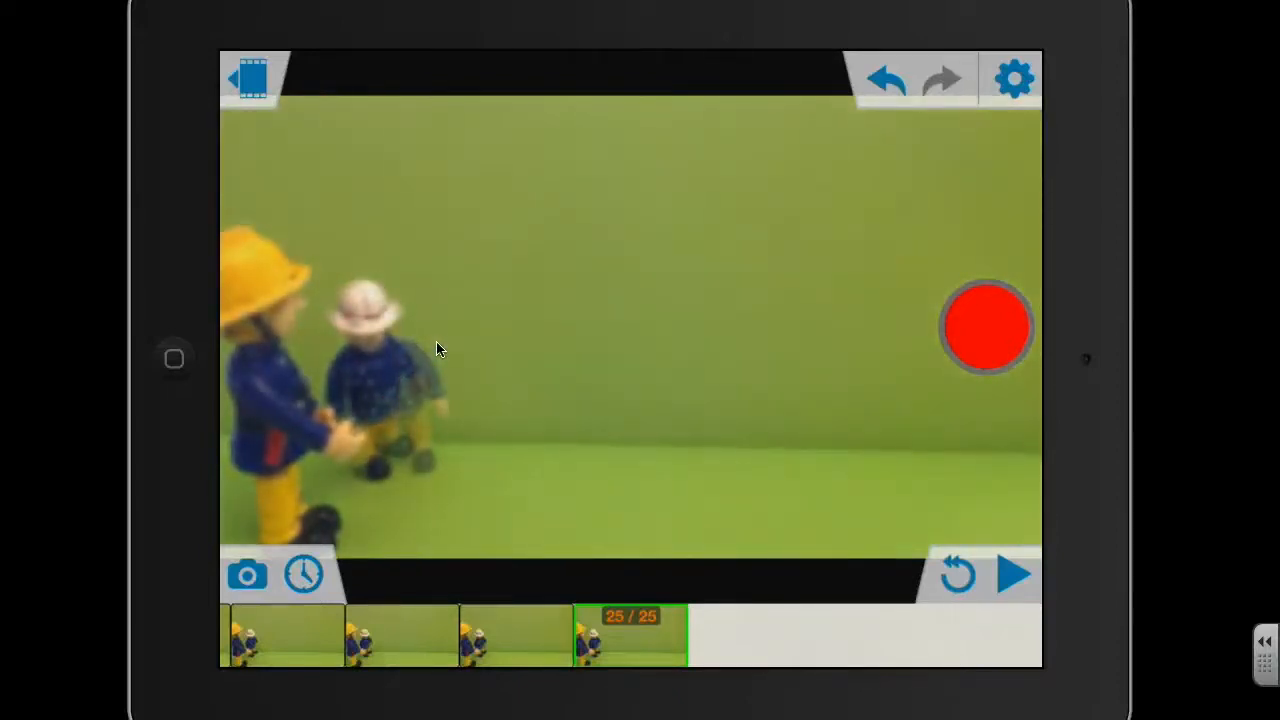
click(986, 326)
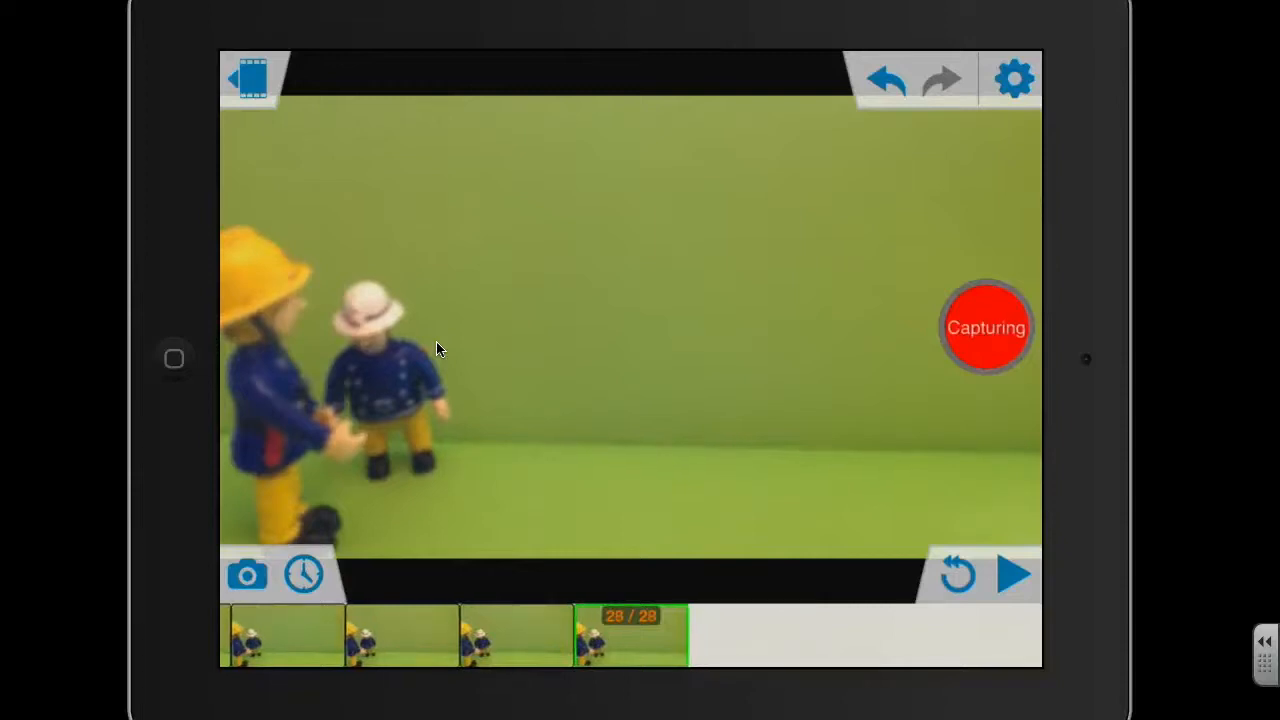
- Capture seven walking frames of the taller firefighter following his colleague, reaching 40 frames
click(985, 326)
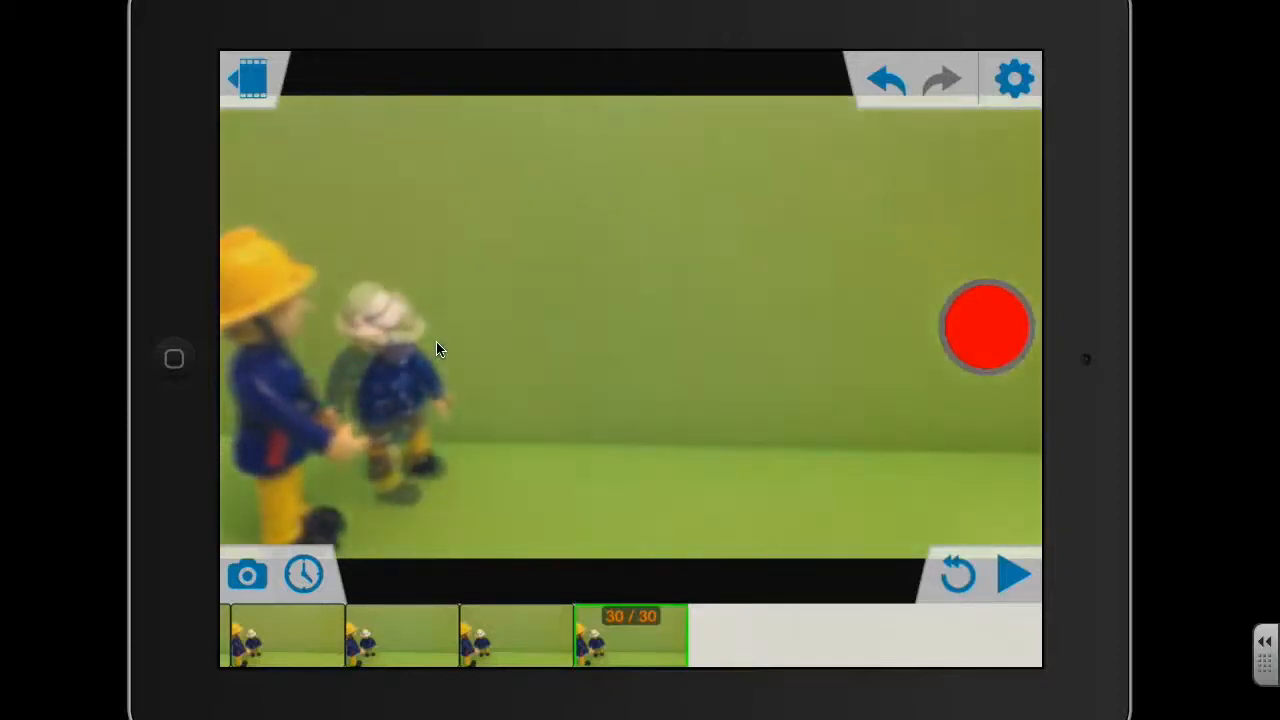
click(985, 327)
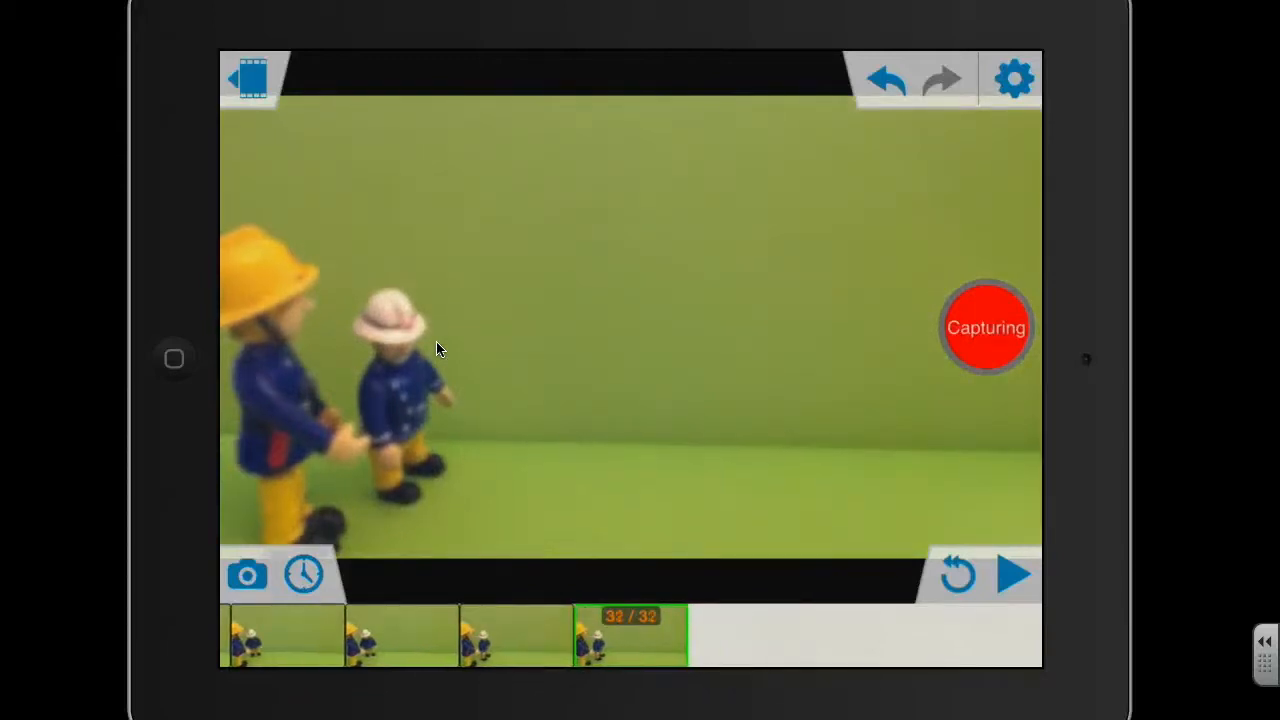
click(986, 327)
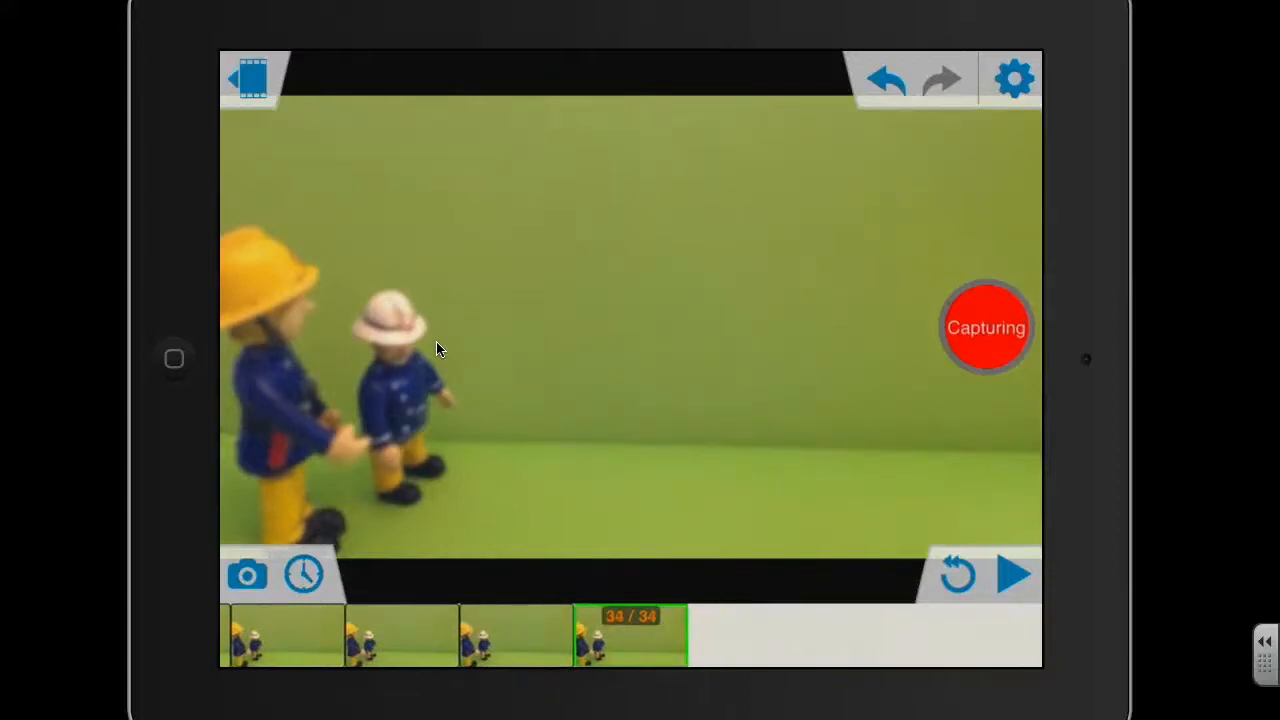
click(986, 326)
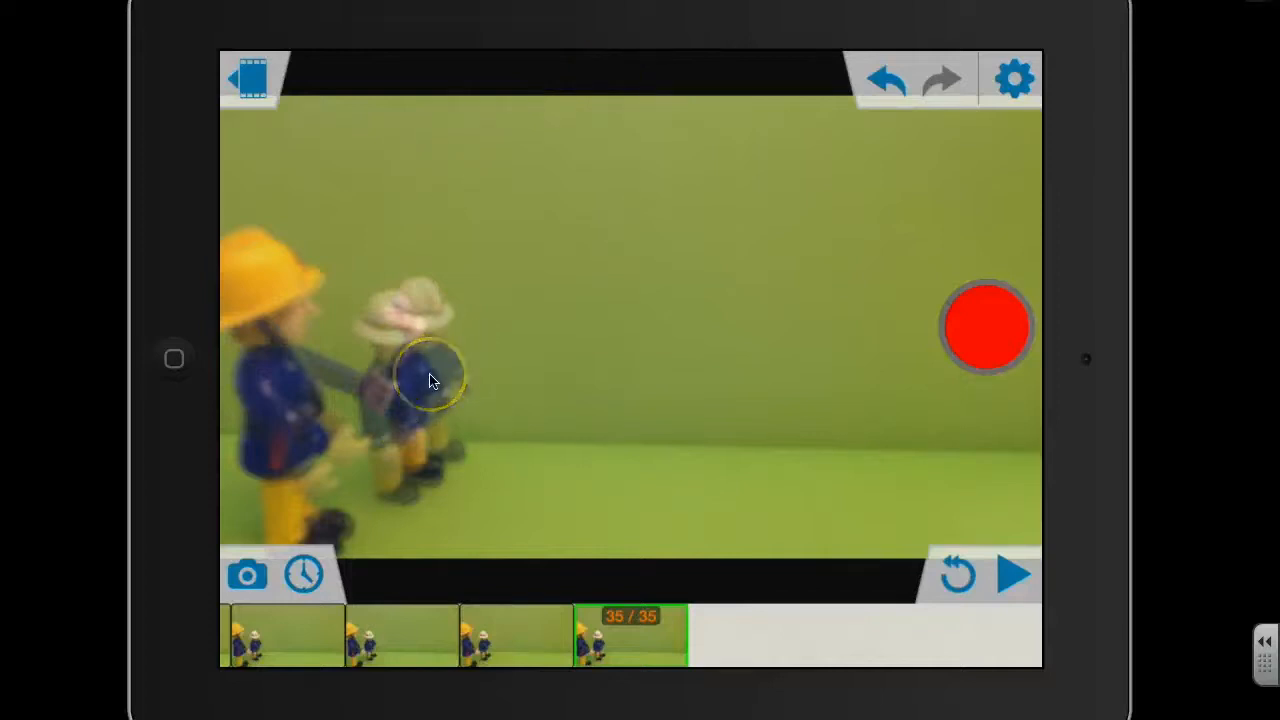
click(986, 326)
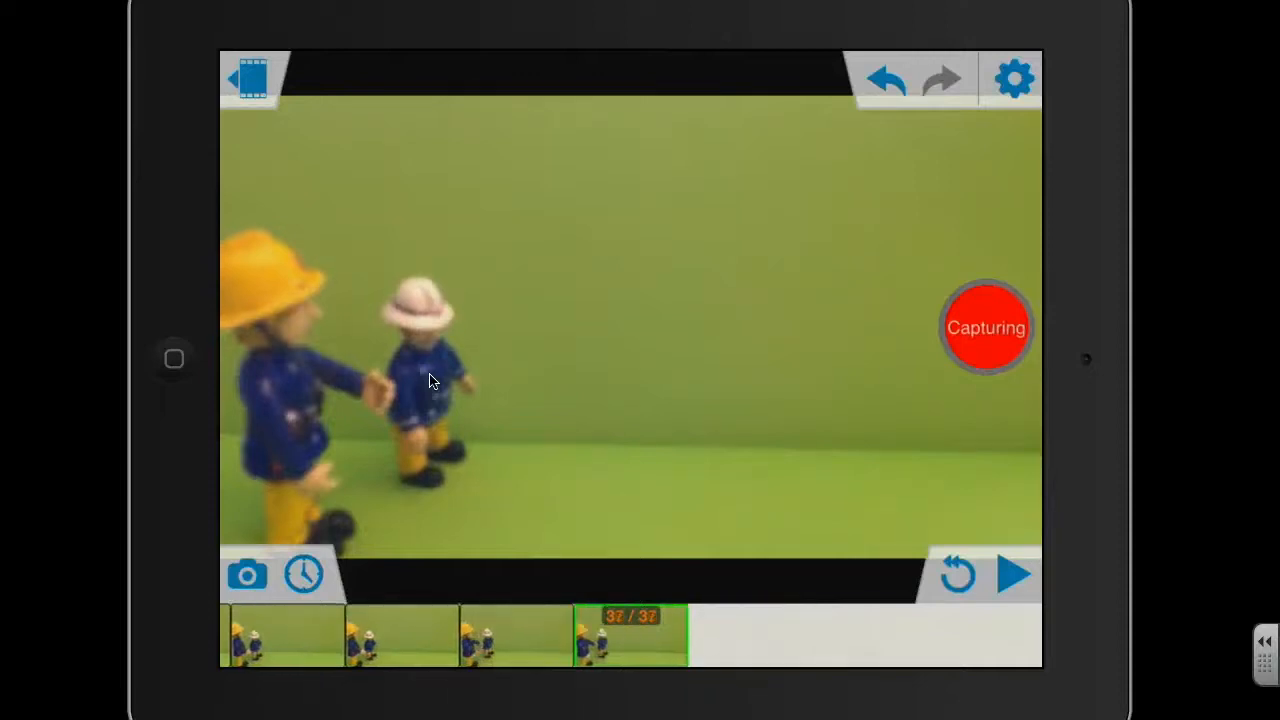
click(986, 328)
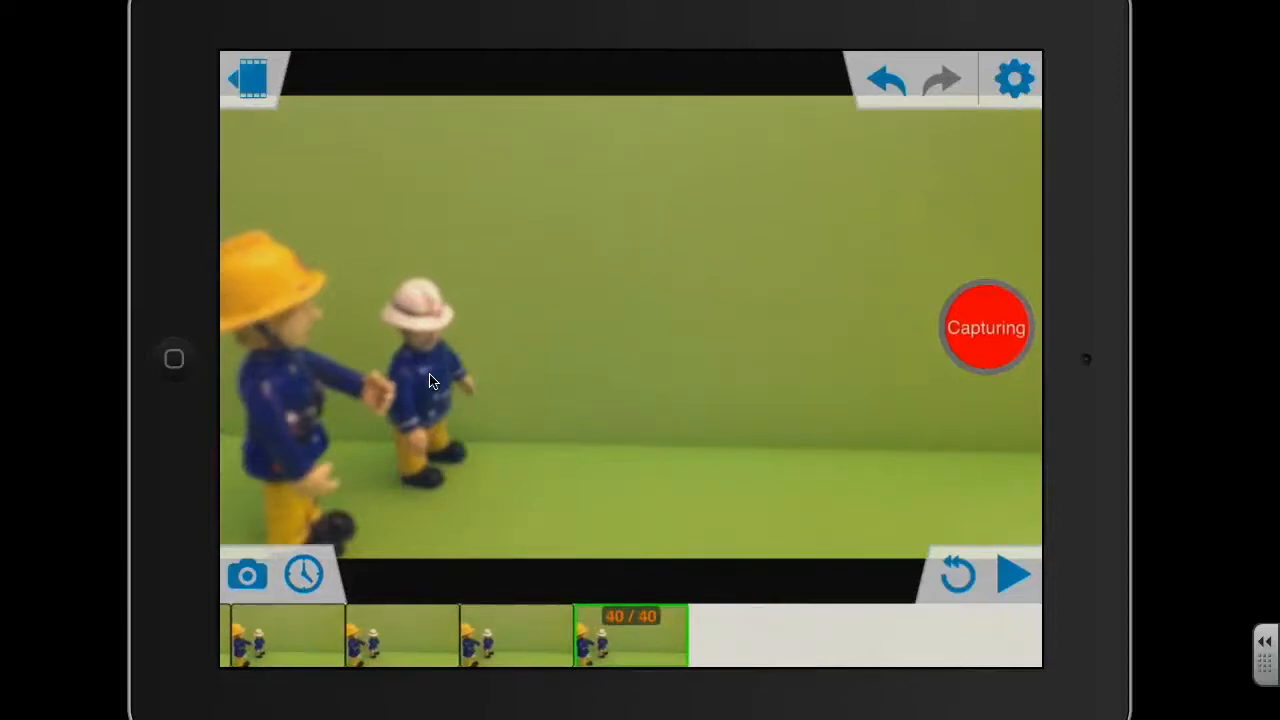
click(985, 327)
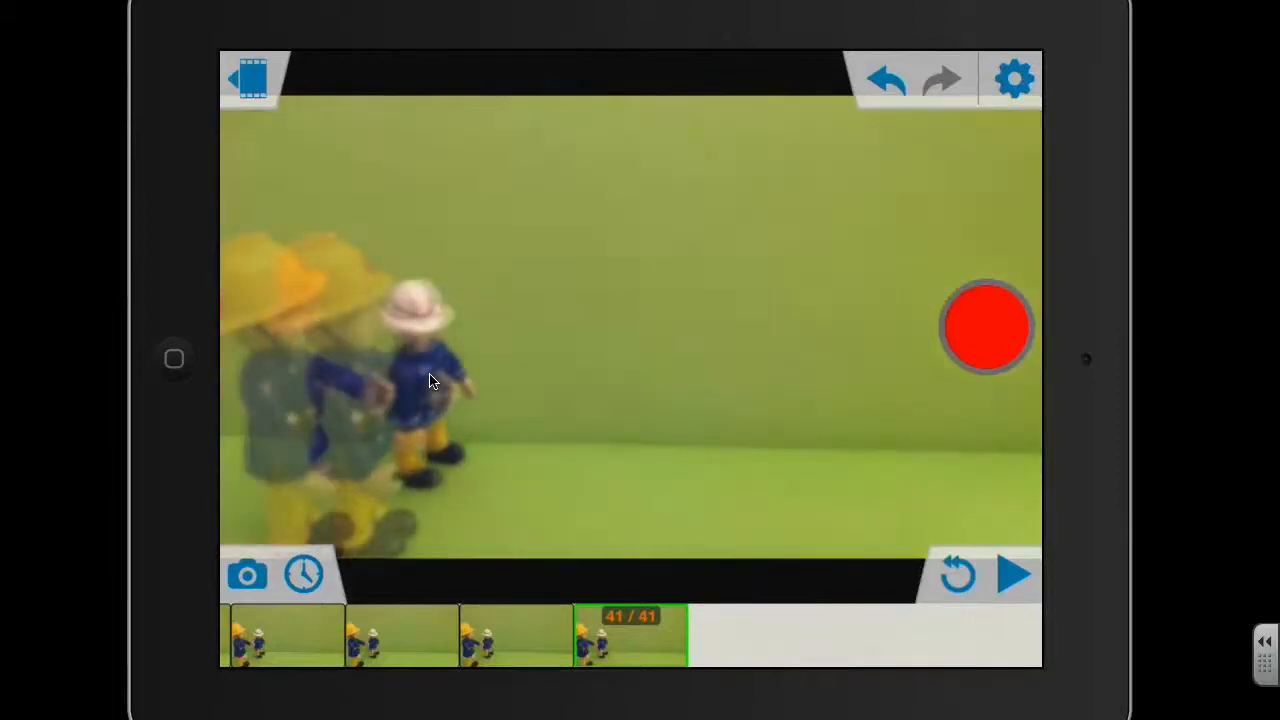
- Capture three frames of the firefighter arriving beside his colleague, then preview the animation
click(986, 325)
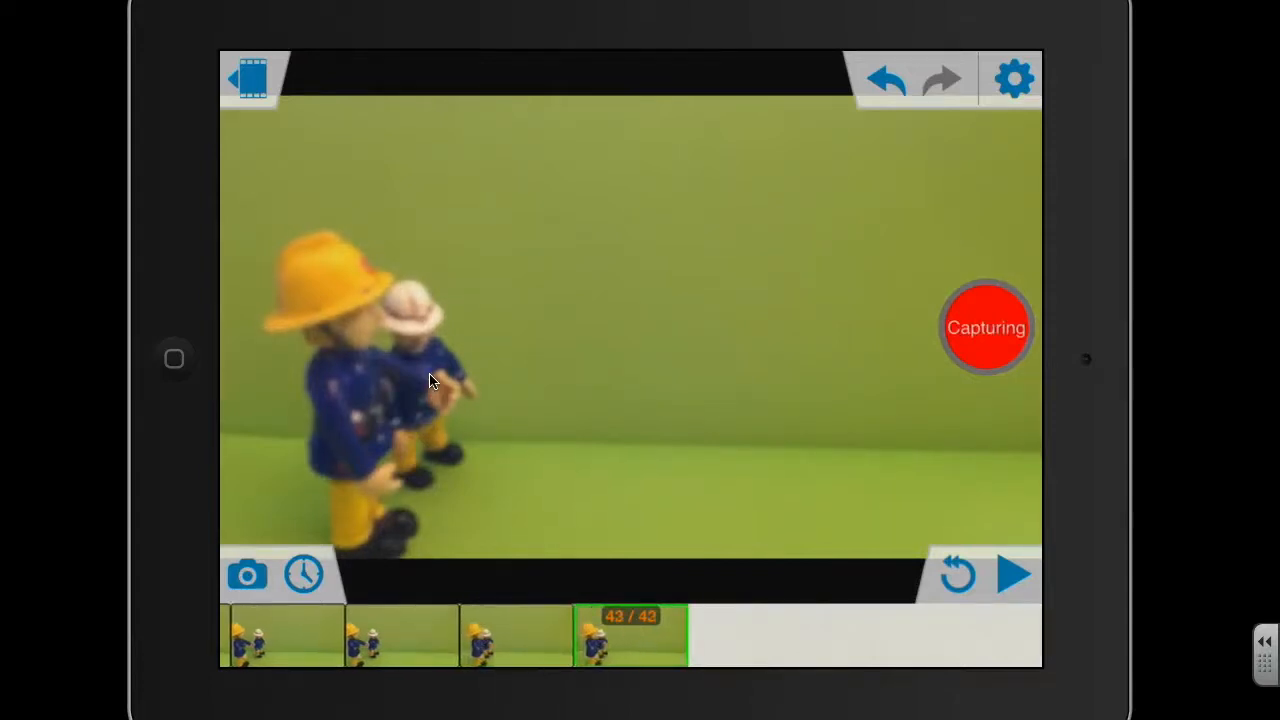
click(249, 575)
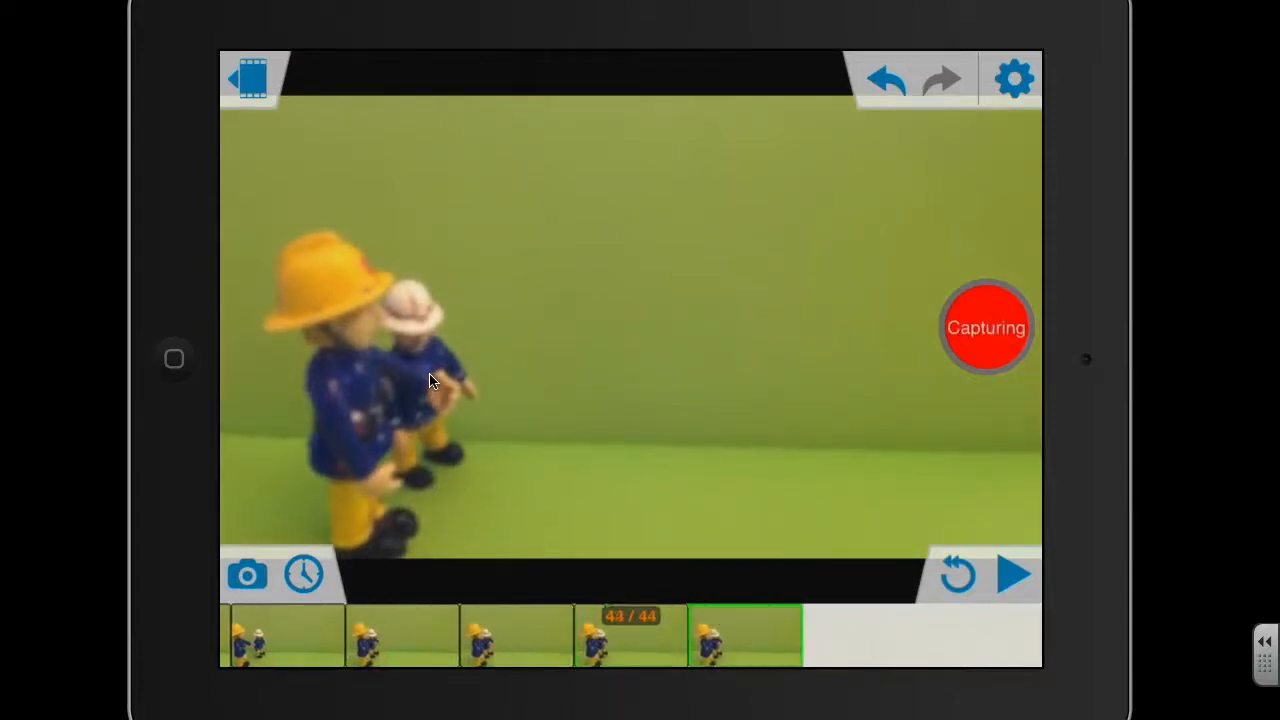
click(986, 327)
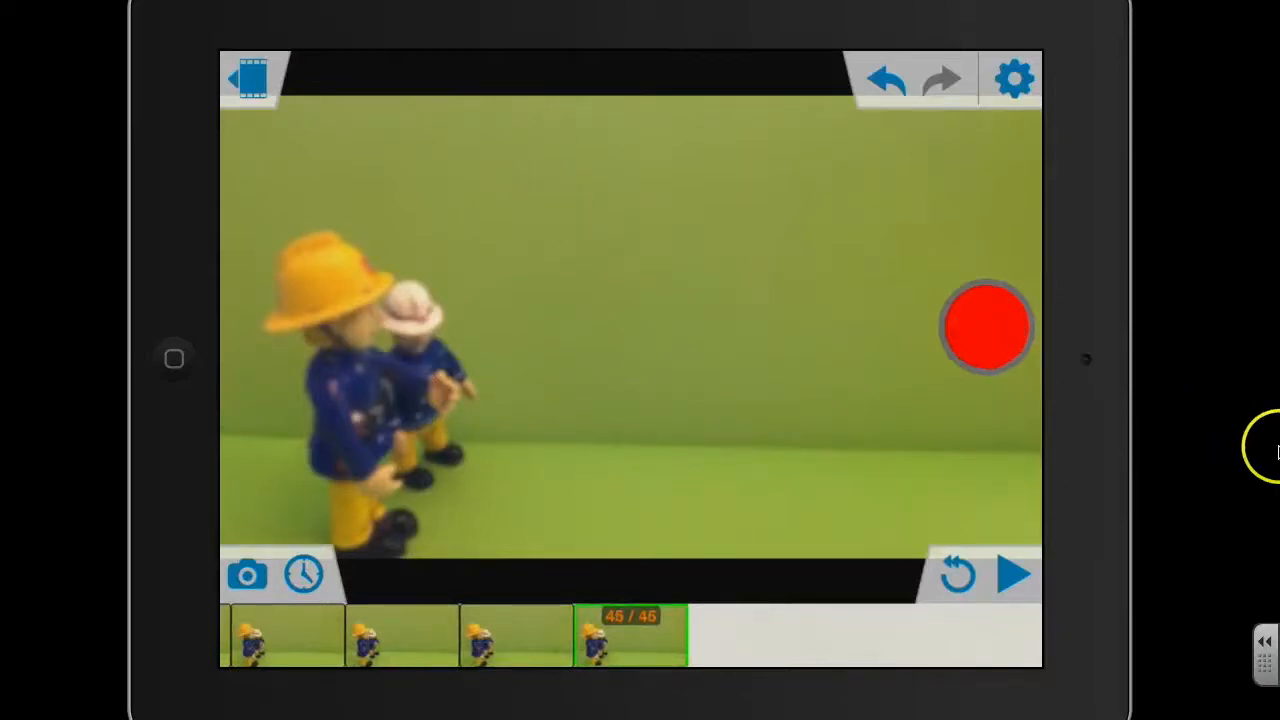
click(1012, 577)
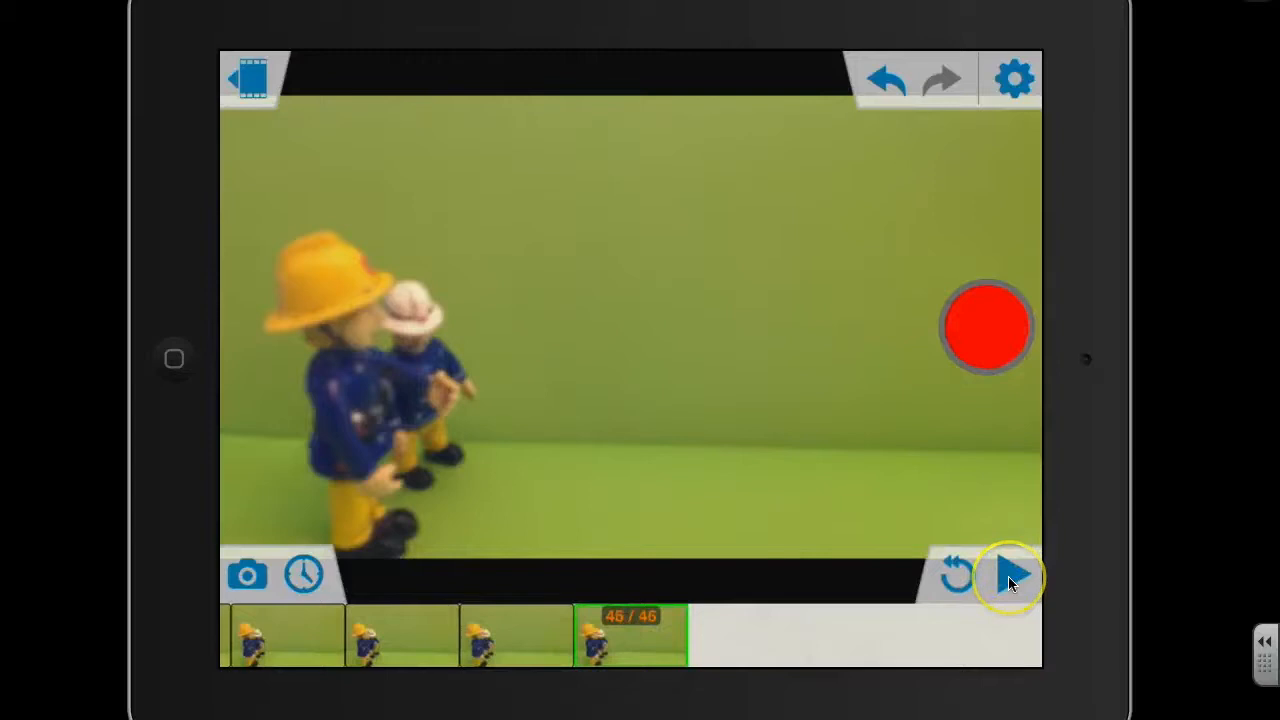
click(1010, 575)
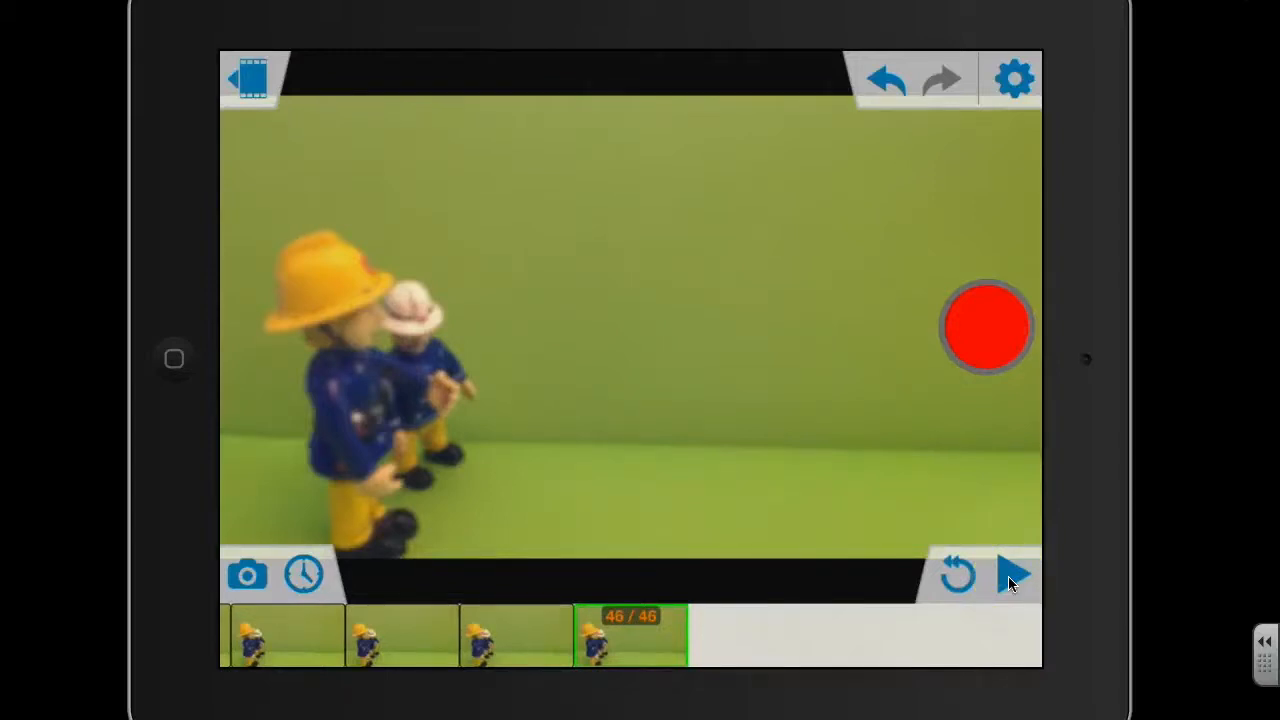
click(1009, 575)
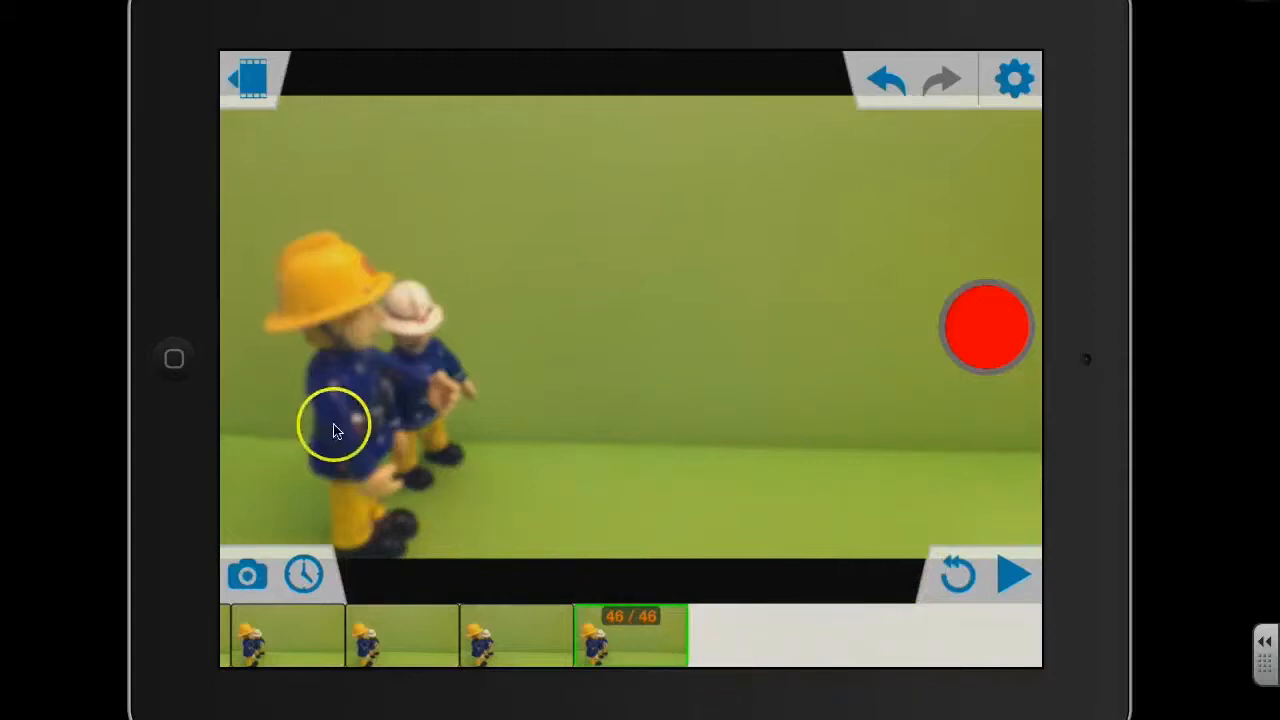
mouse_move(382, 409)
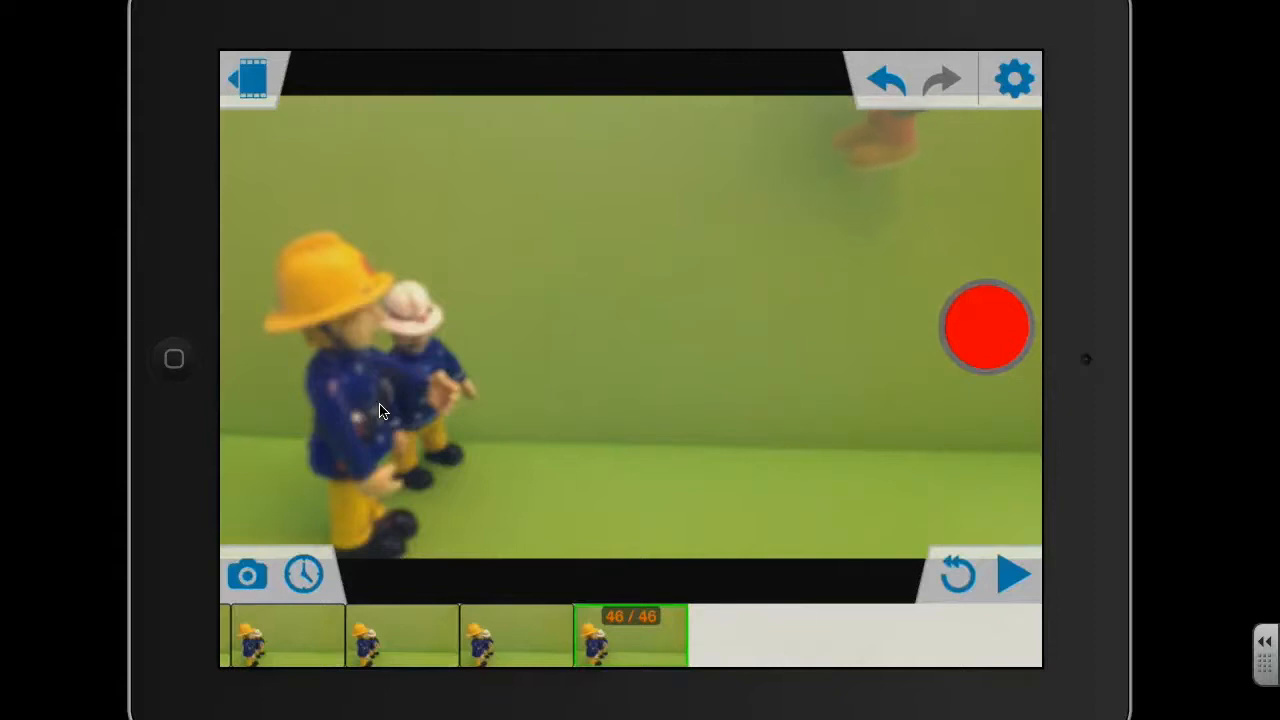
- Capture four frames of the red-suited figure walking in from the right and straightening up
click(985, 325)
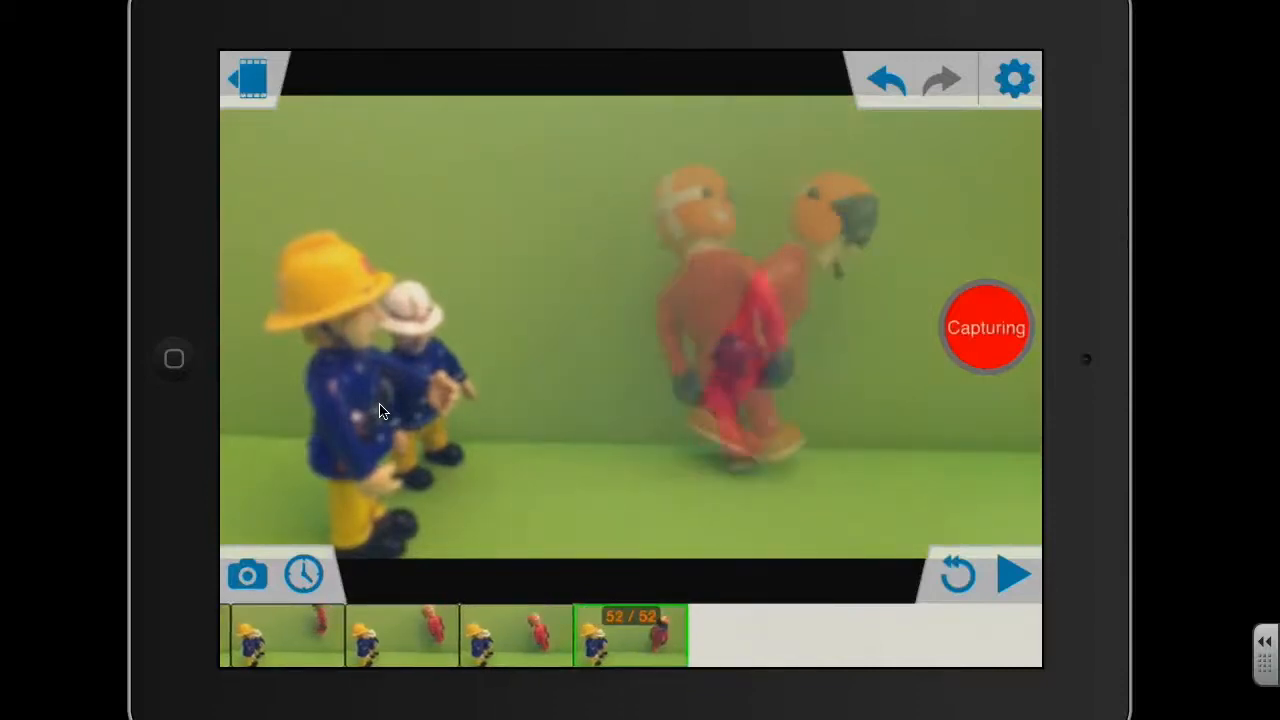
click(250, 575)
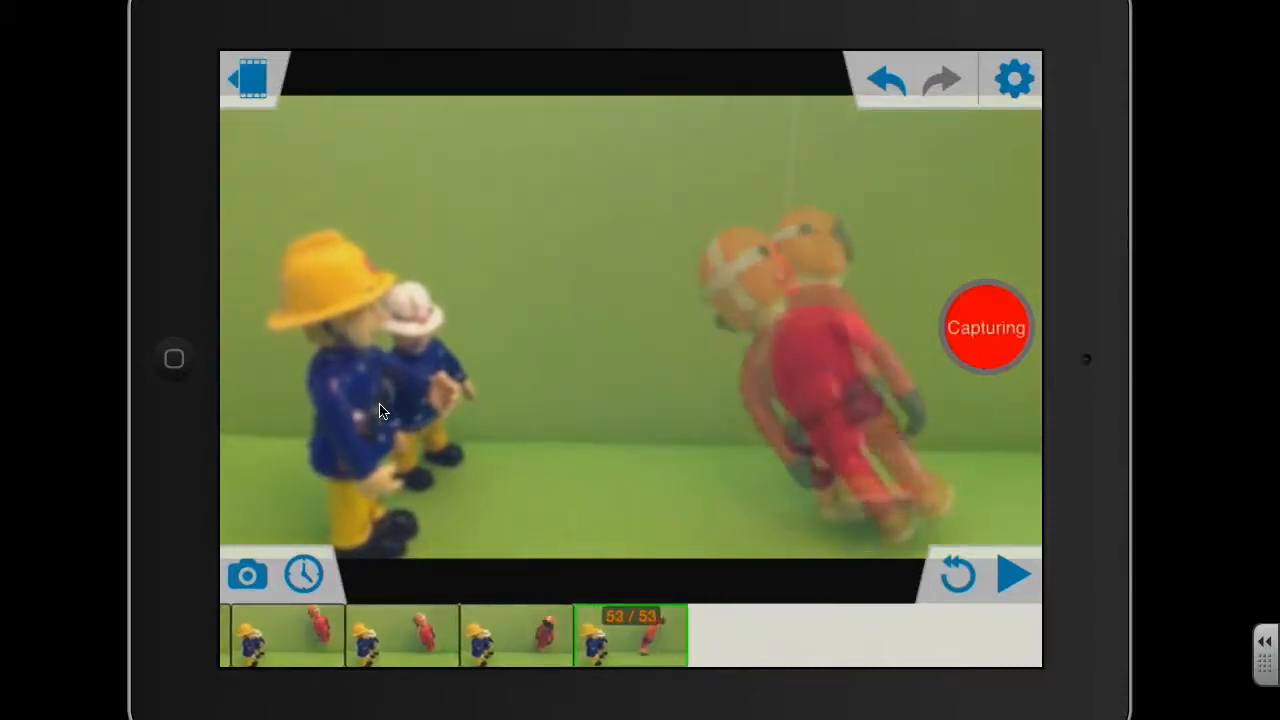
click(987, 327)
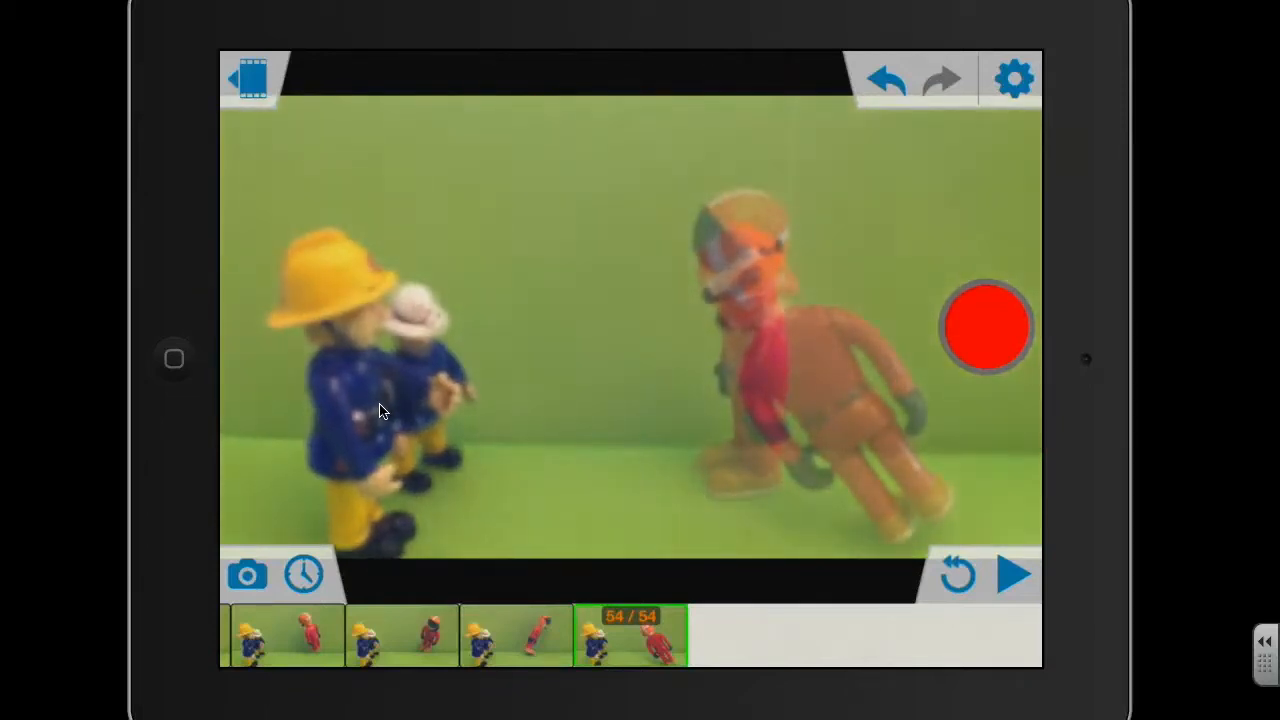
click(986, 326)
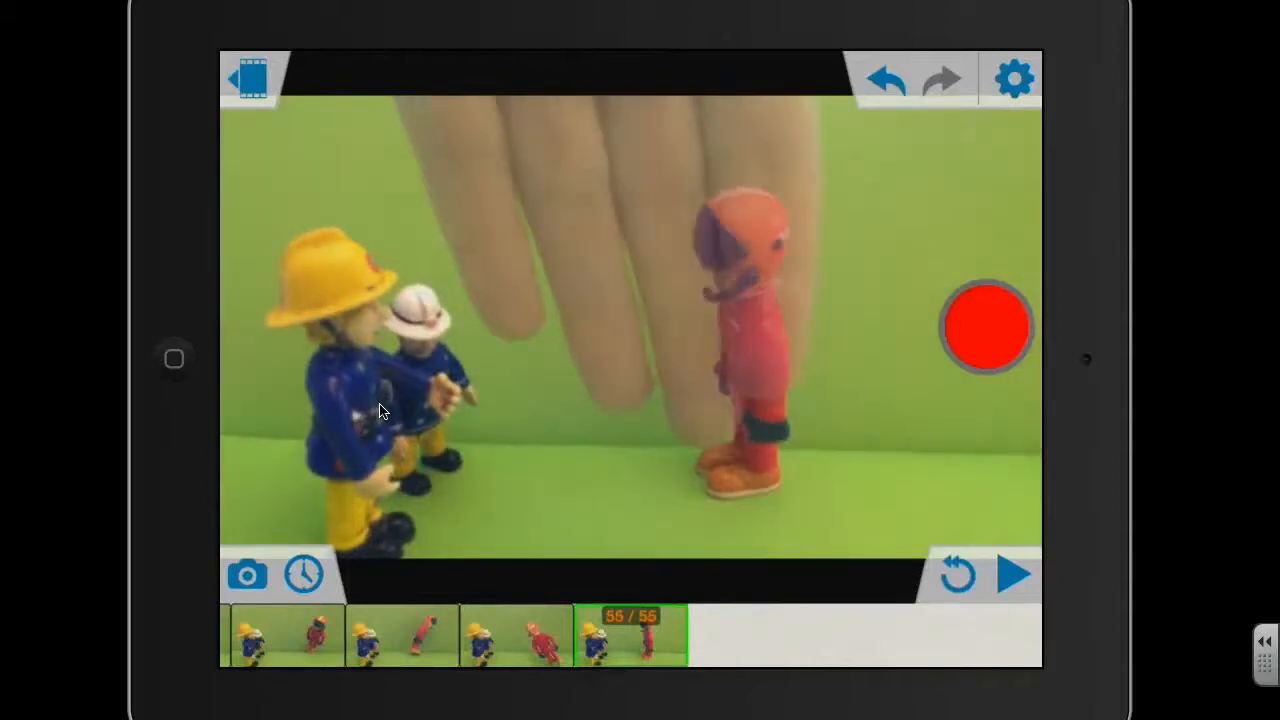
- Capture the red-suited figure standing, then undo the frame spoiled by a visible hand
click(985, 326)
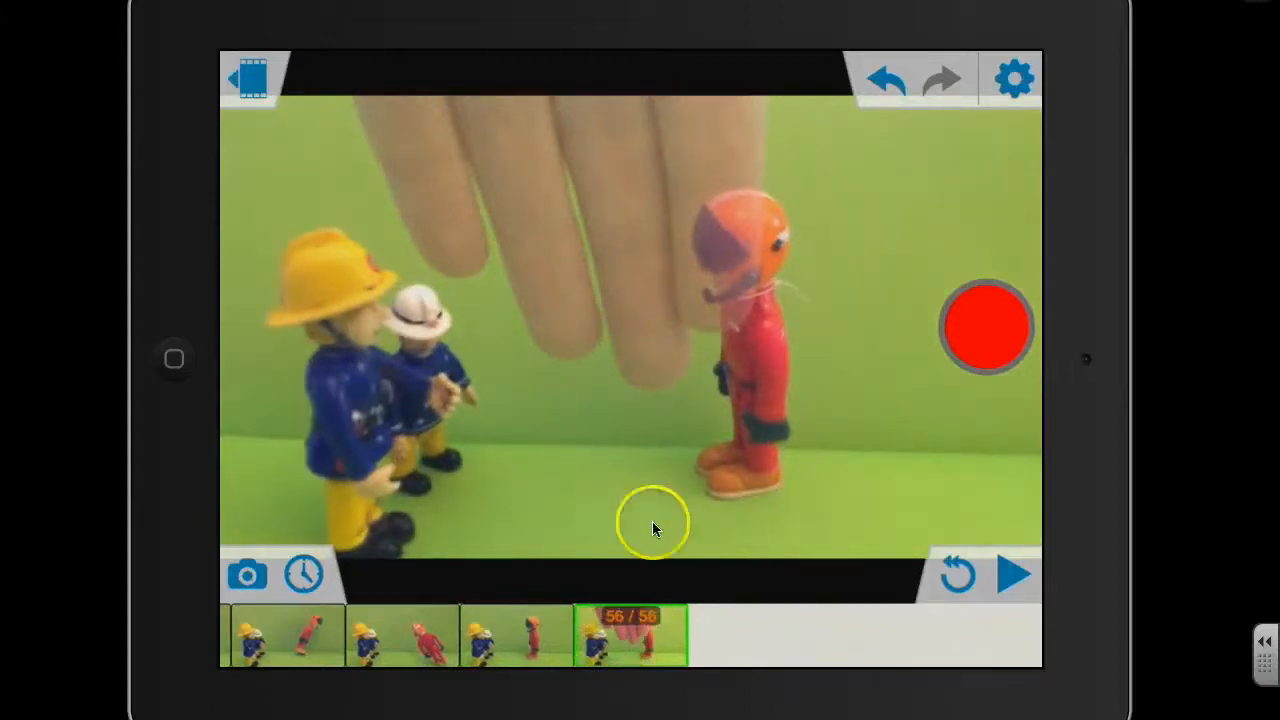
mouse_move(830, 124)
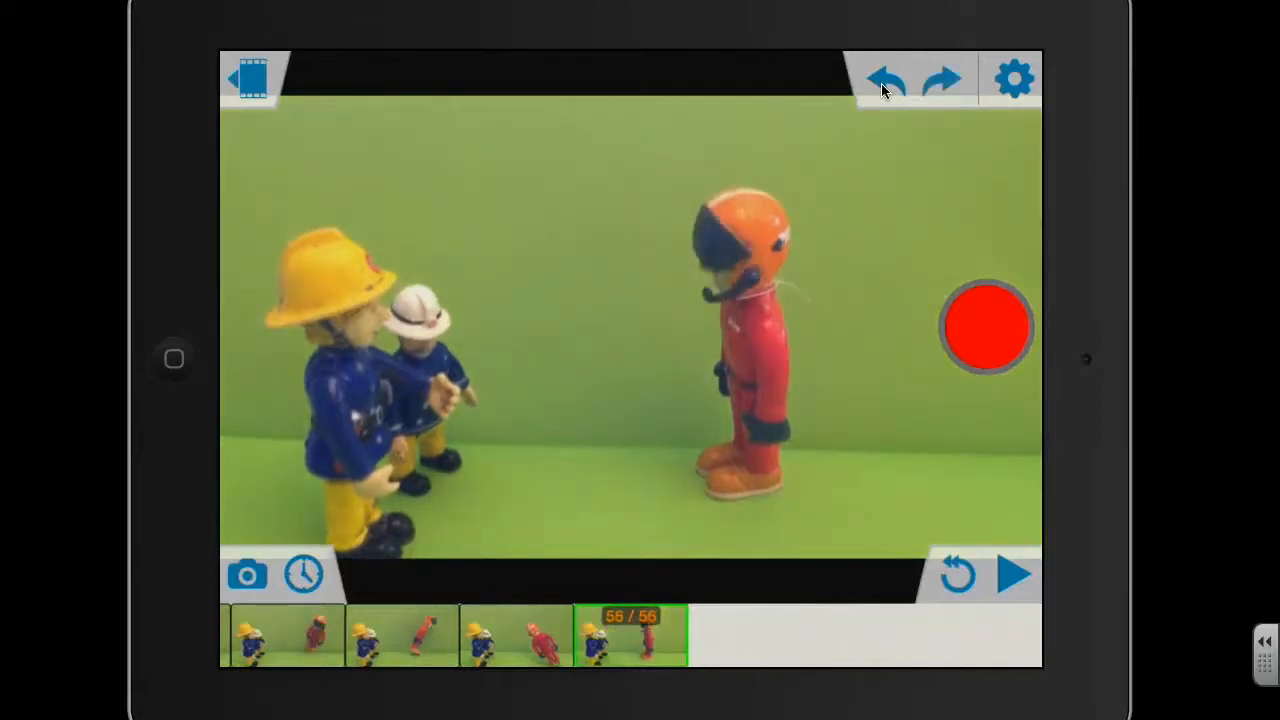
click(889, 78)
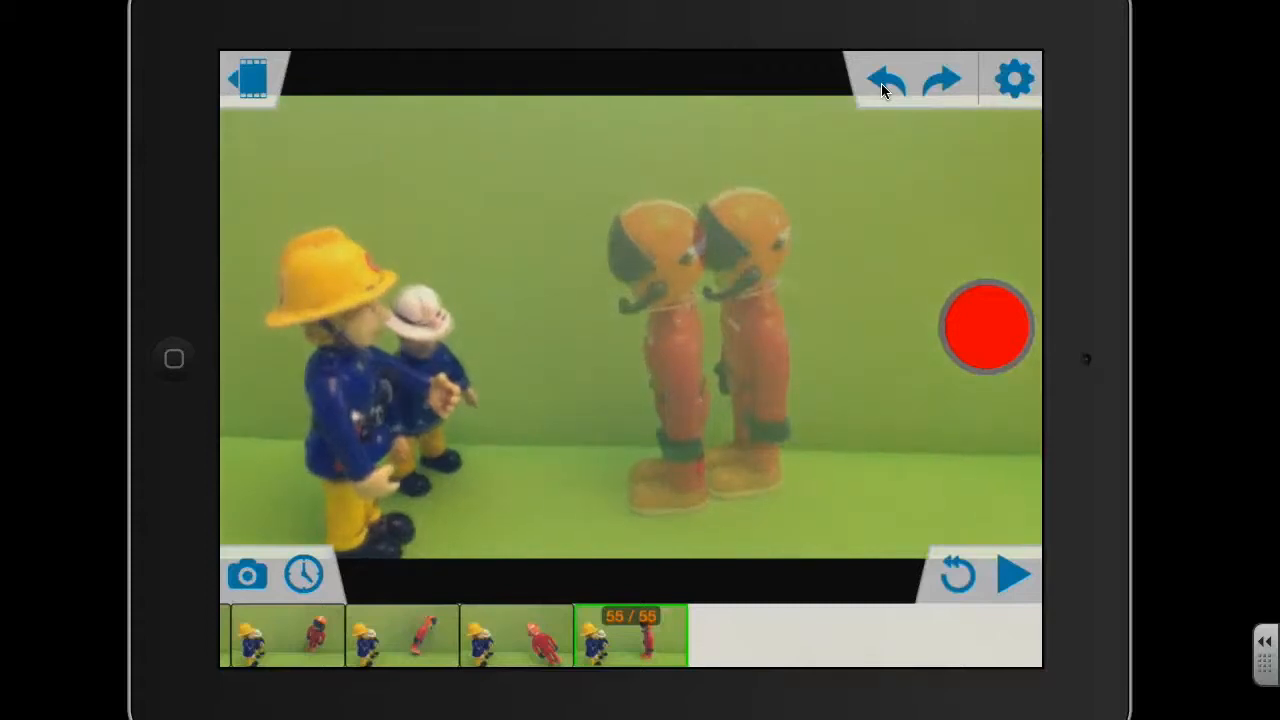
- Capture seven frames of the red-suited figure facing the moving firefighters
click(986, 326)
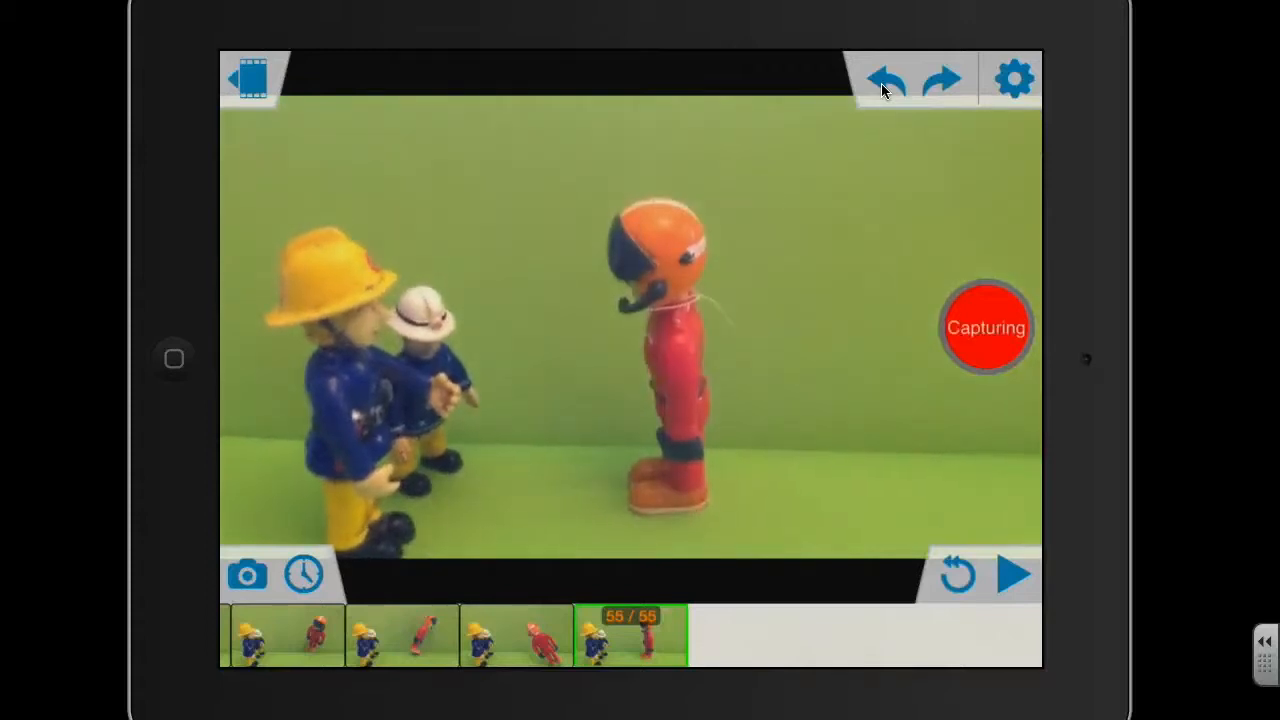
click(252, 576)
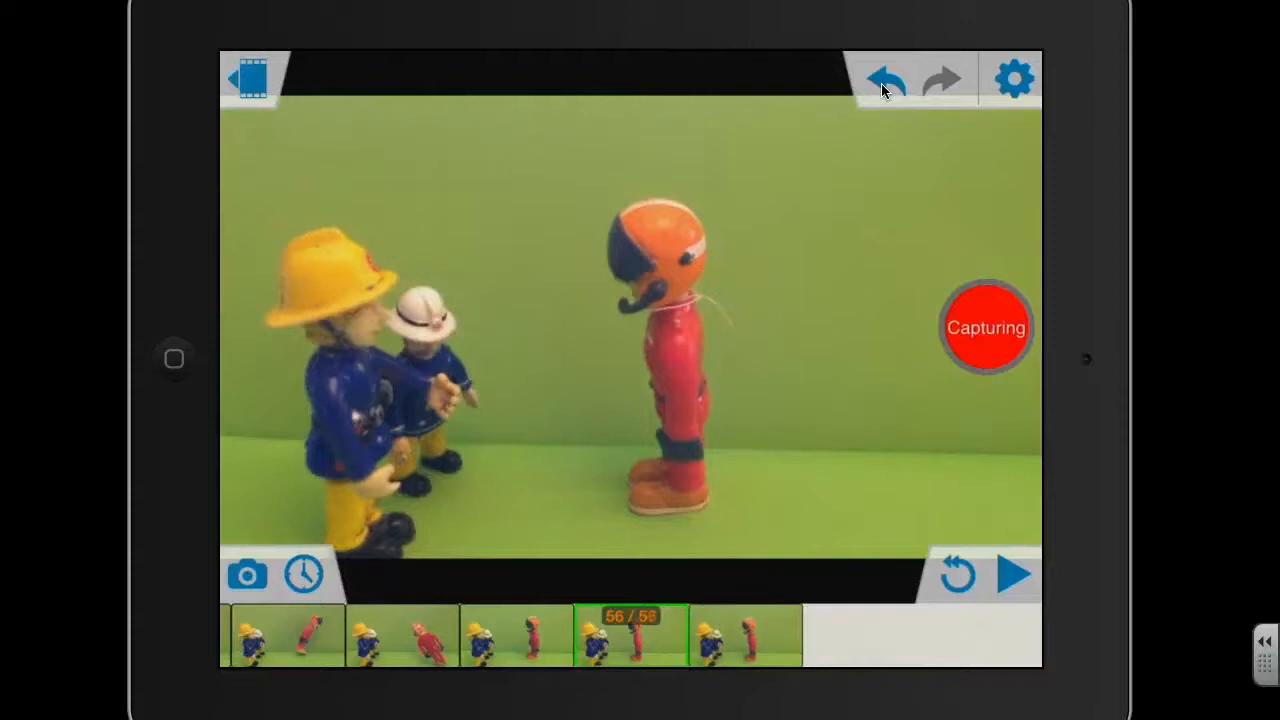
click(987, 327)
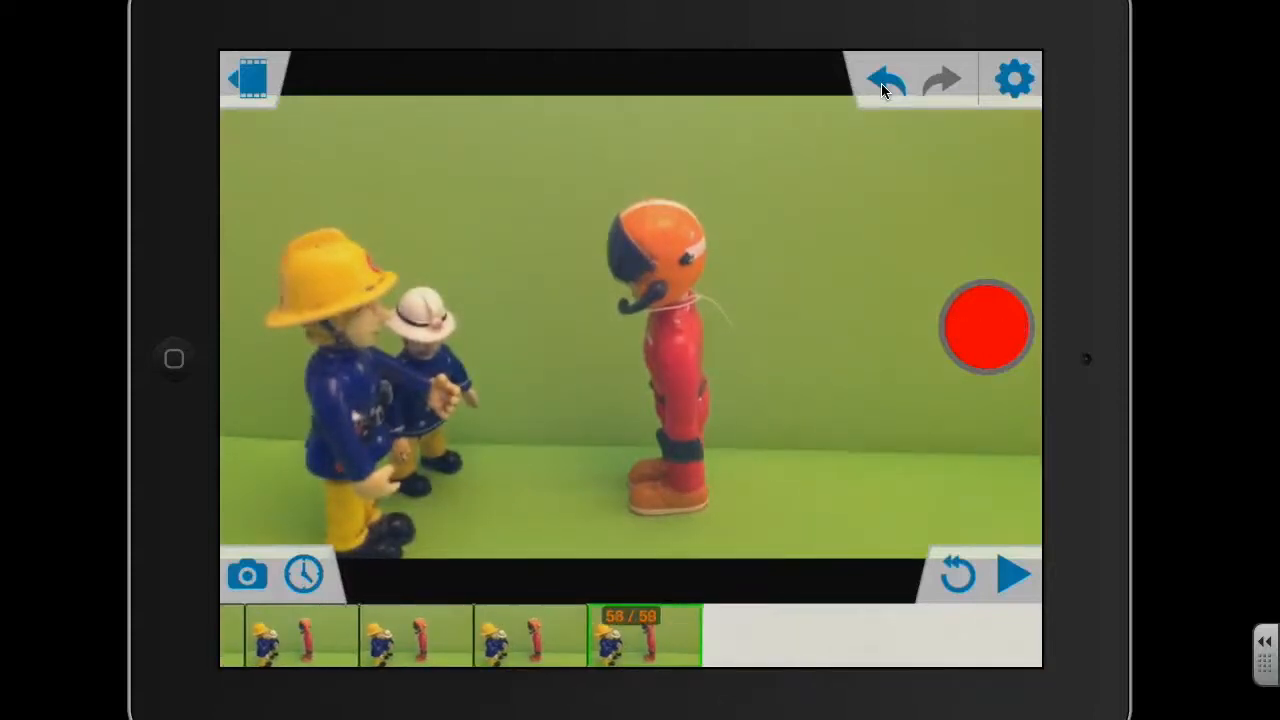
click(985, 327)
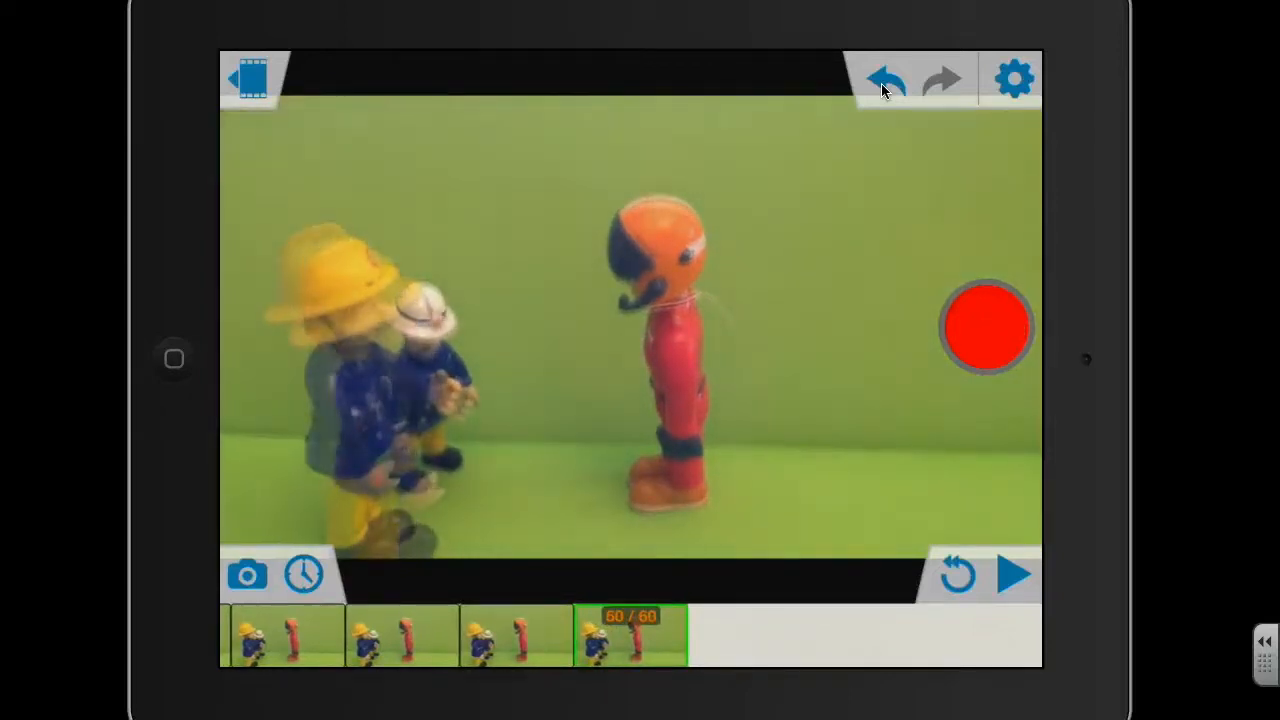
click(986, 326)
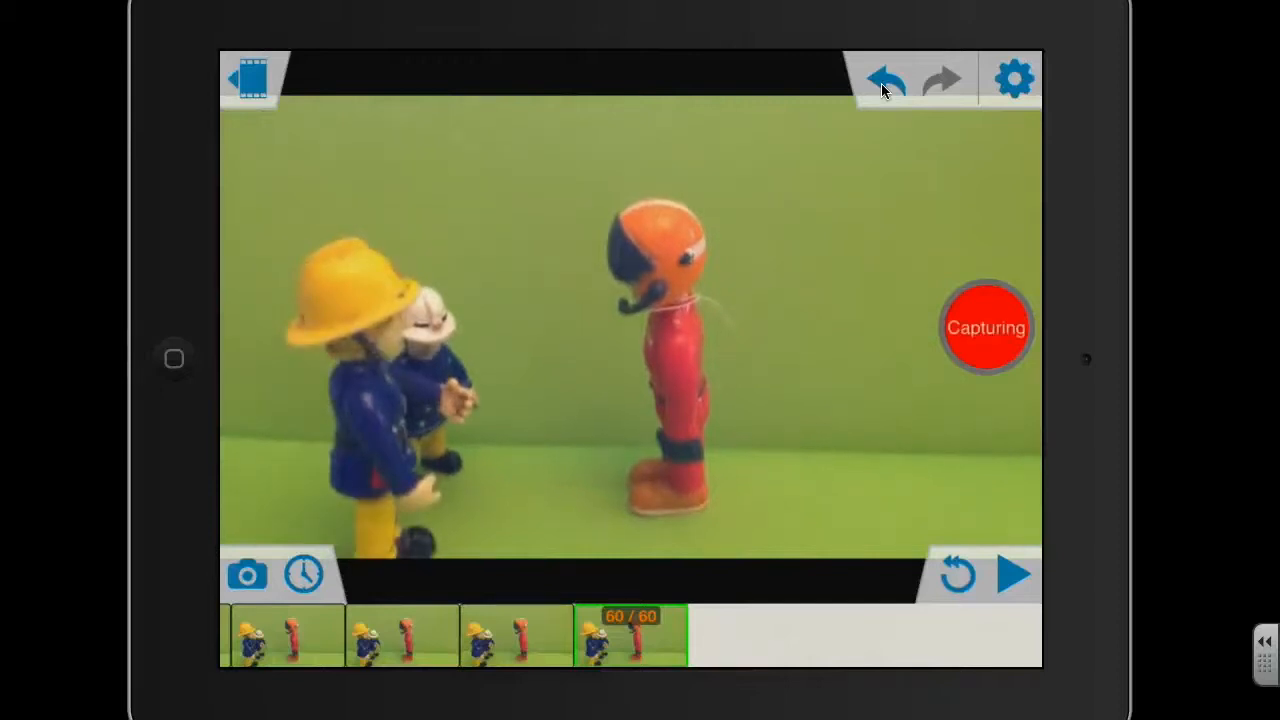
click(986, 327)
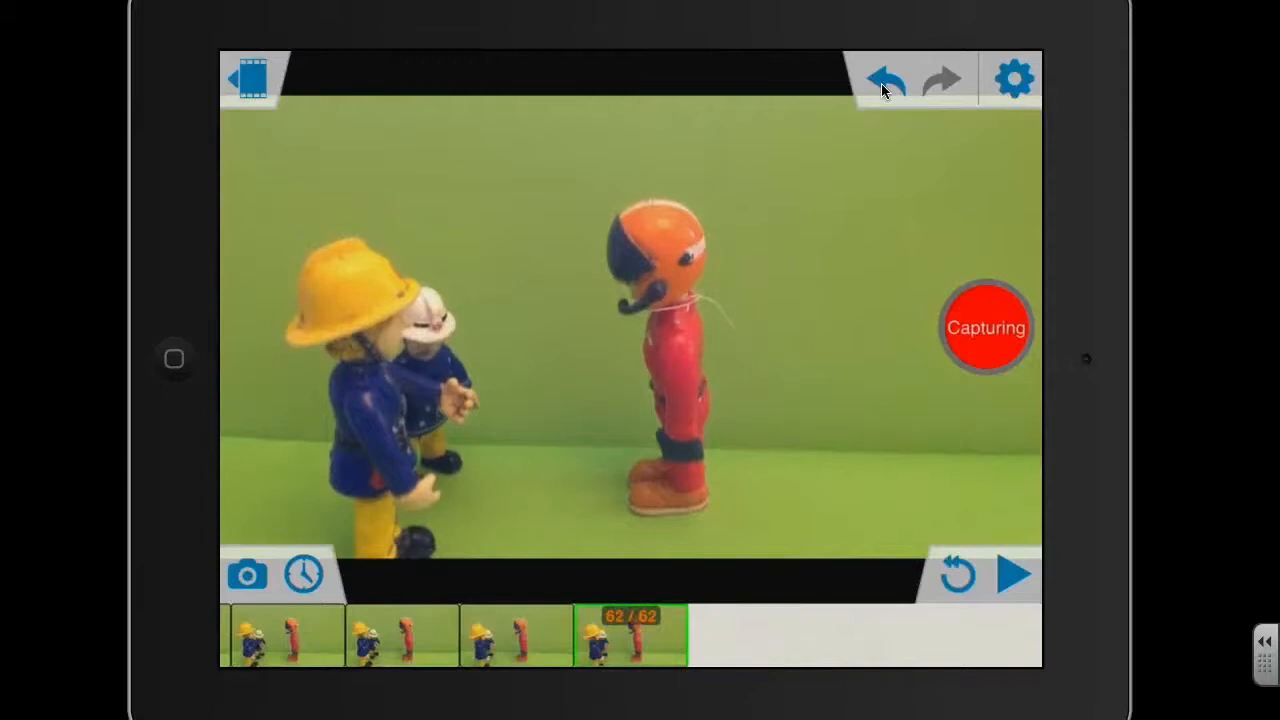
click(250, 575)
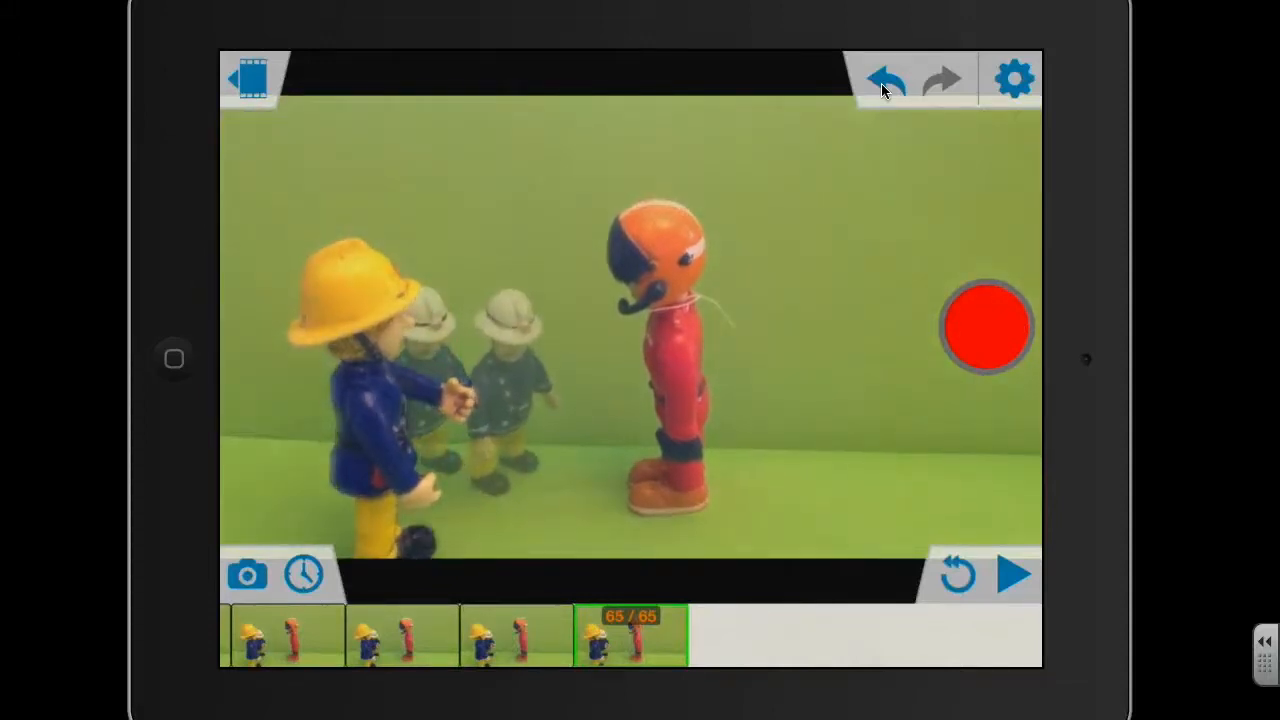
- Capture seven frames of the smaller firefighter stepping forward into the handshake
click(987, 326)
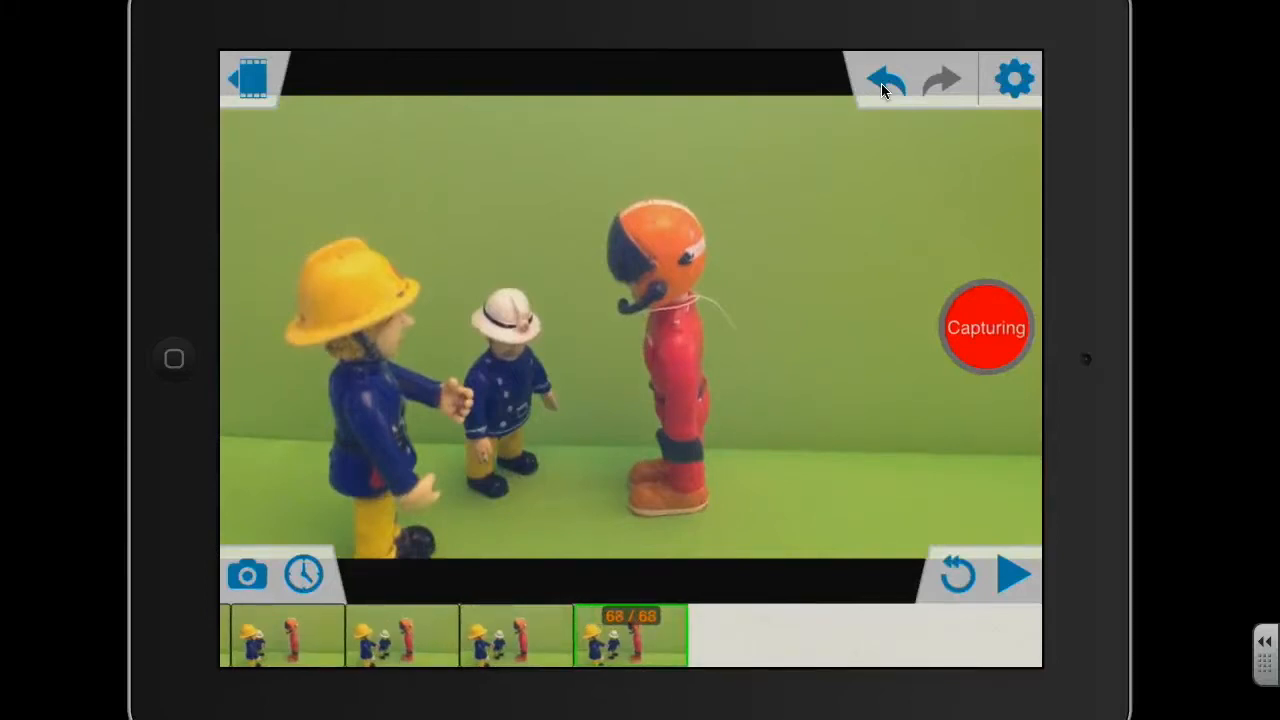
click(257, 576)
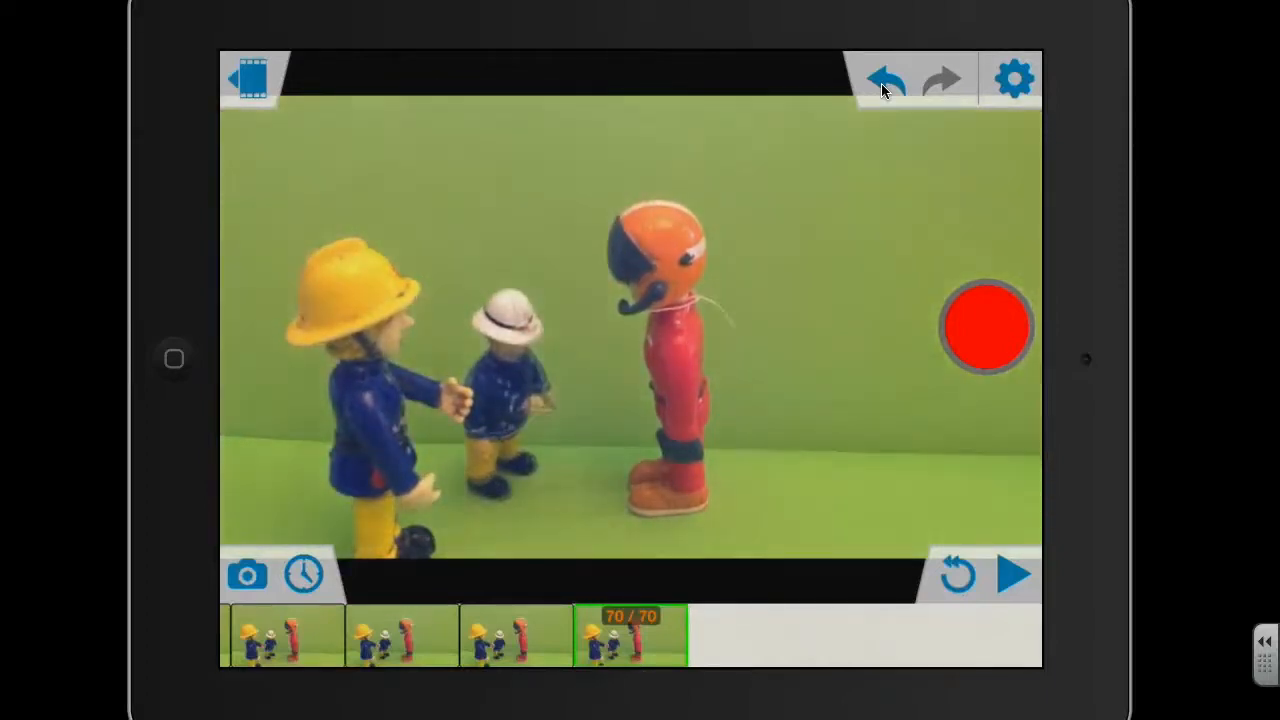
click(985, 326)
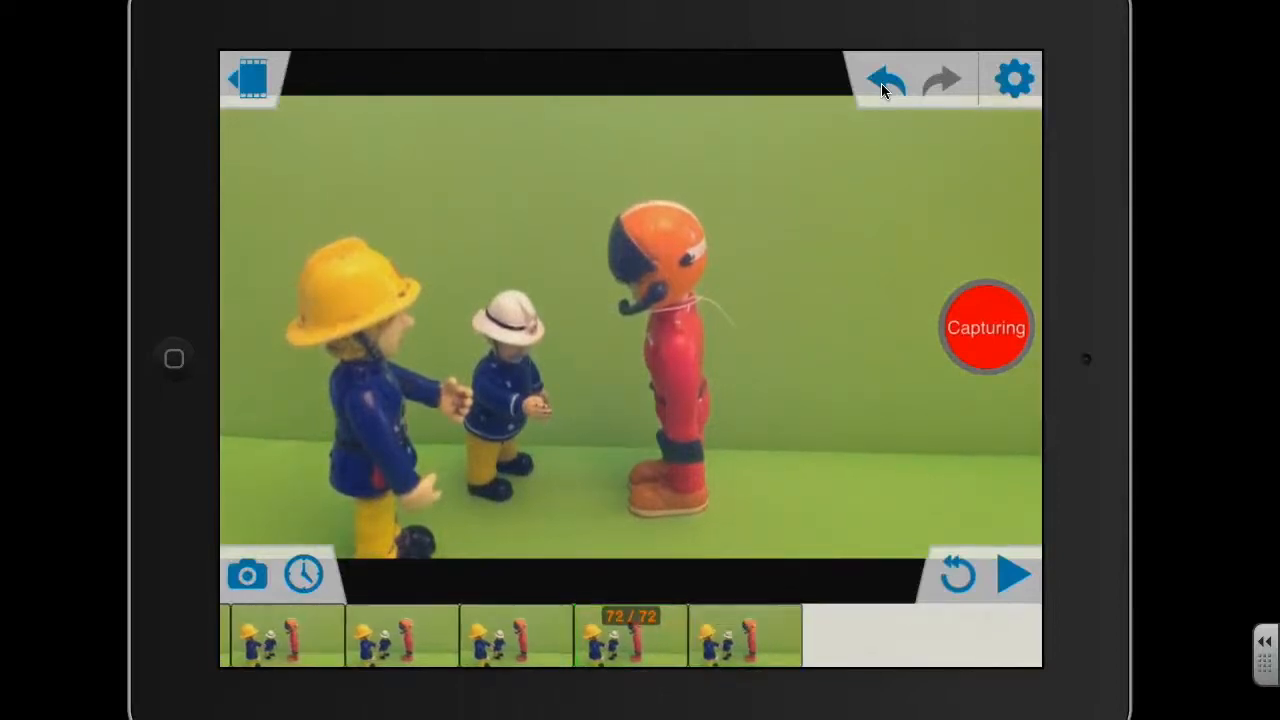
click(251, 573)
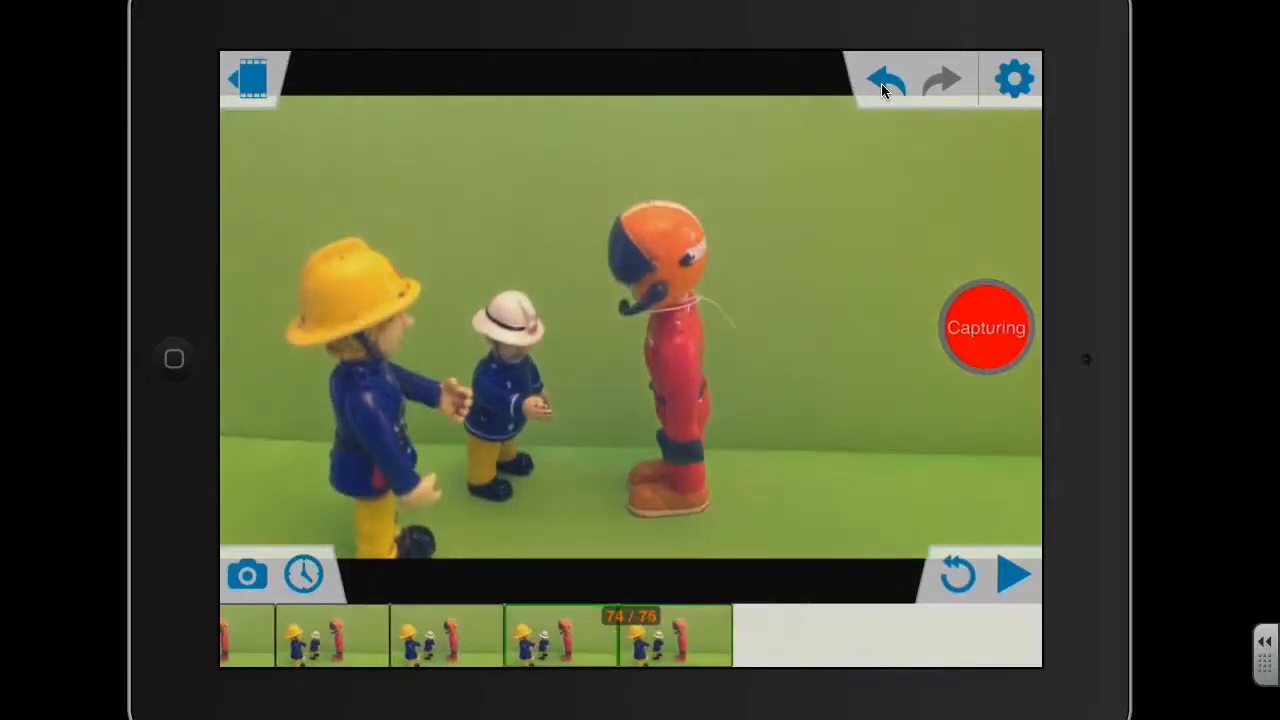
click(985, 328)
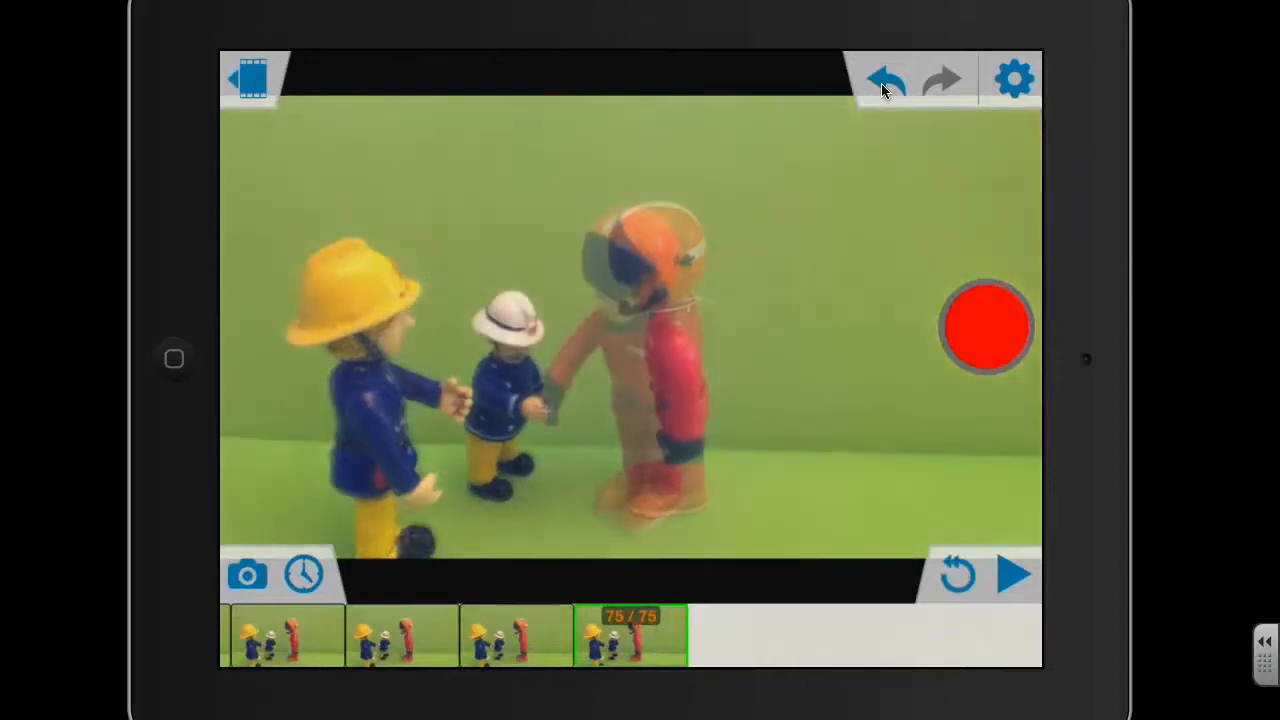
click(987, 325)
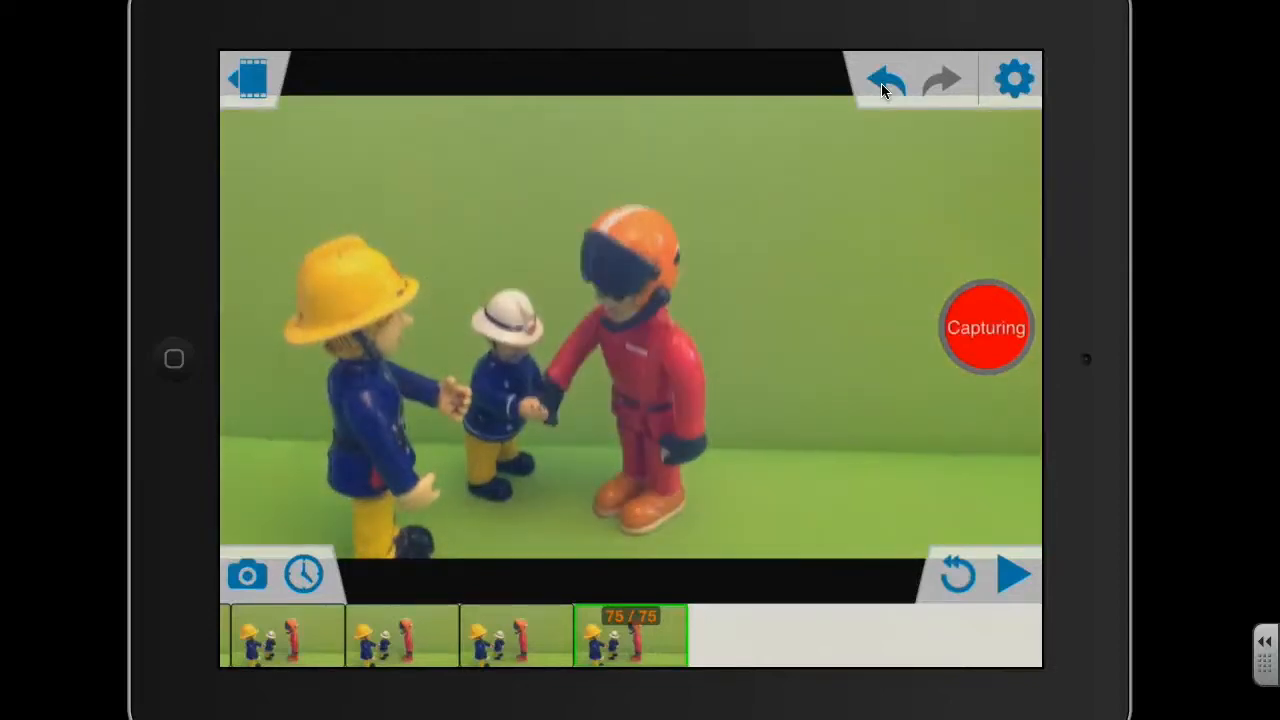
click(249, 575)
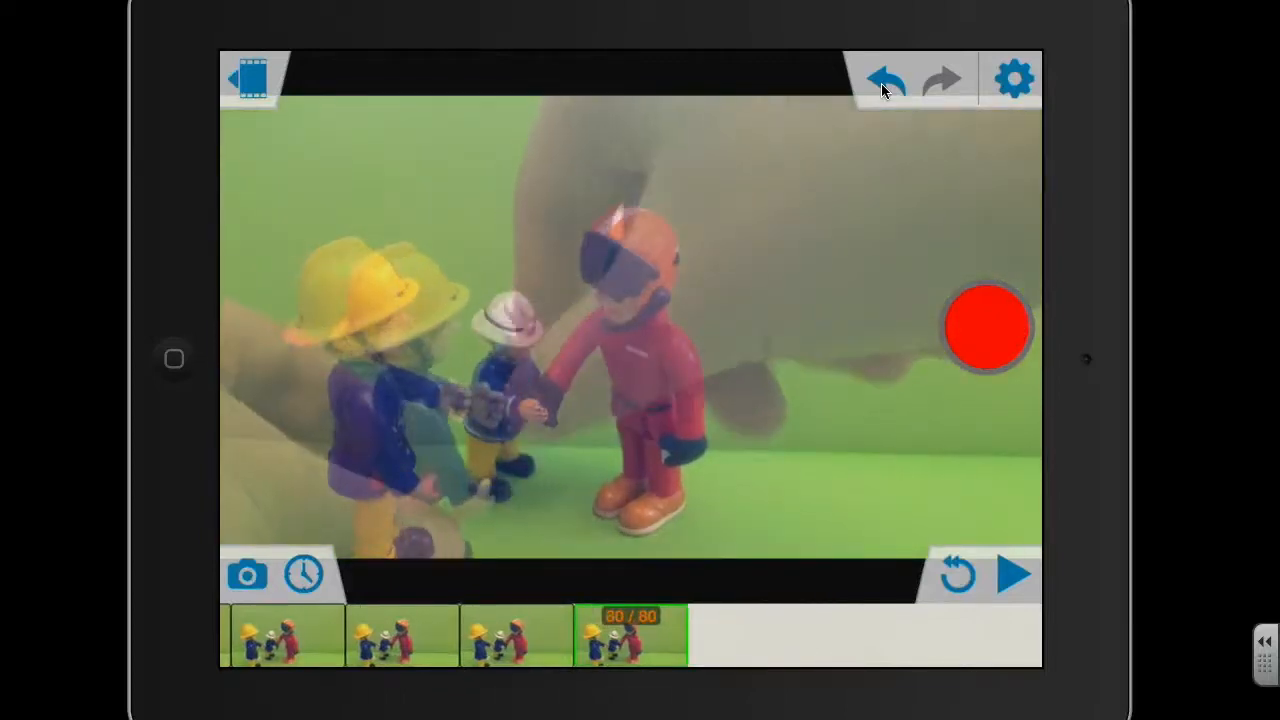
- Capture six frames of the yellow-helmeted fireman moving in to shake hands, reaching 100
click(986, 326)
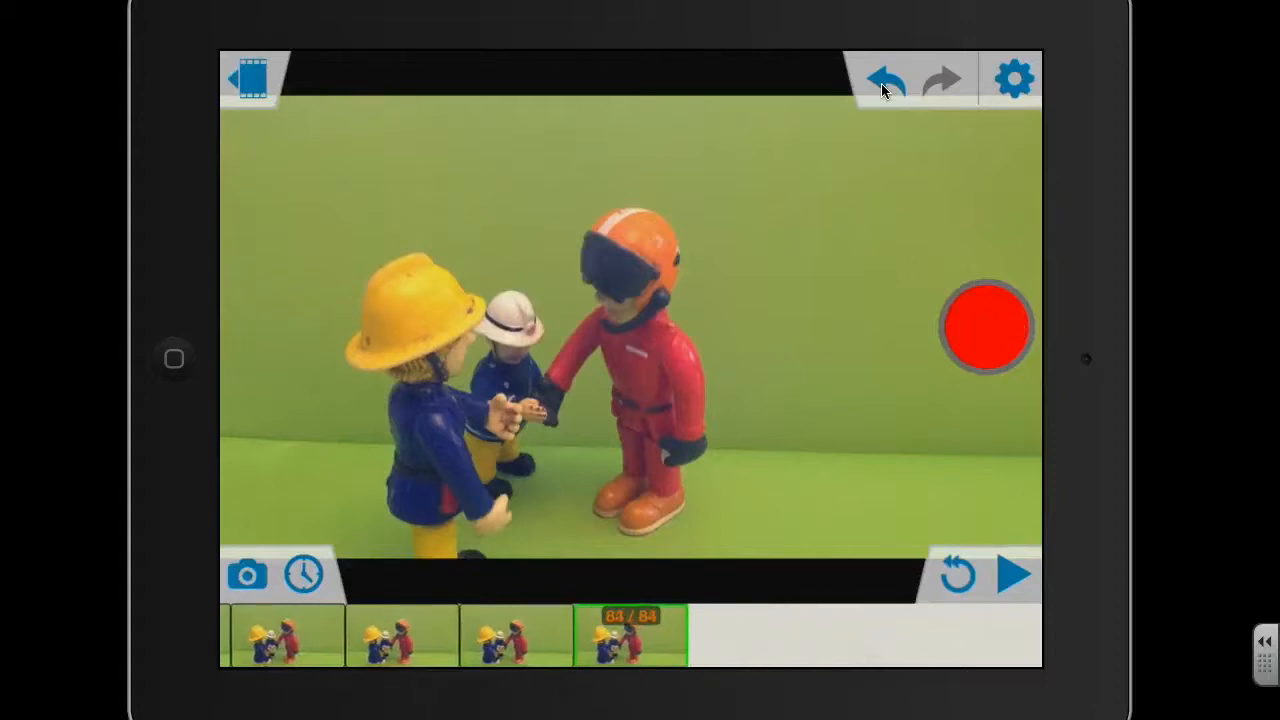
click(985, 325)
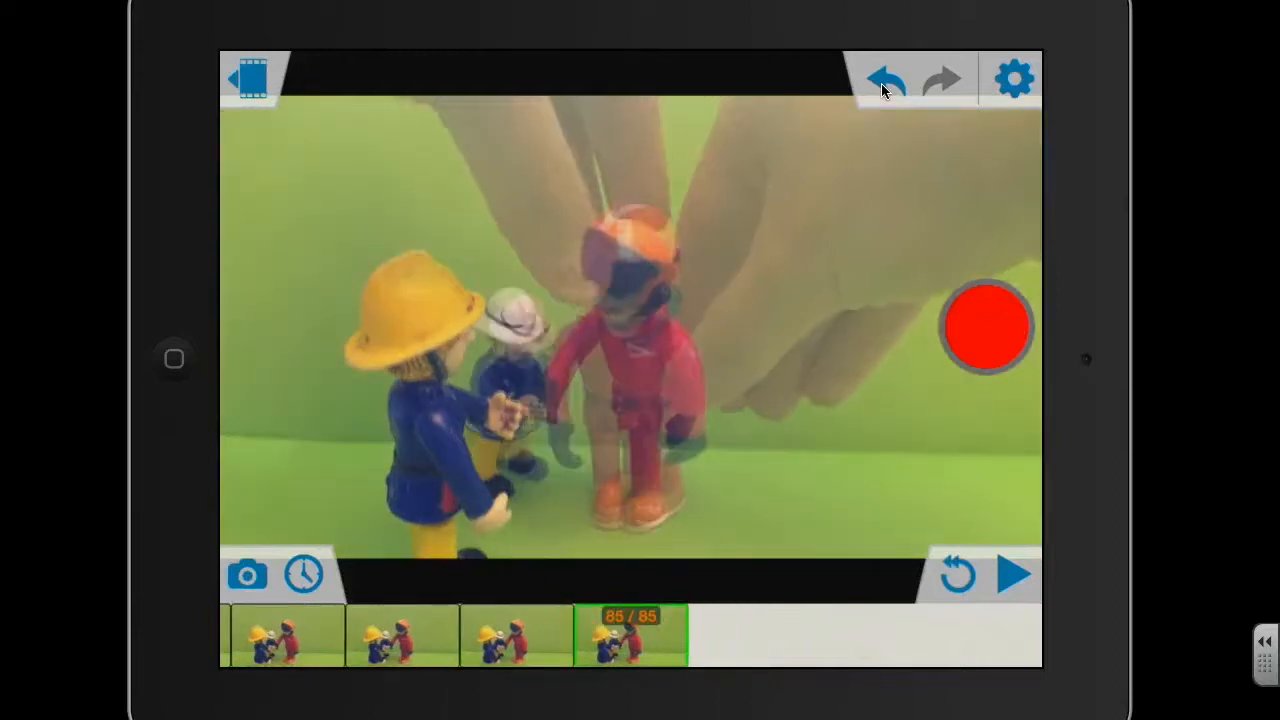
click(986, 326)
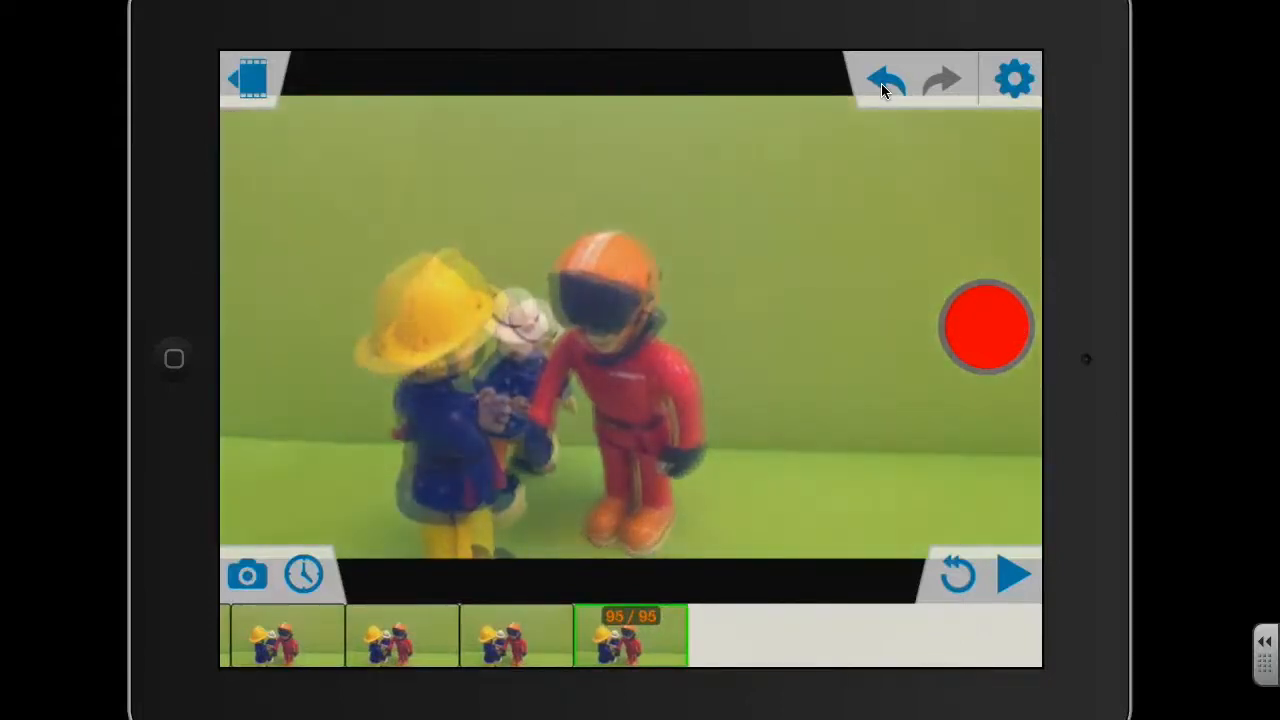
click(985, 326)
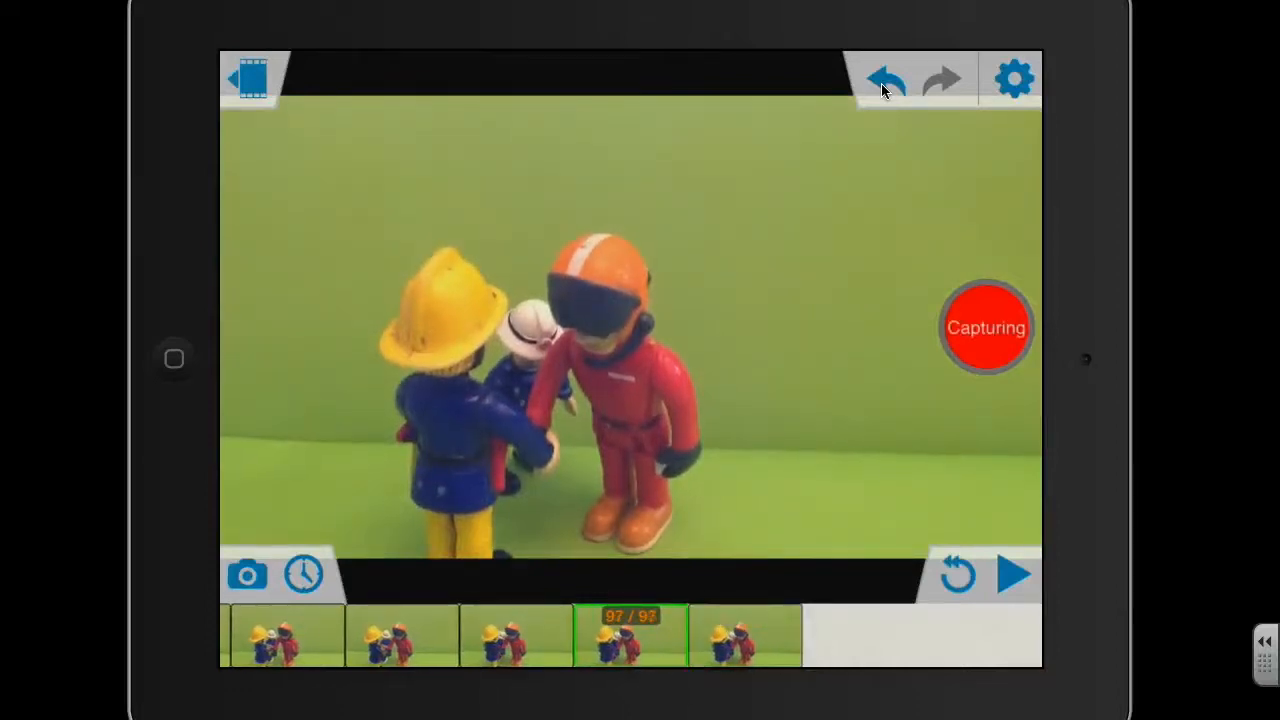
click(986, 326)
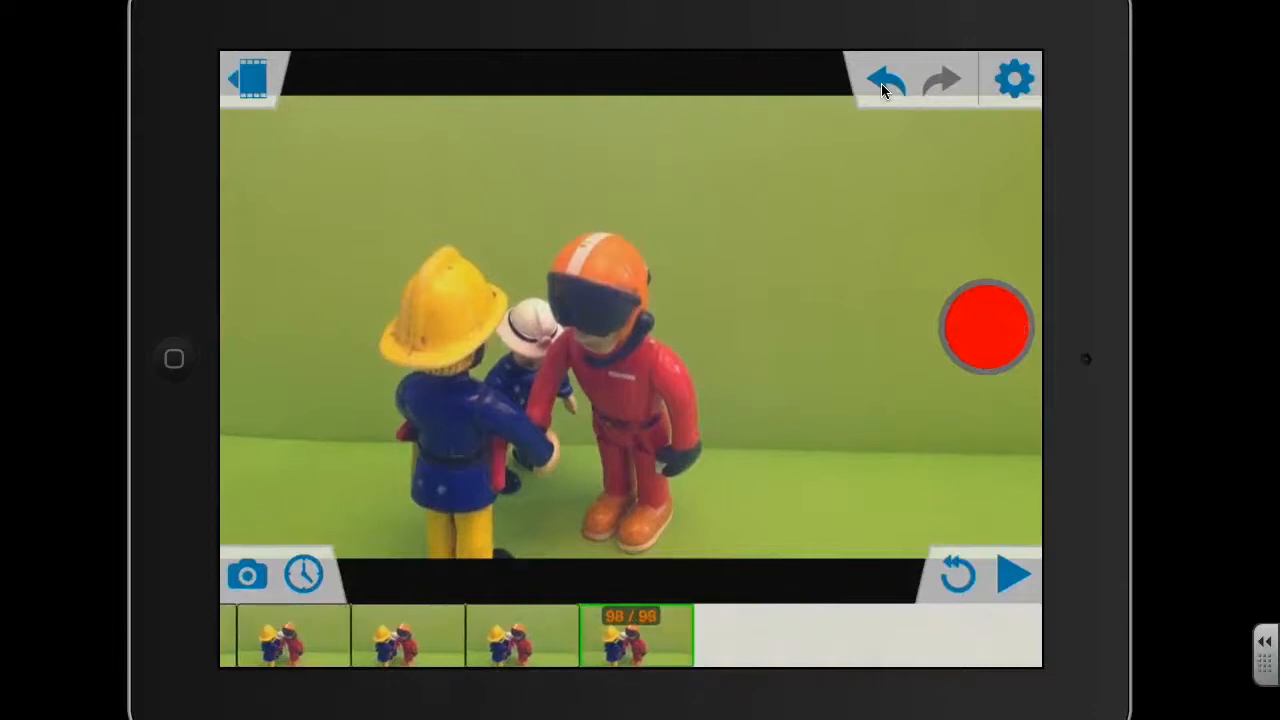
click(987, 326)
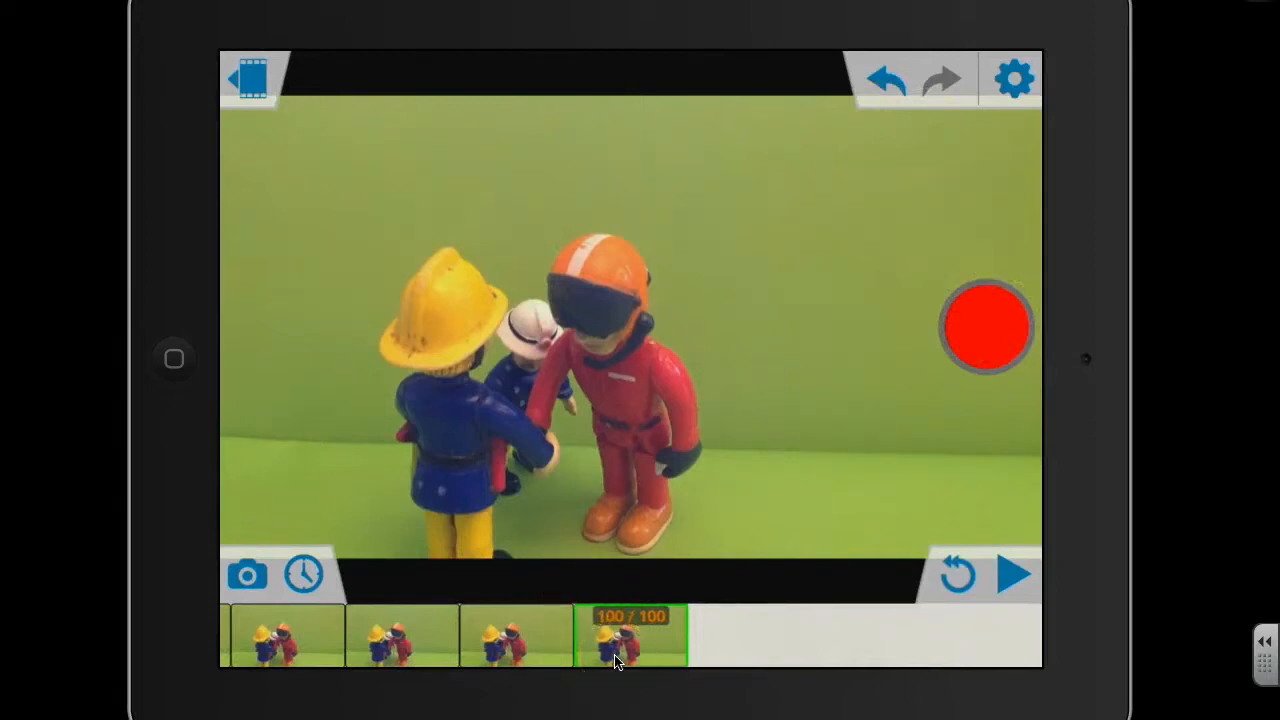
mouse_move(569, 542)
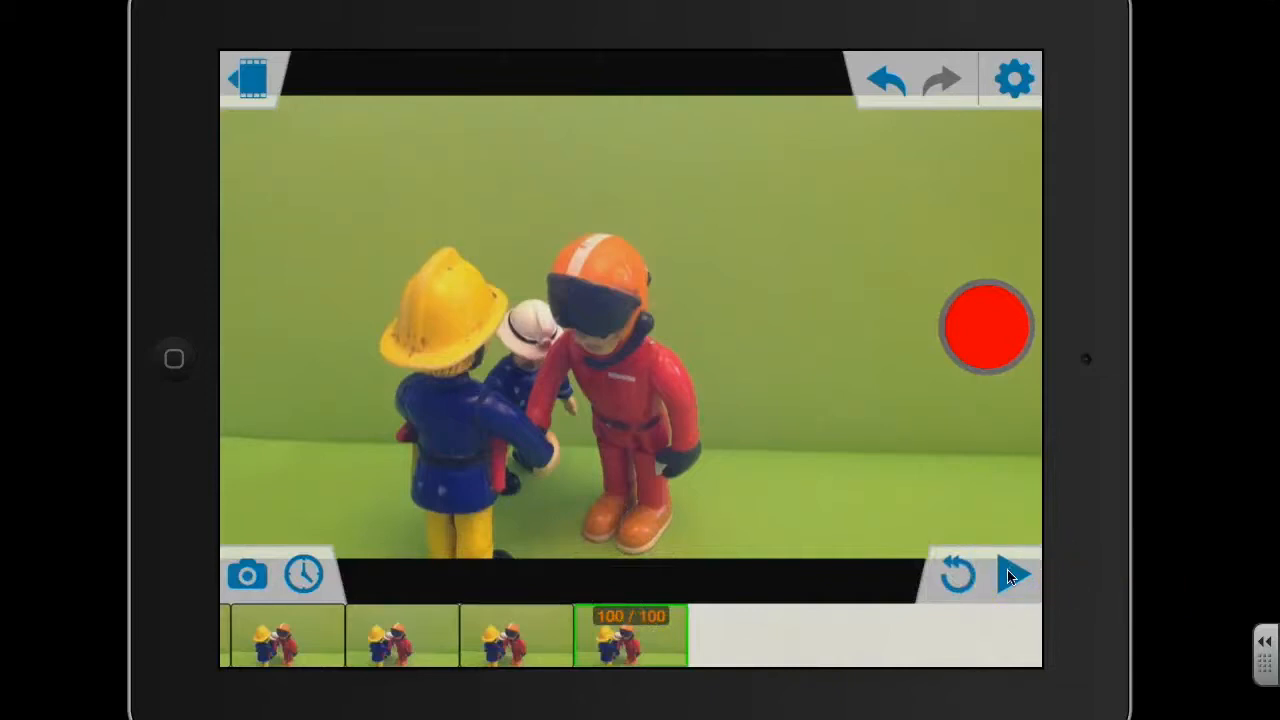
- Play back the 100-frame animation from the first frame
click(1015, 575)
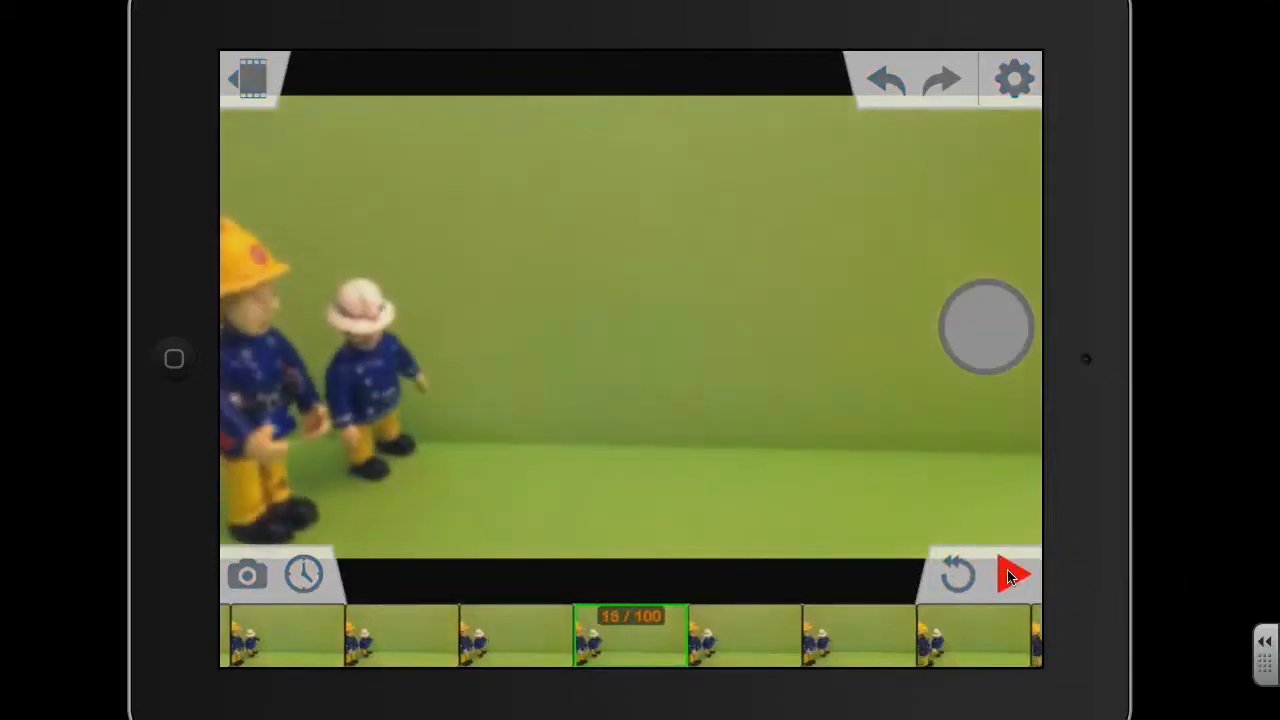
click(1018, 573)
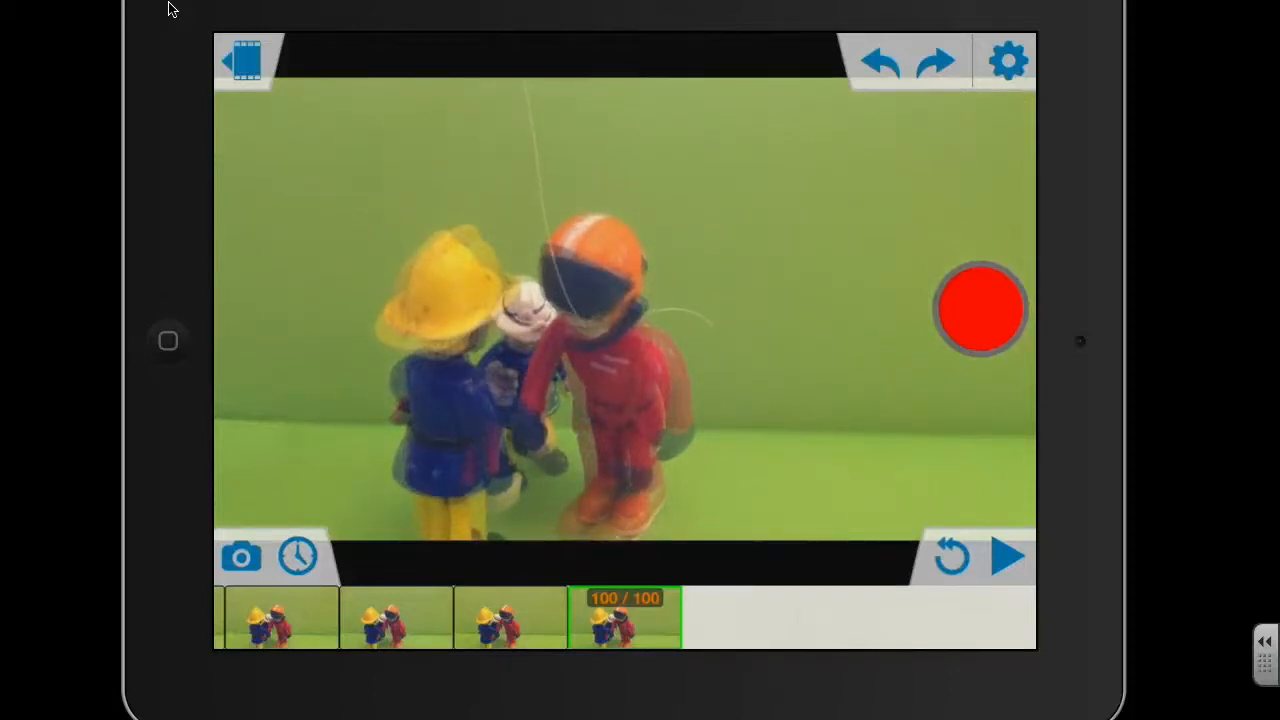
- Capture the red-suited figure lifting off and flying out of view, reaching 111 frames
click(979, 308)
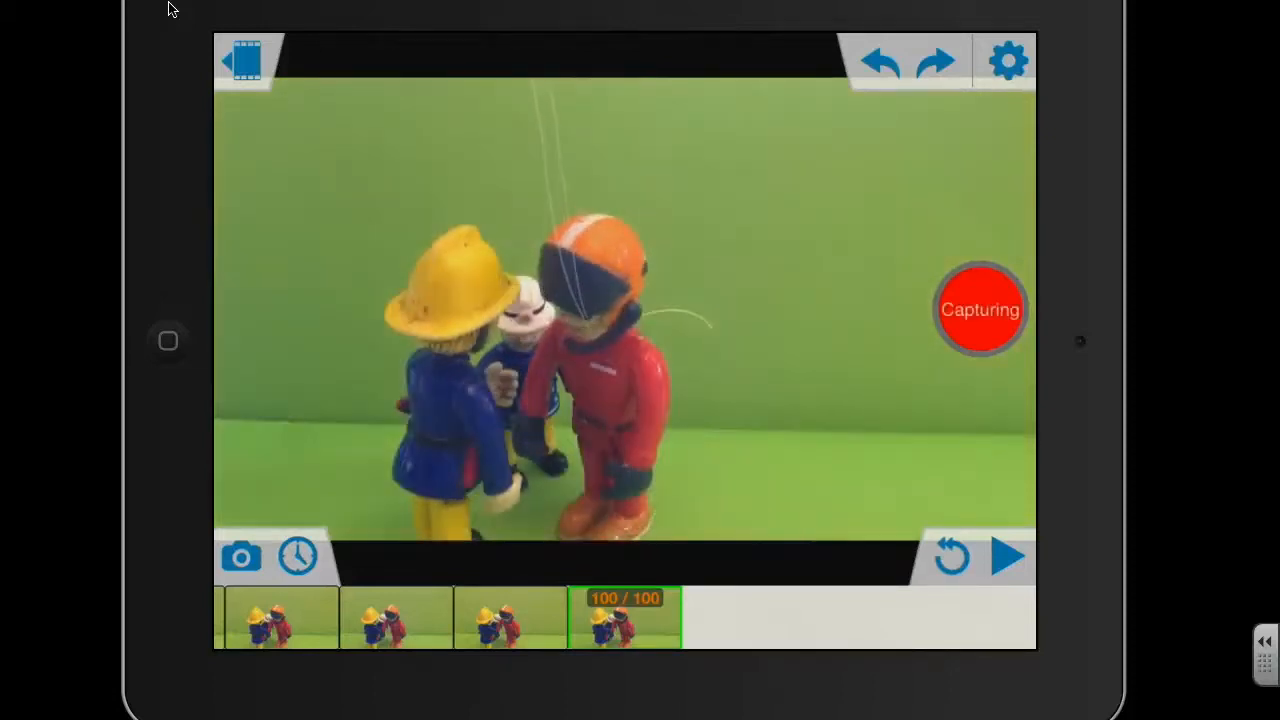
click(240, 557)
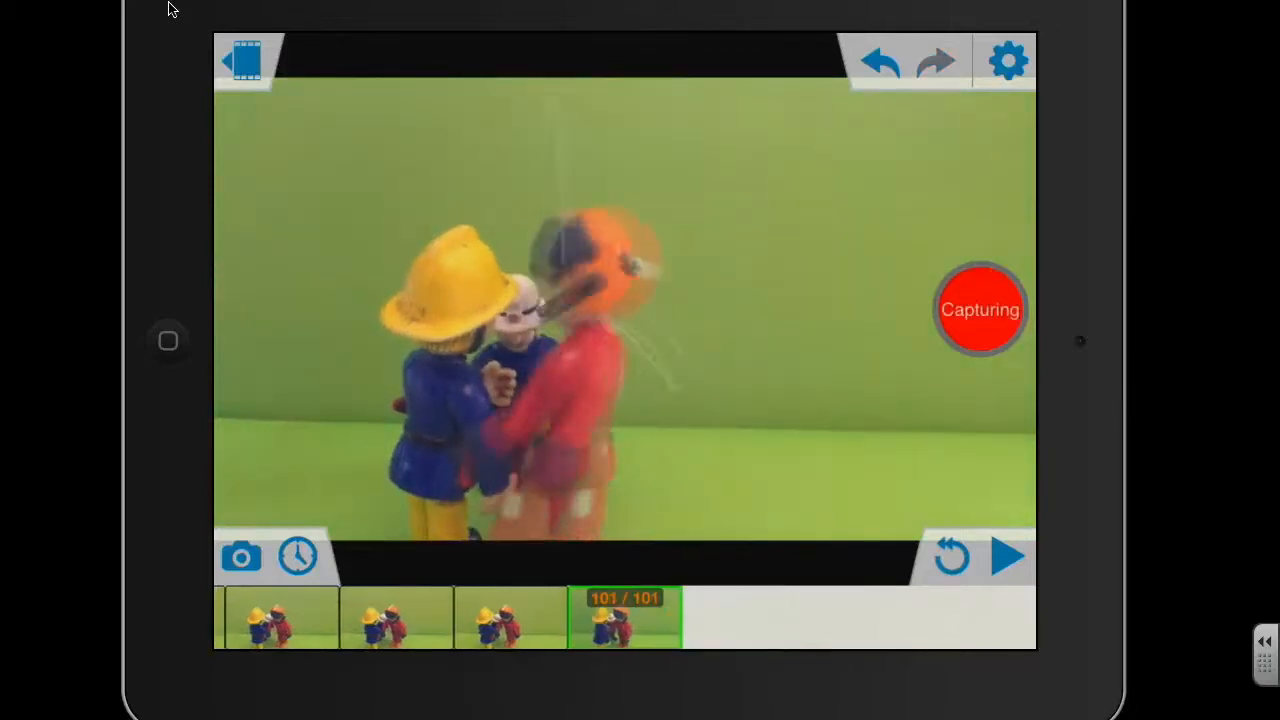
click(241, 556)
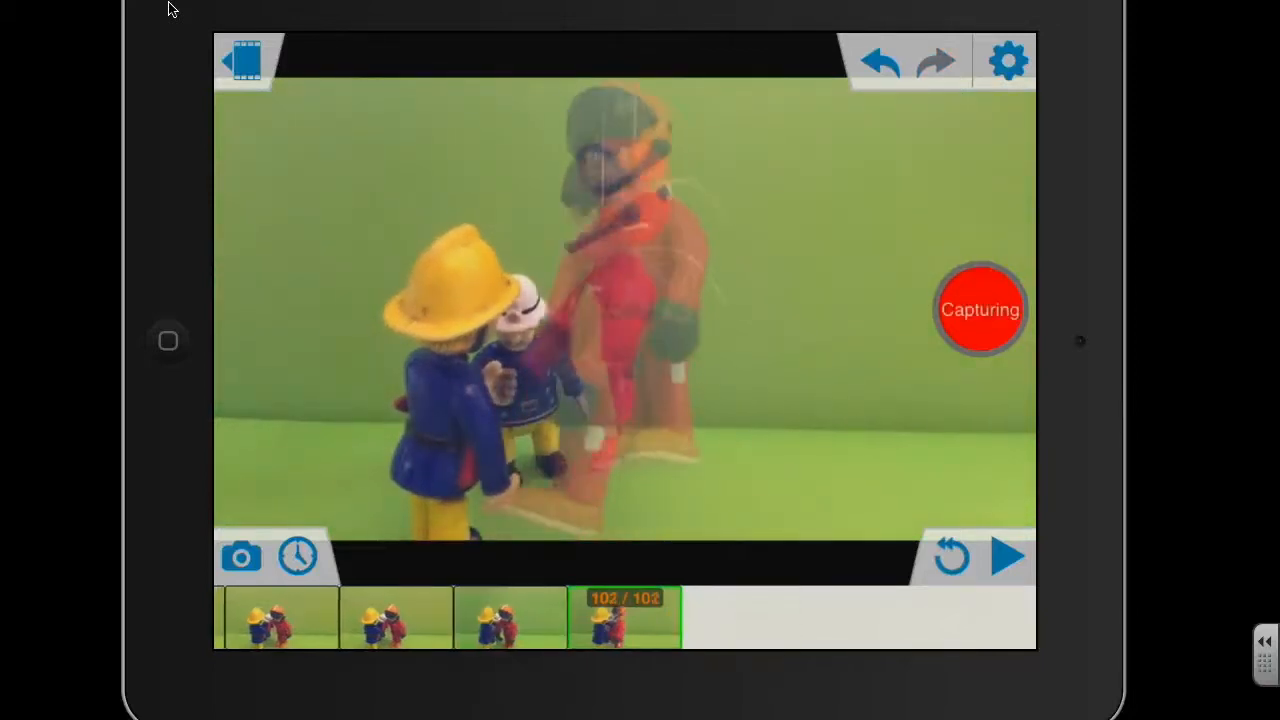
click(241, 556)
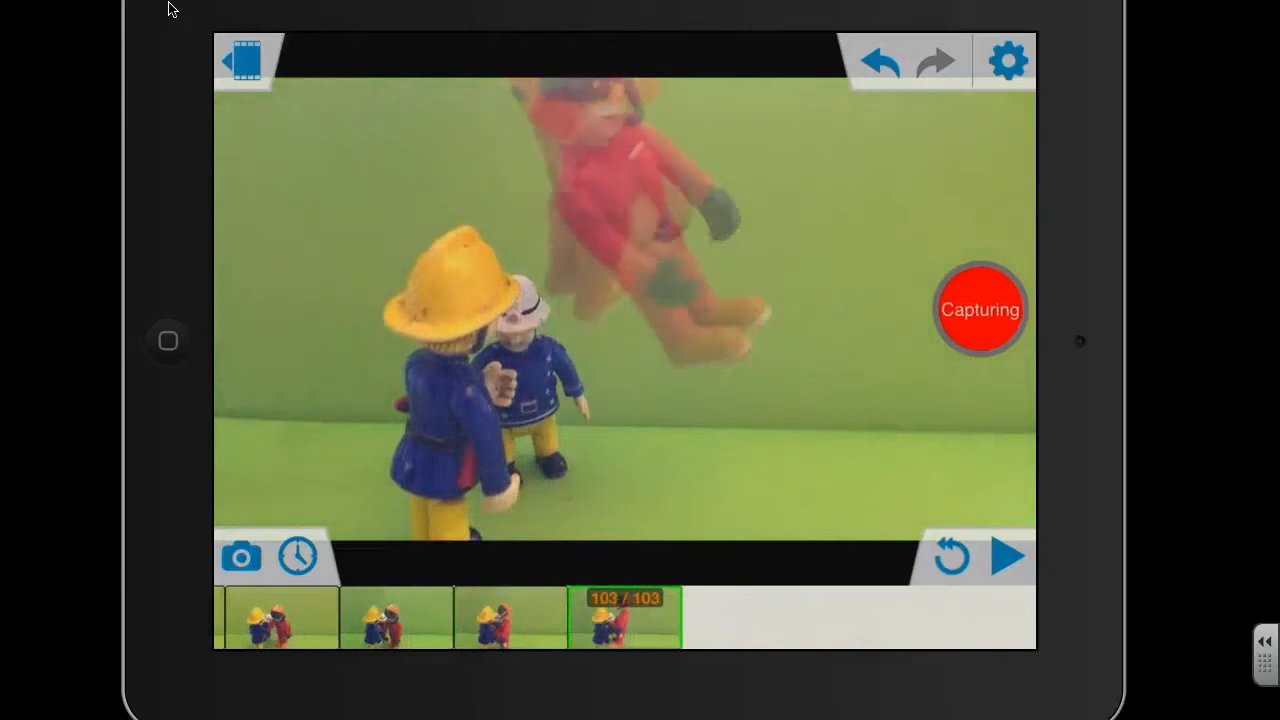
click(242, 559)
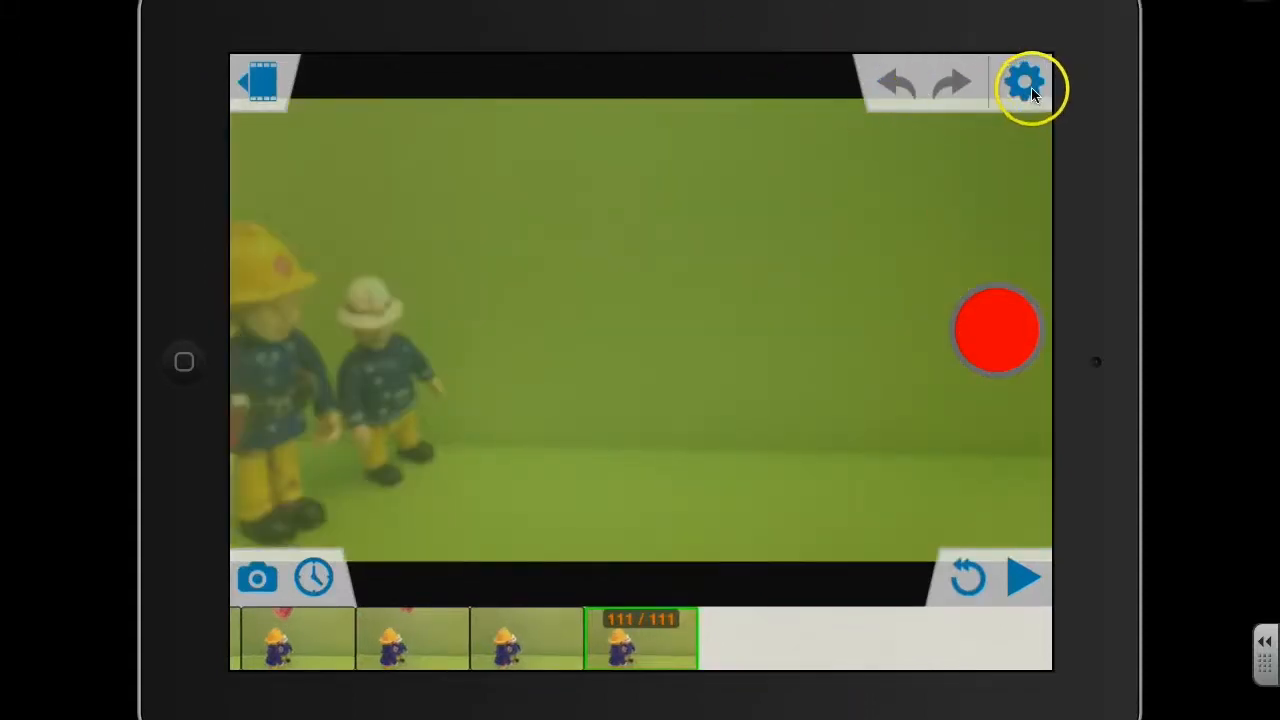
- In Project Settings, try playback speeds between 9 and 16 fps, including 10, 12 and 14
click(1027, 80)
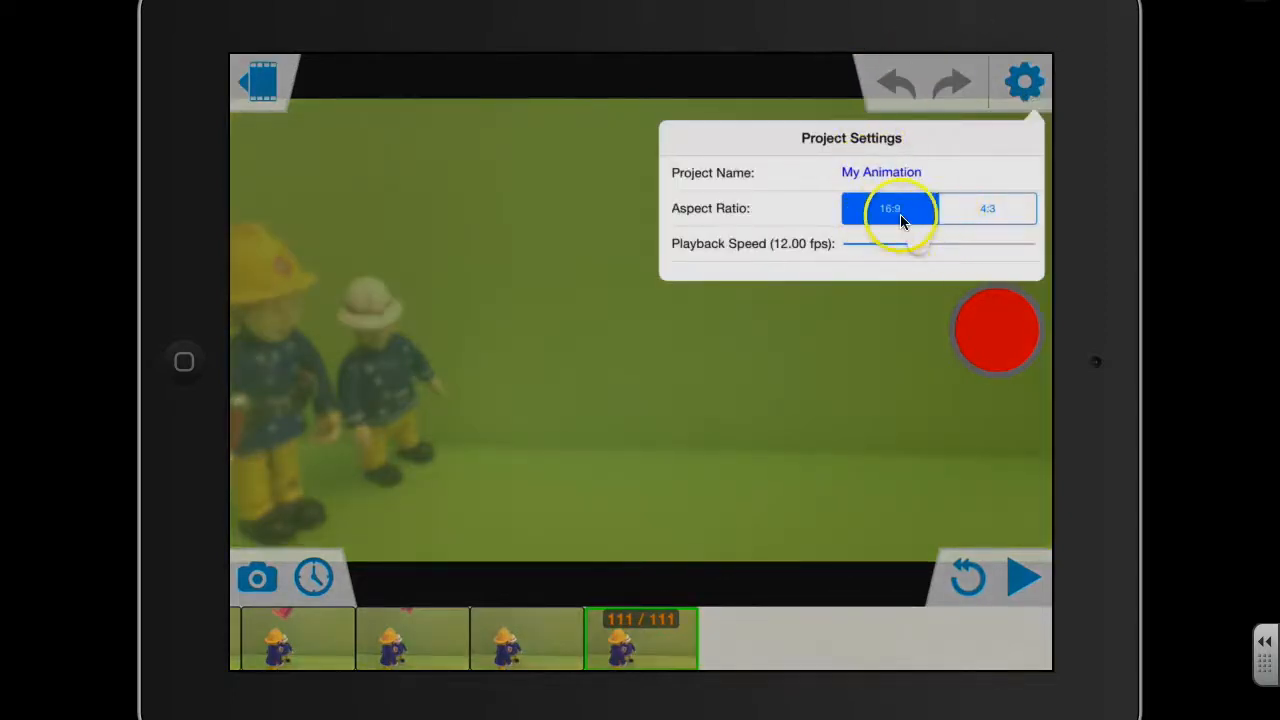
mouse_move(980, 155)
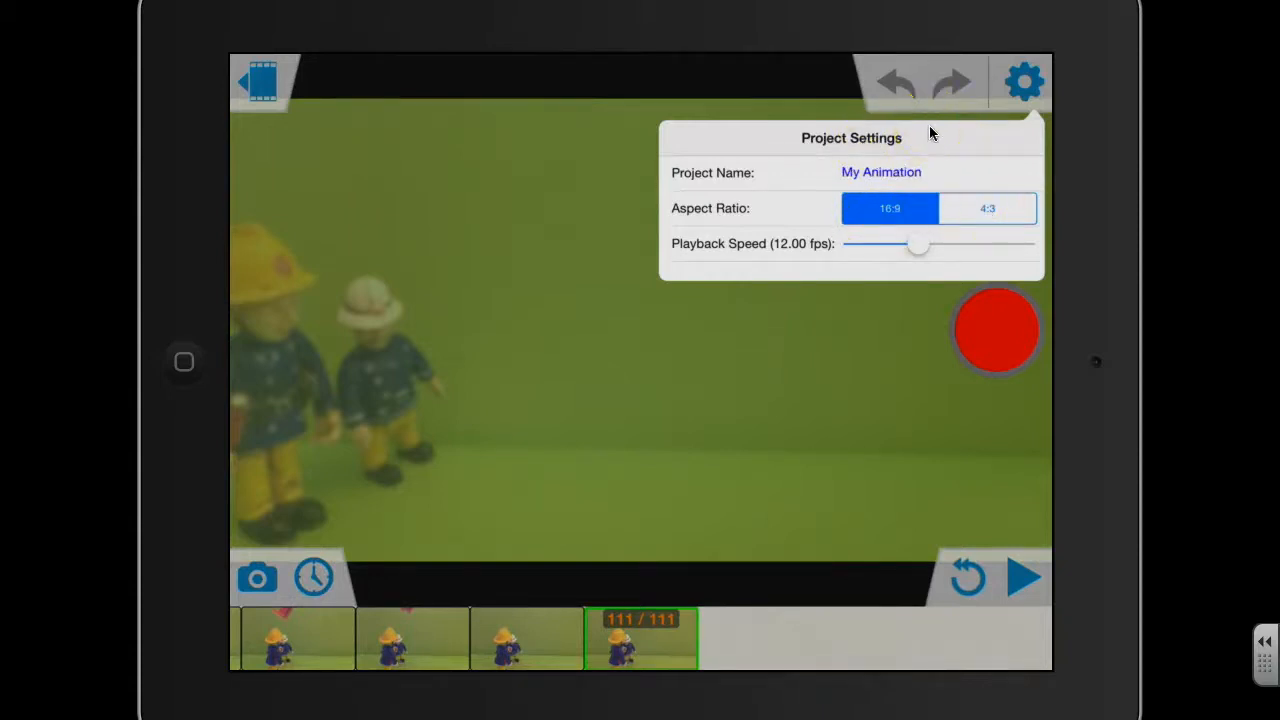
drag(918, 244, 905, 244)
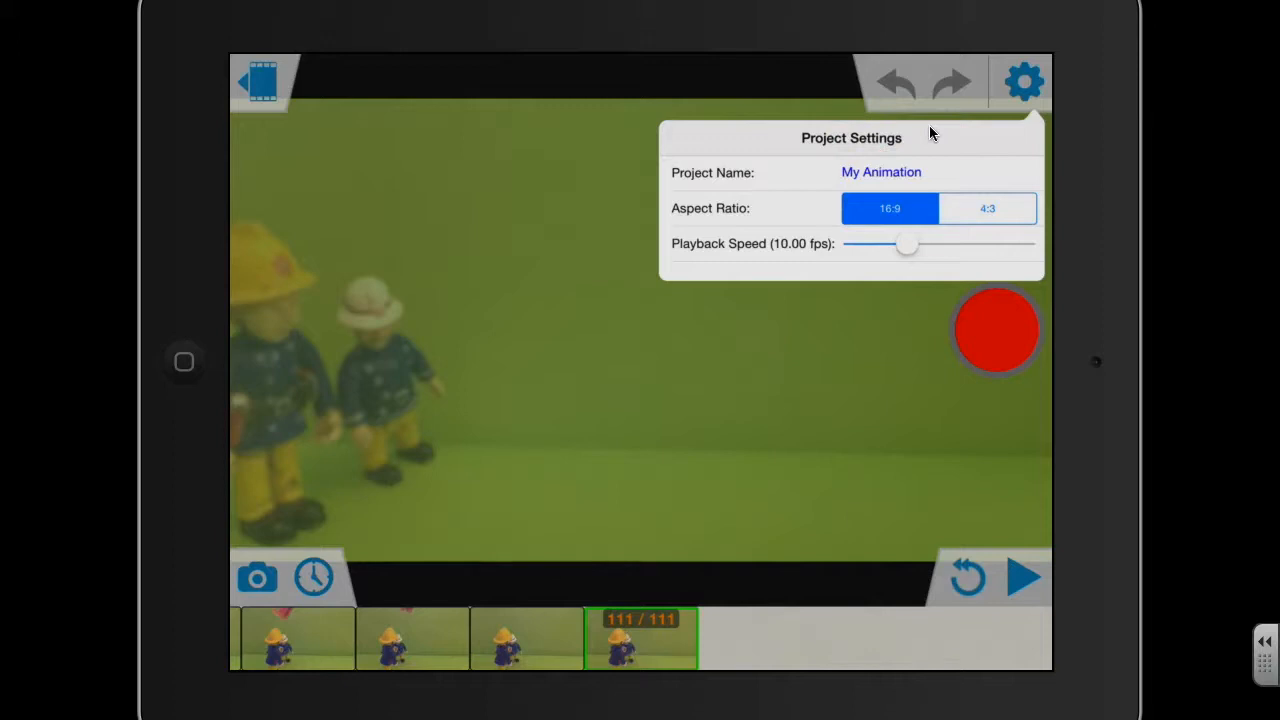
drag(905, 244, 930, 244)
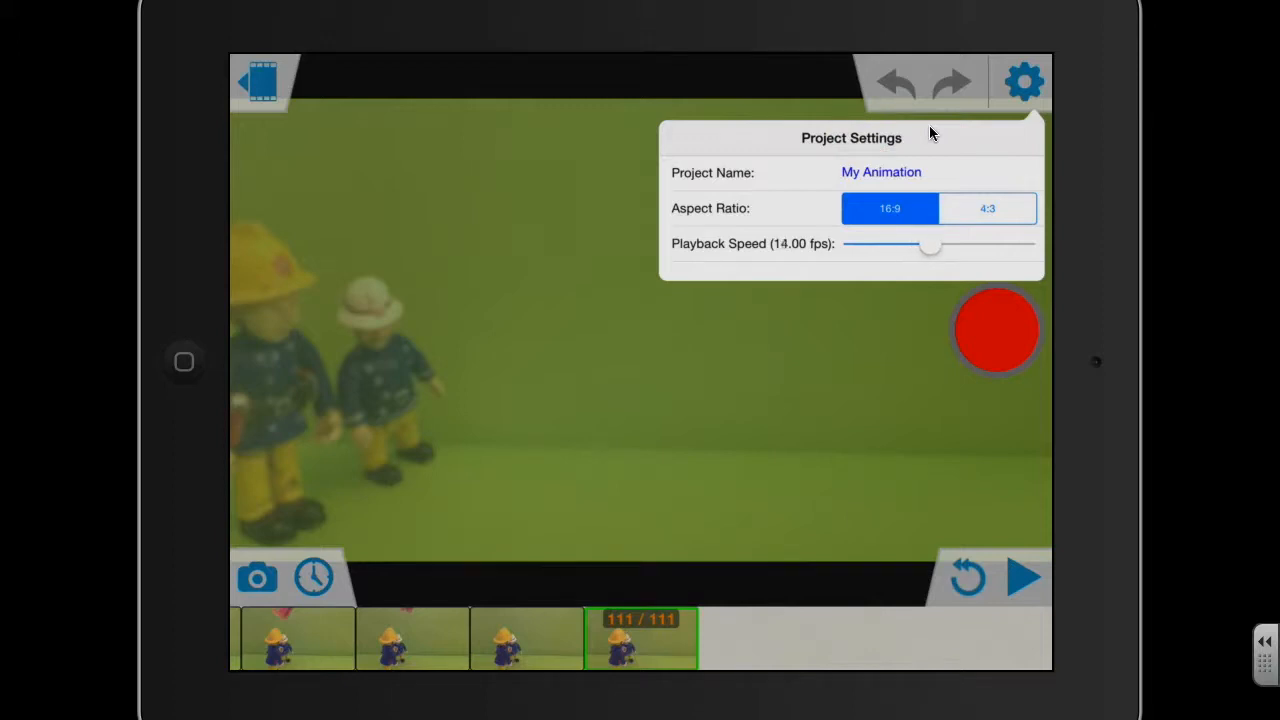
drag(930, 244, 917, 244)
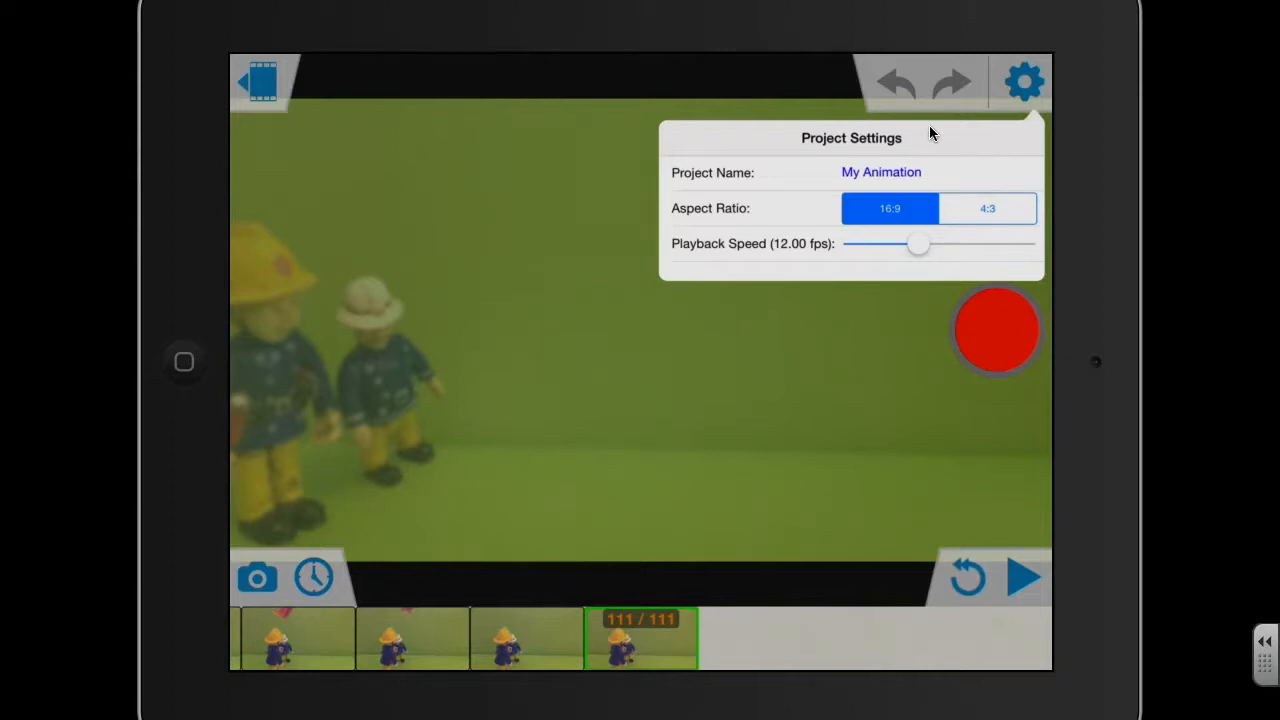
drag(918, 244, 930, 244)
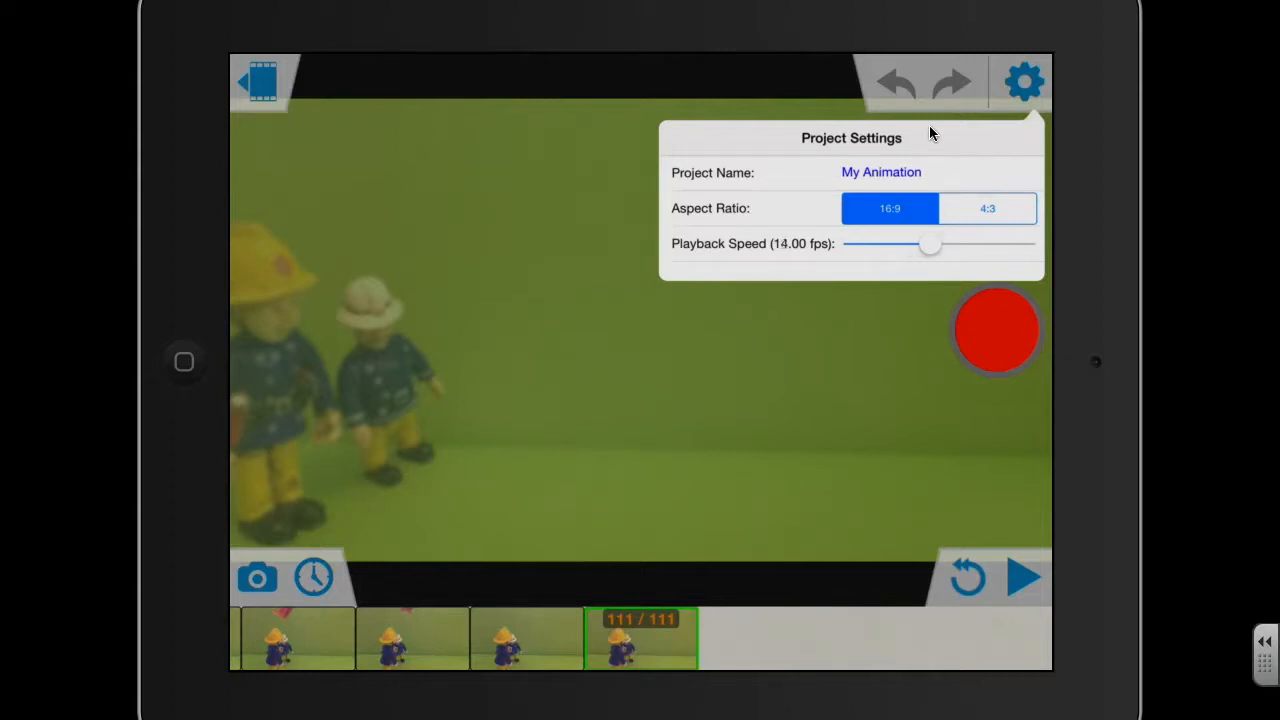
drag(928, 244, 942, 244)
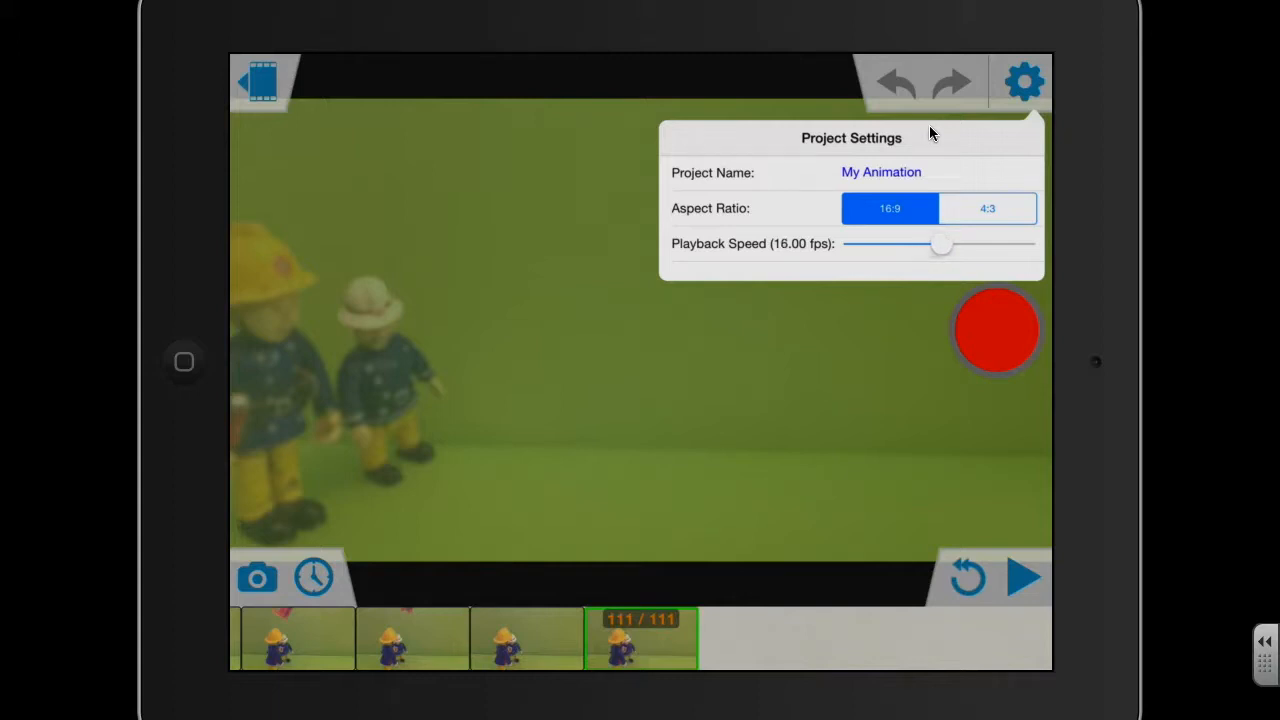
drag(941, 244, 936, 244)
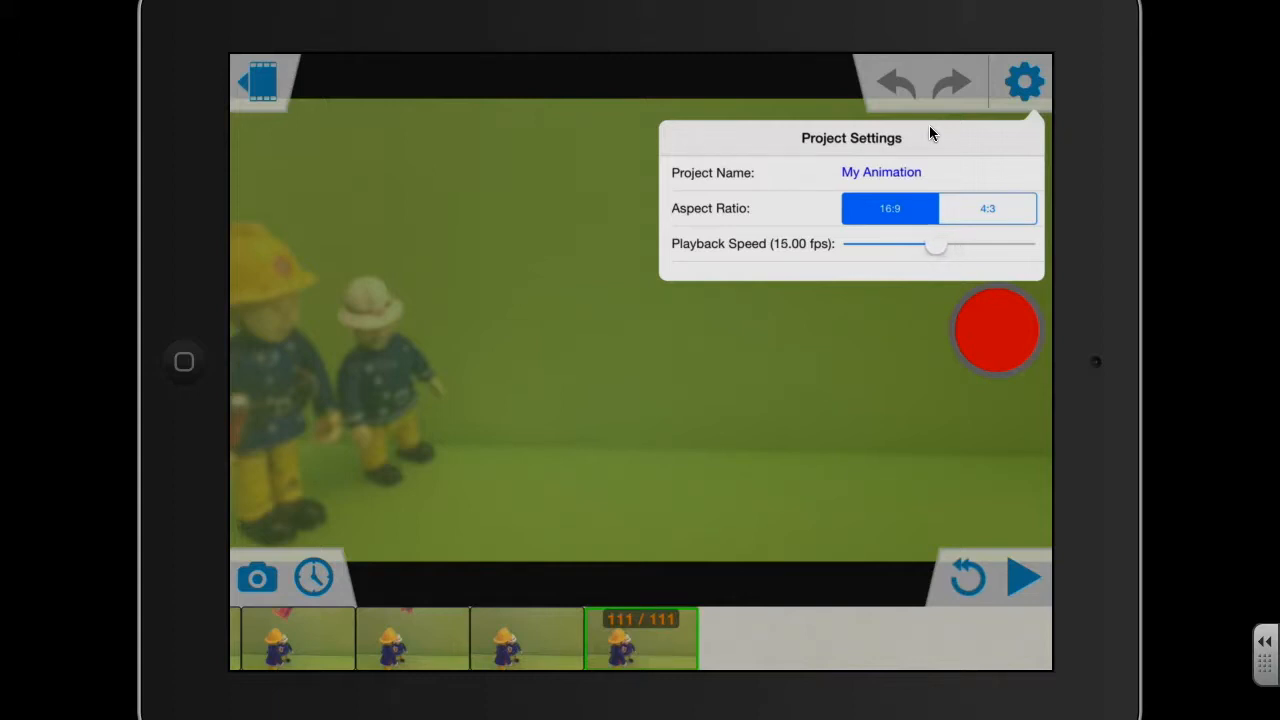
drag(937, 244, 930, 244)
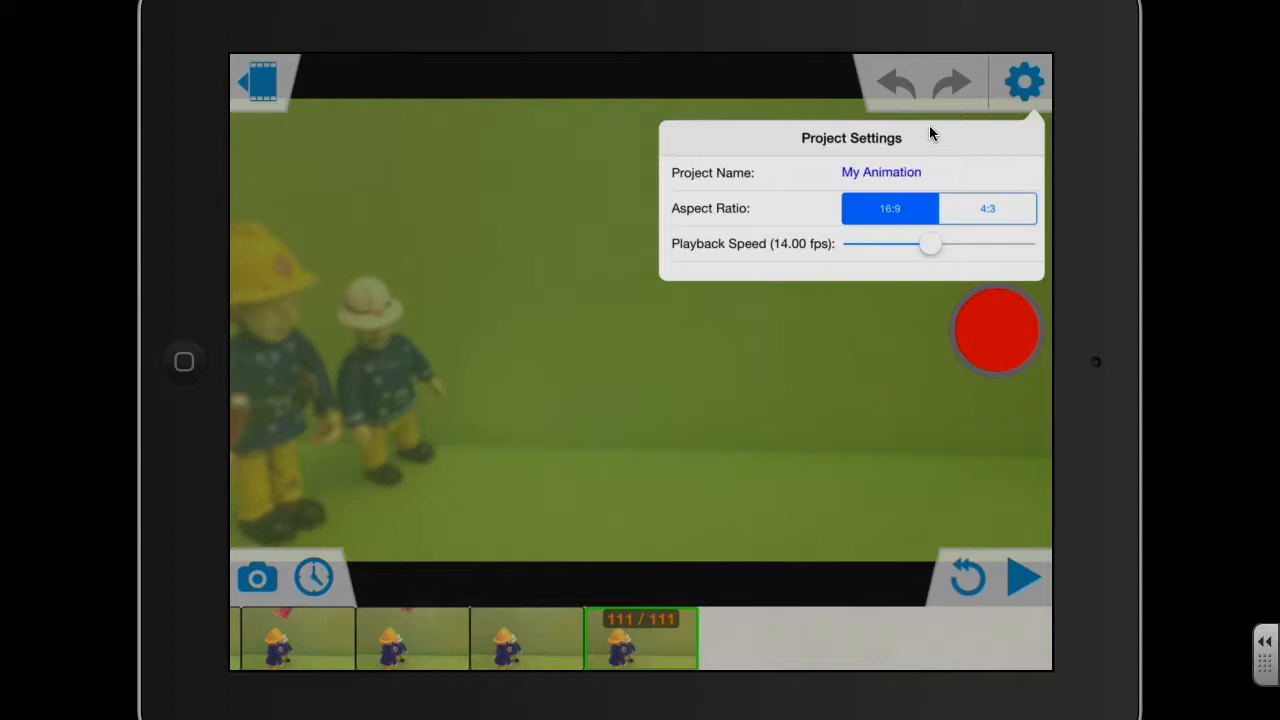
drag(930, 243, 918, 243)
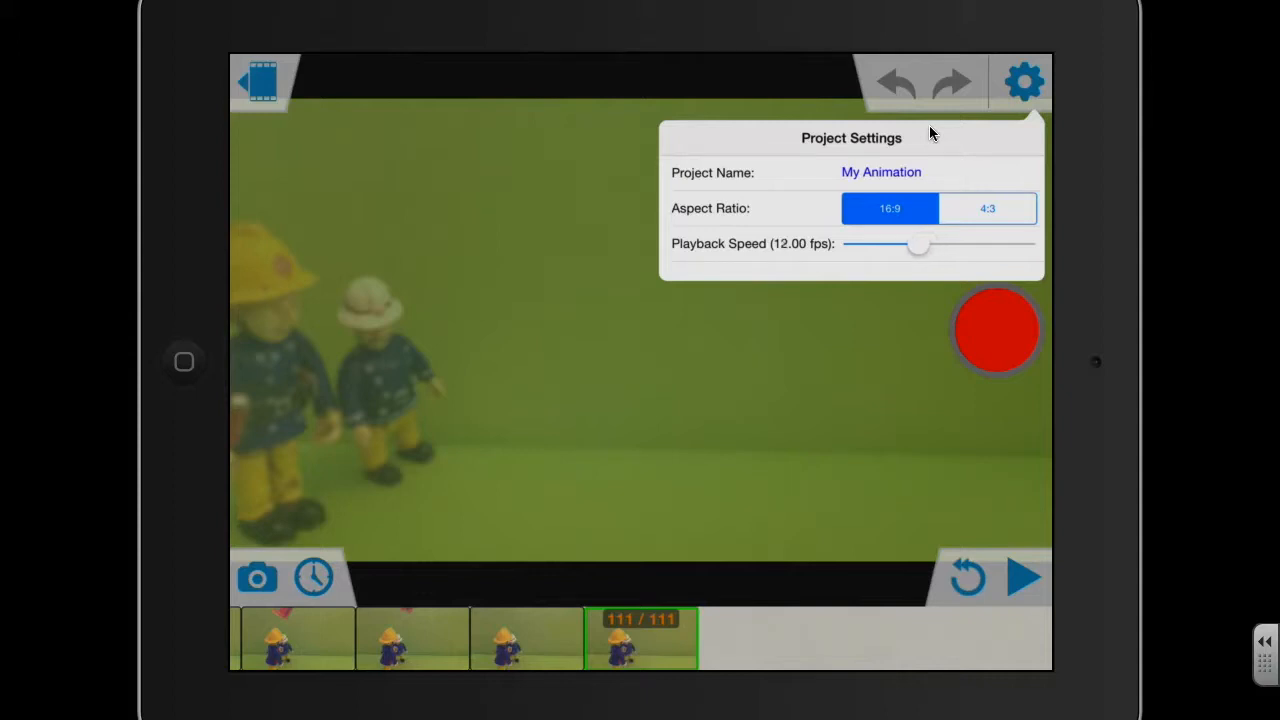
drag(918, 244, 898, 244)
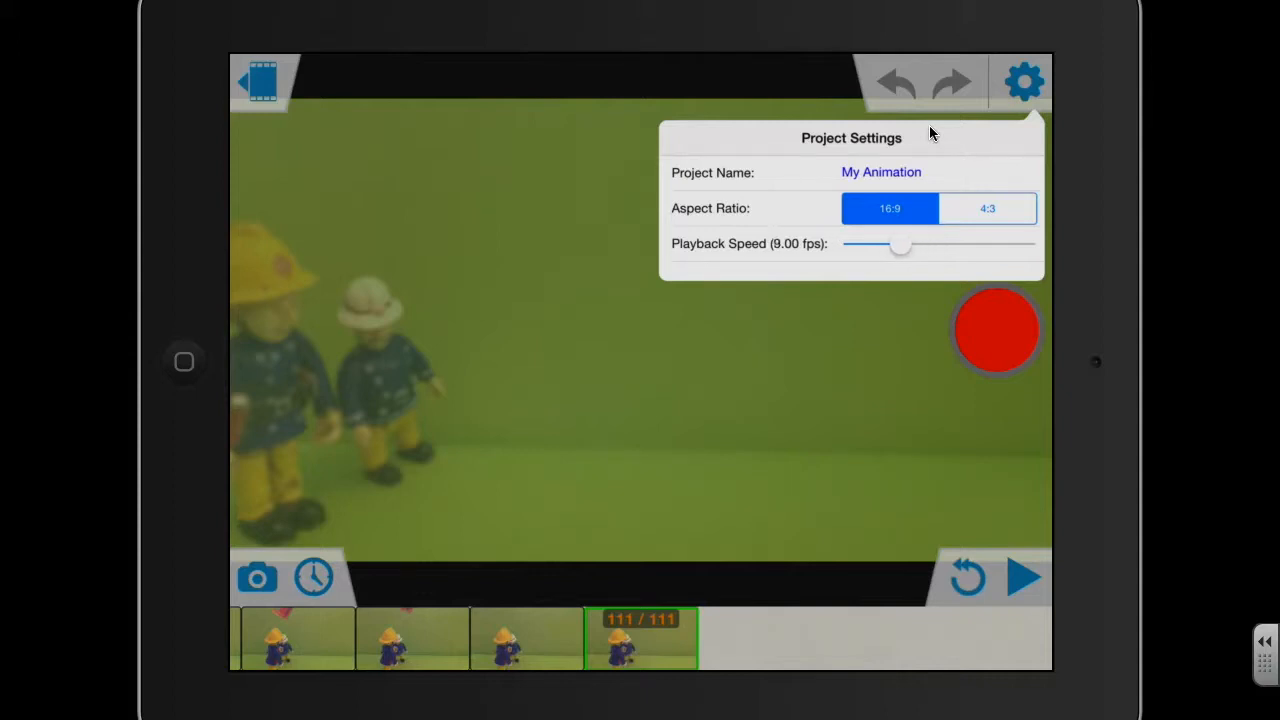
drag(898, 244, 918, 244)
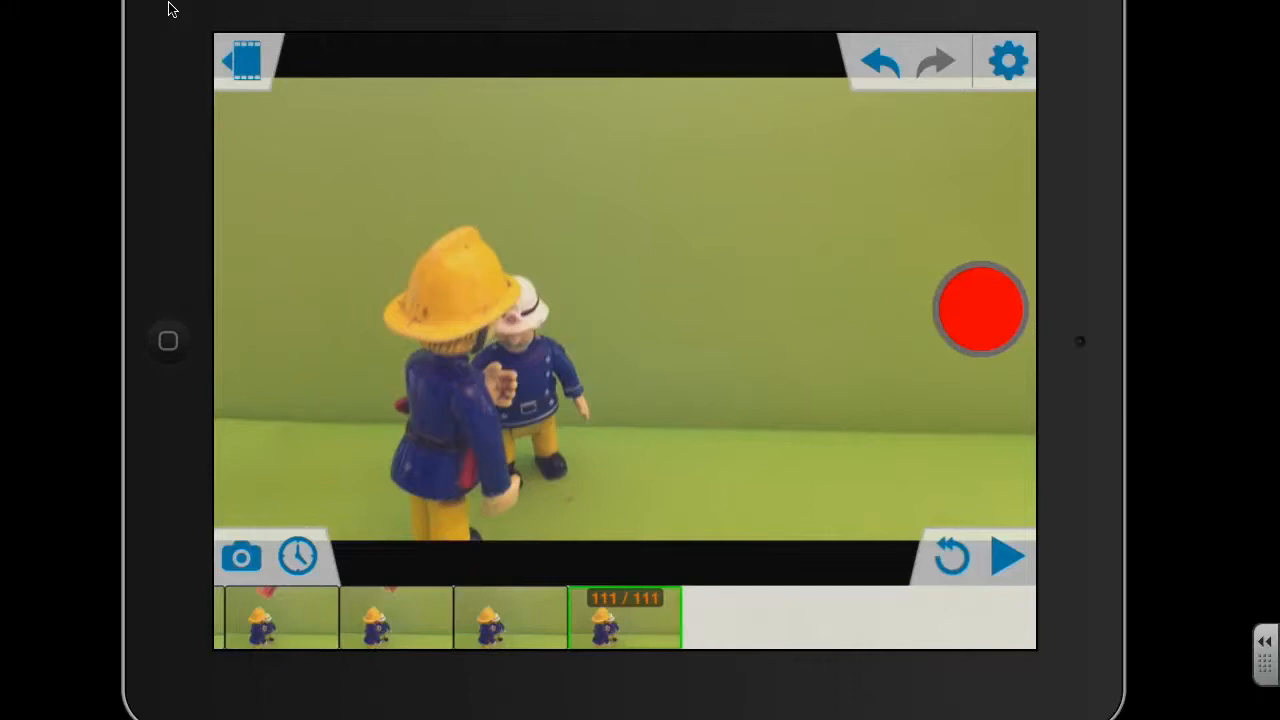
- View frame 110, then return to the gallery showing My Animation 36
click(1006, 557)
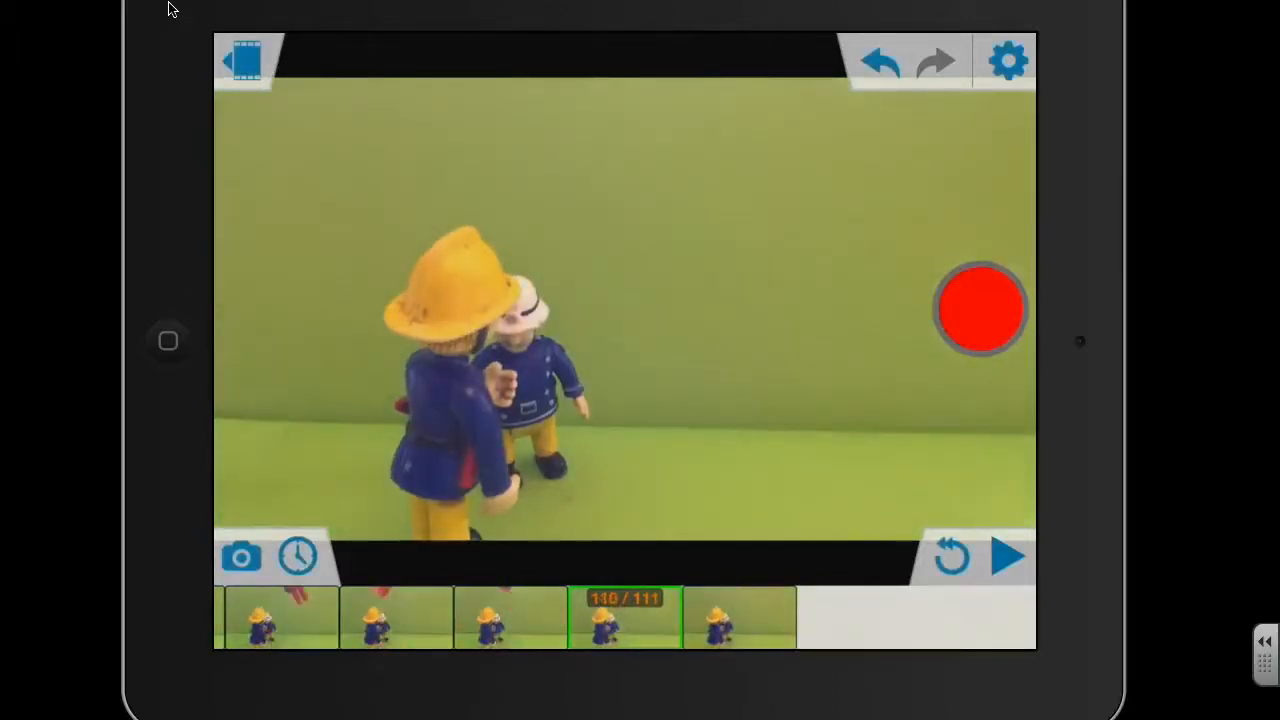
click(245, 62)
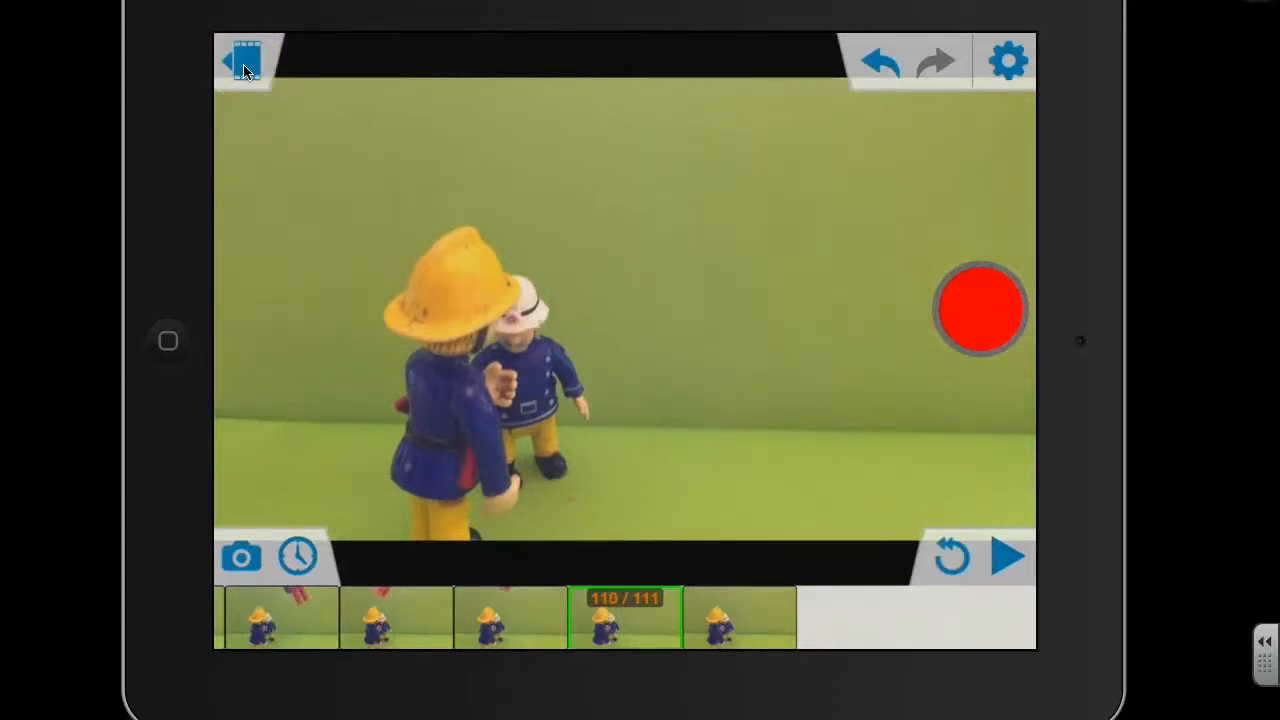
click(243, 57)
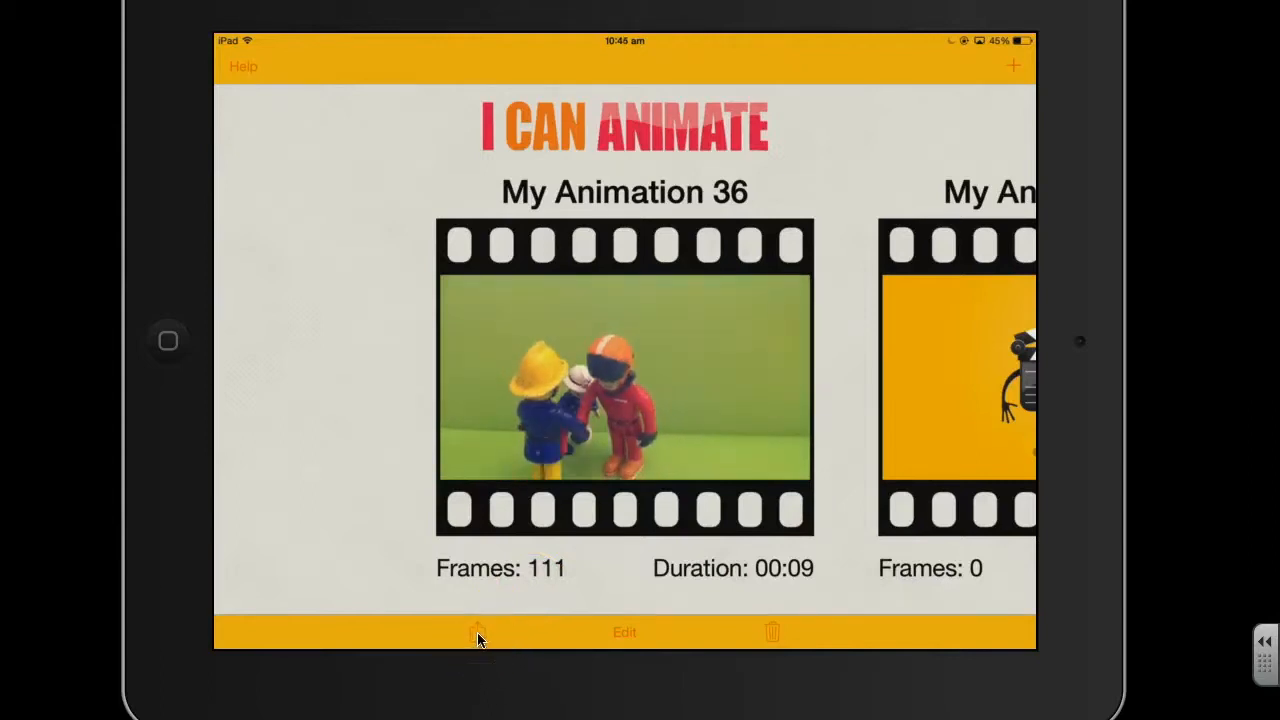
- Export My Animation 36 to the Camera Roll at 1080p and dismiss the confirmation
click(475, 632)
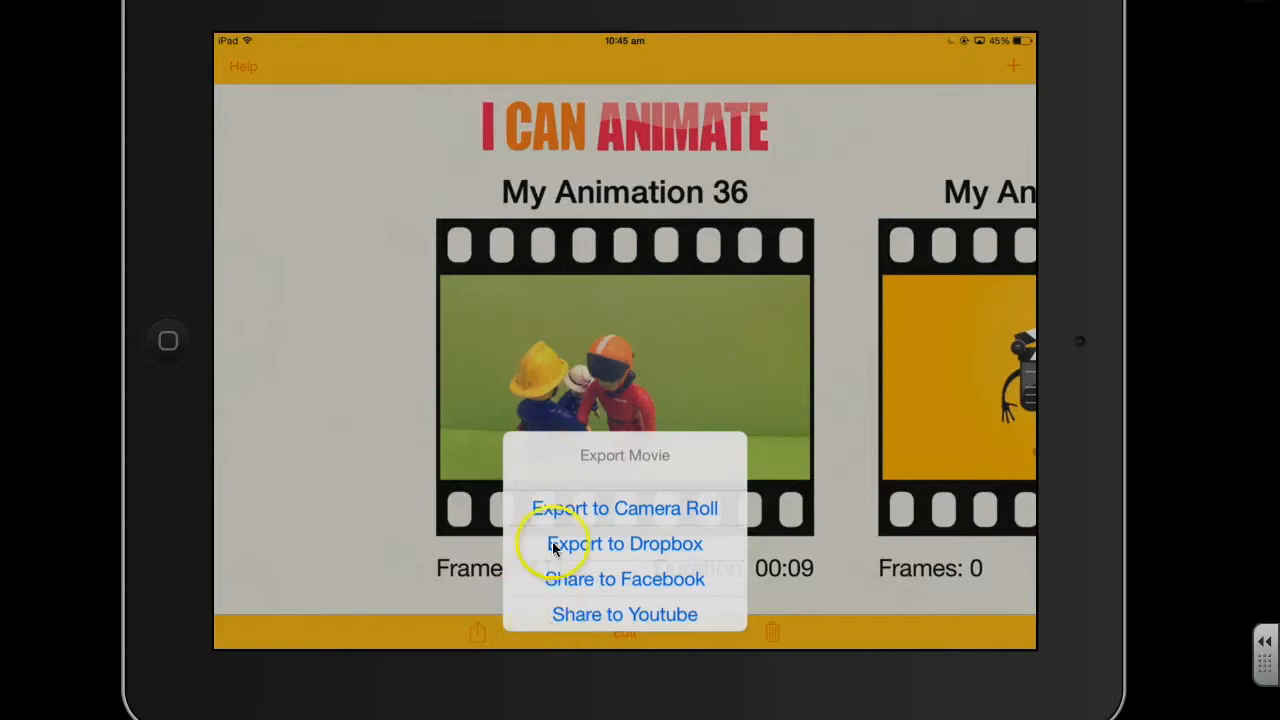
mouse_move(624, 517)
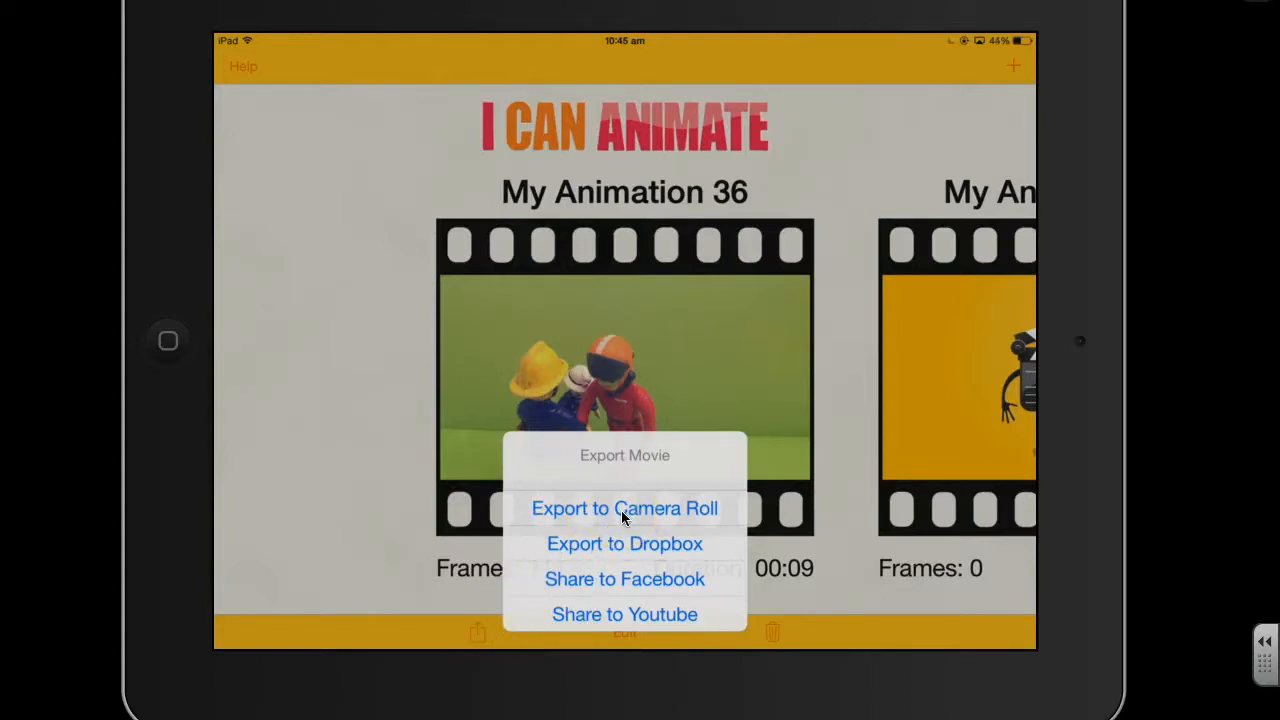
click(624, 508)
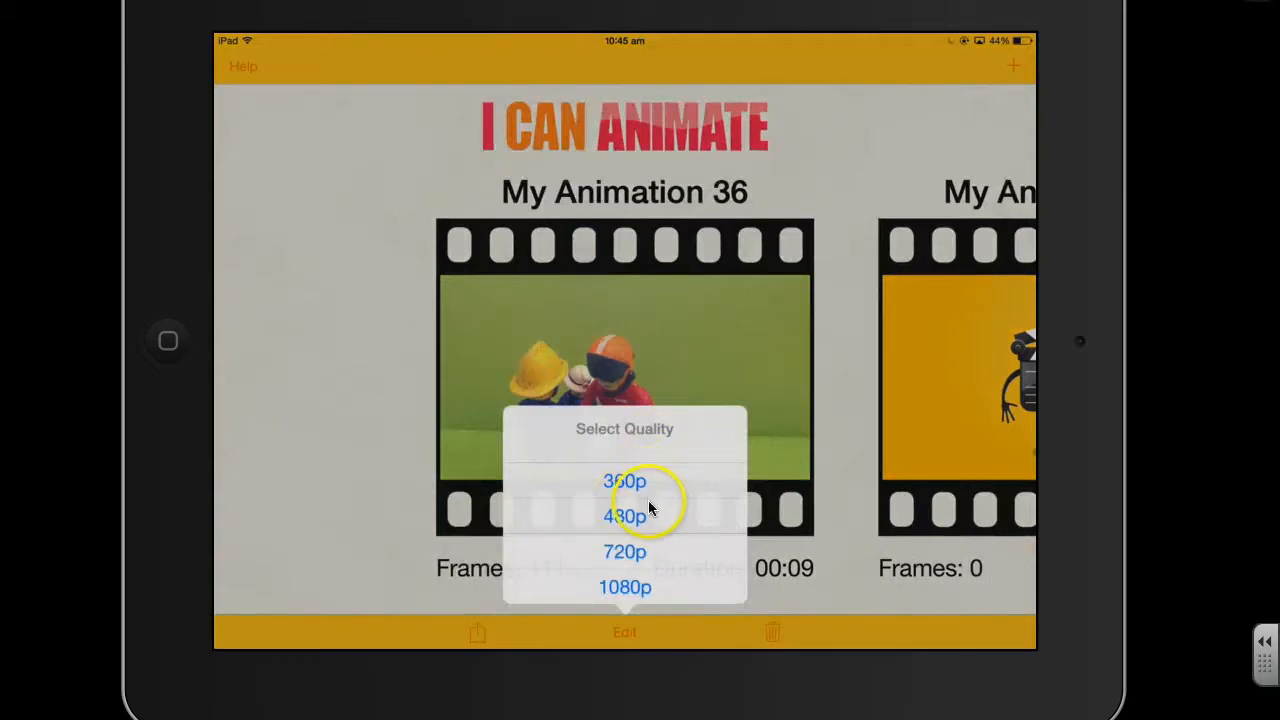
mouse_move(614, 592)
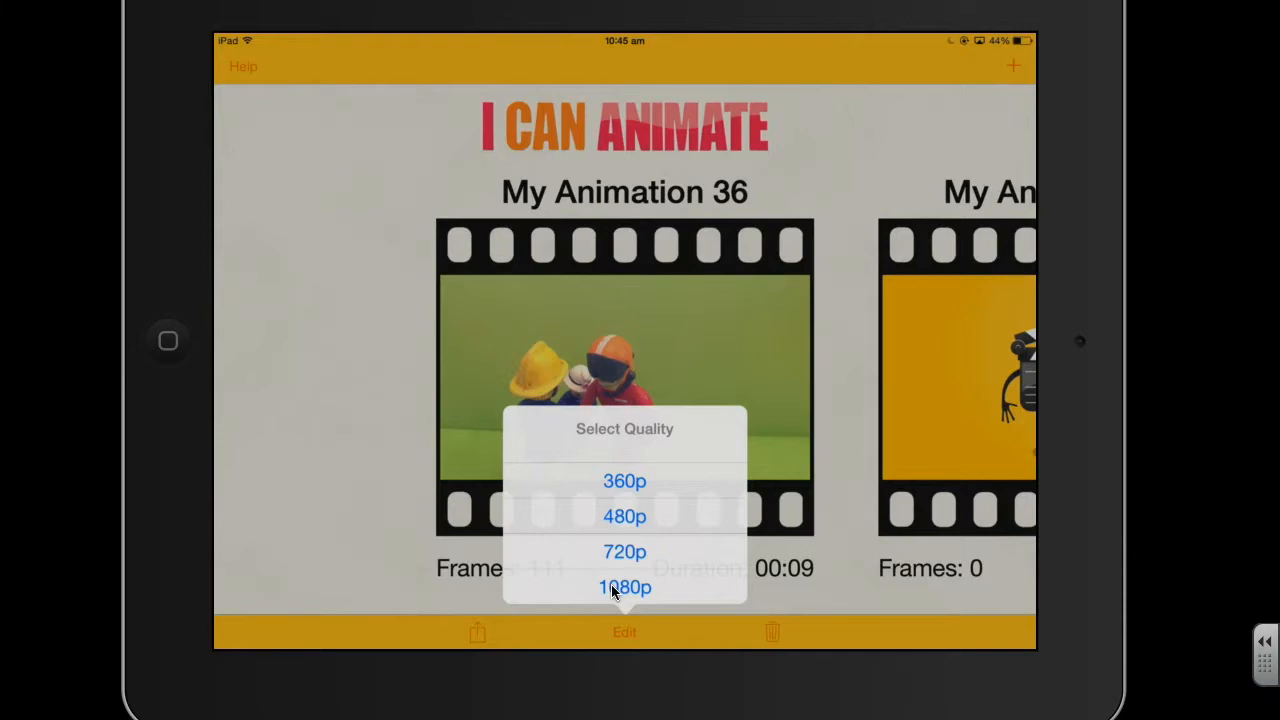
click(624, 587)
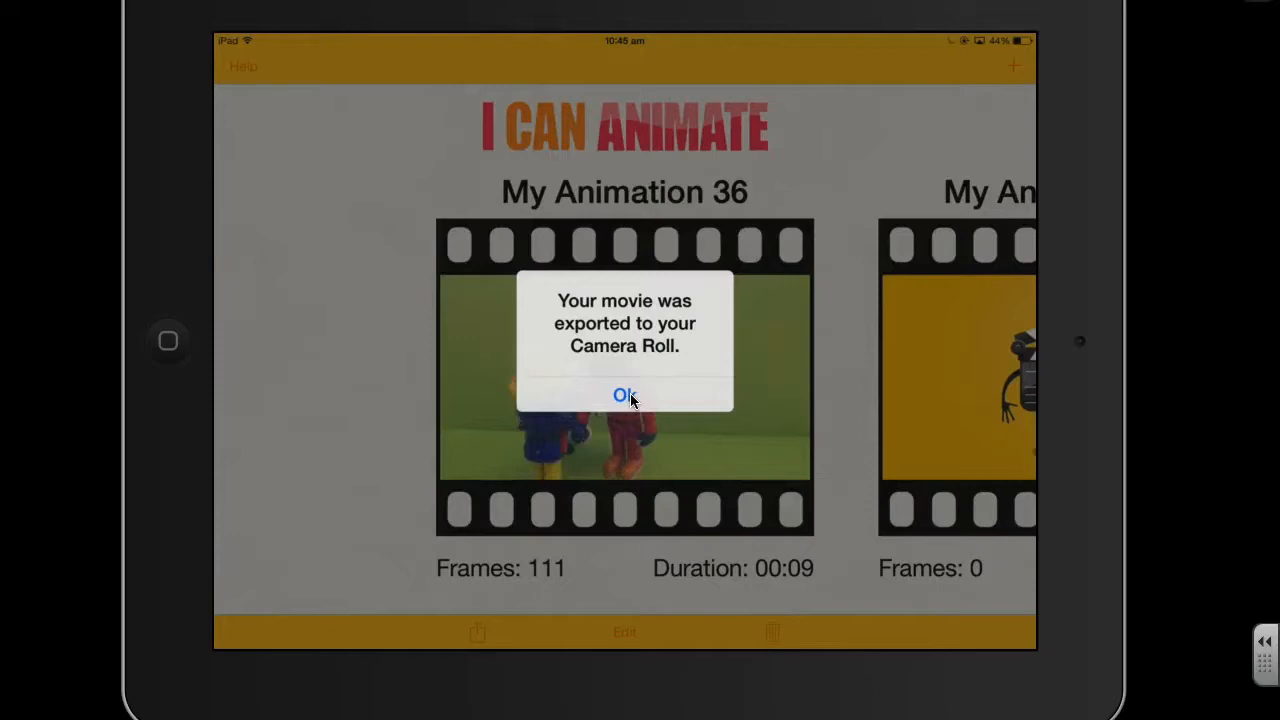
click(623, 395)
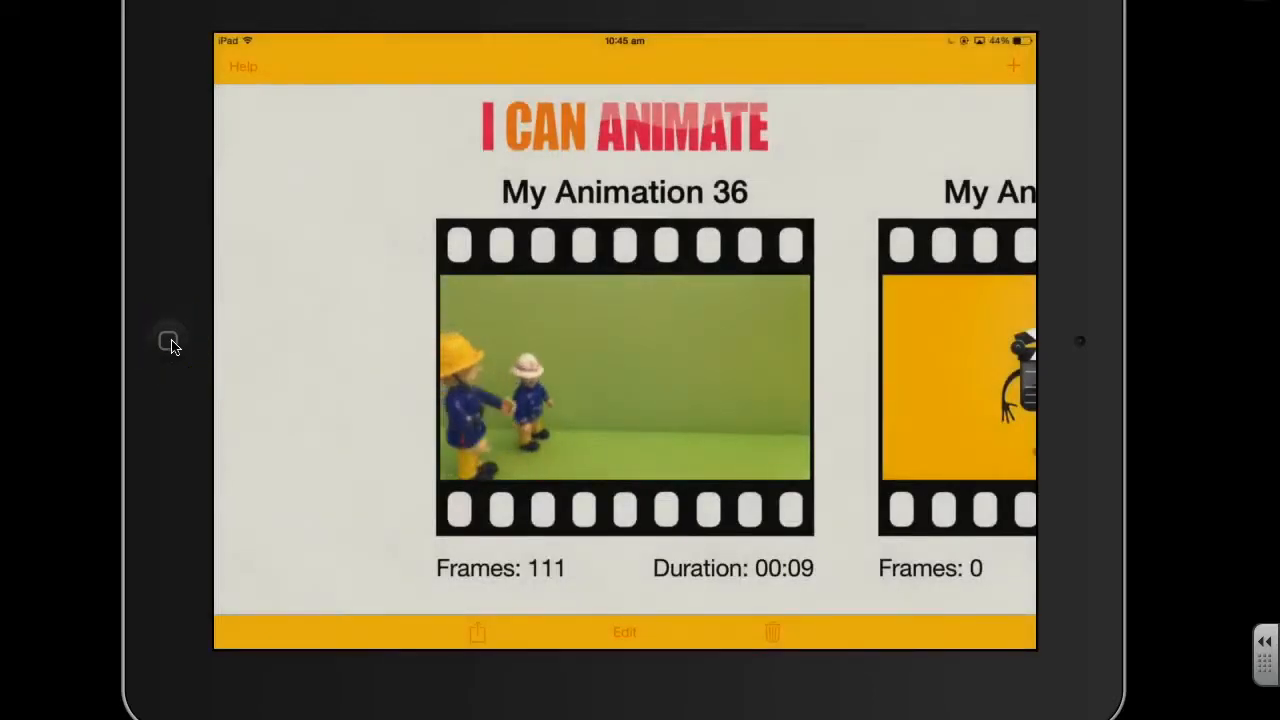
- Go to the home screen, launch Photos and show the Camera Roll album
click(170, 340)
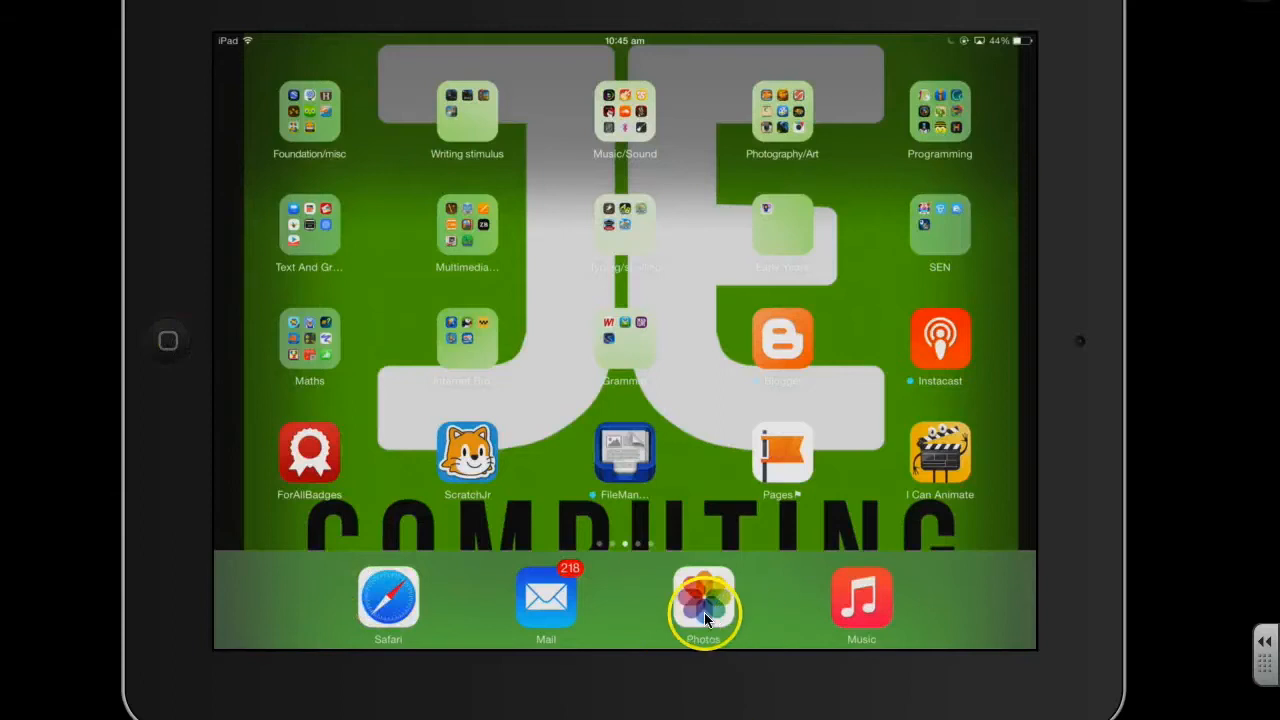
click(703, 600)
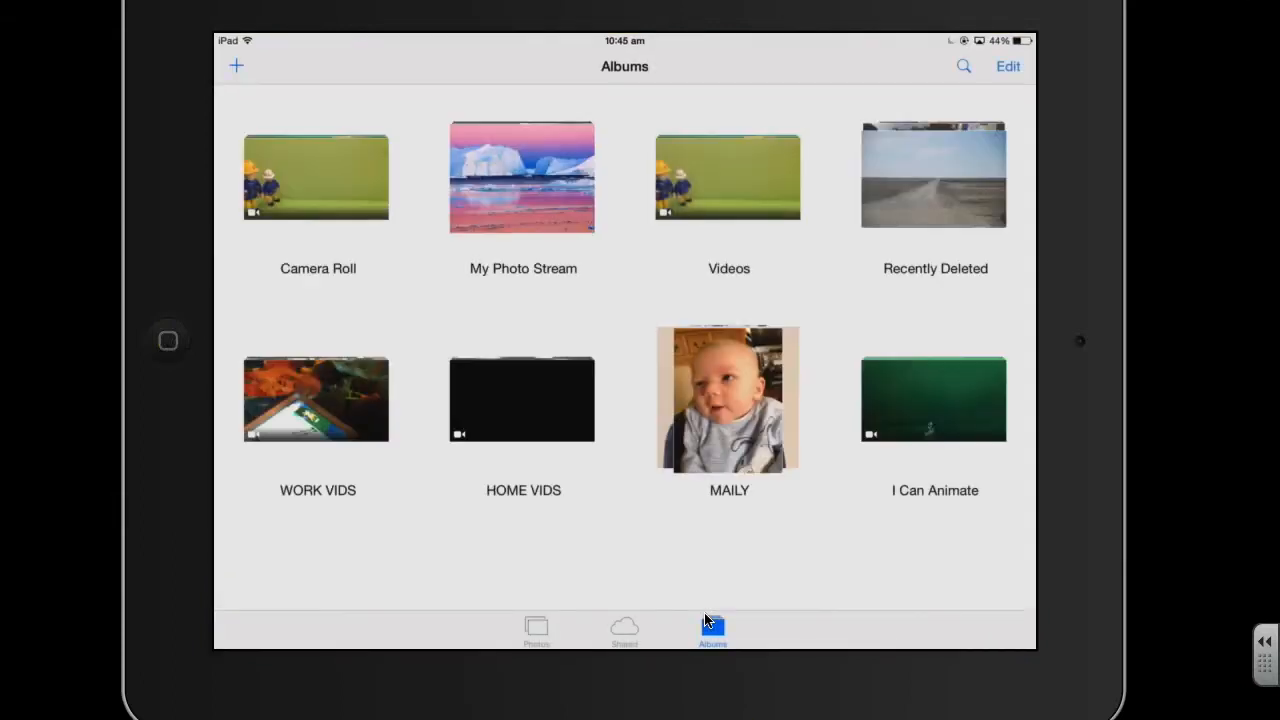
click(317, 176)
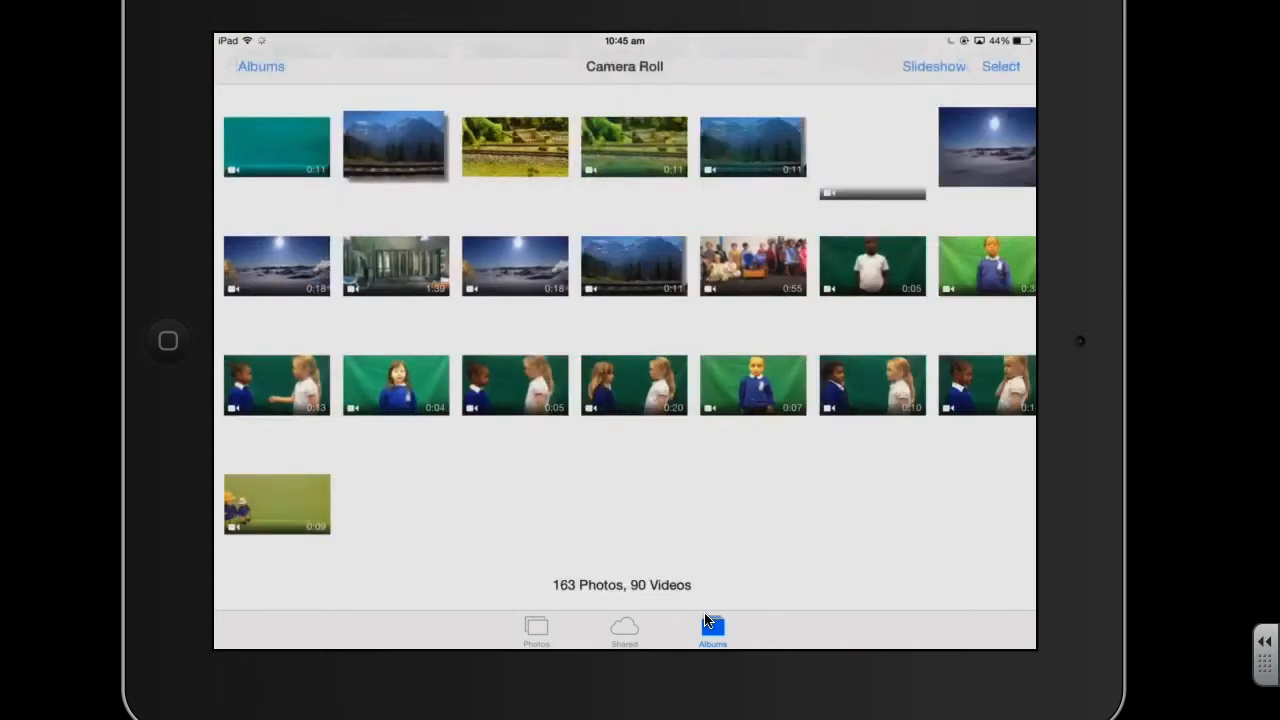